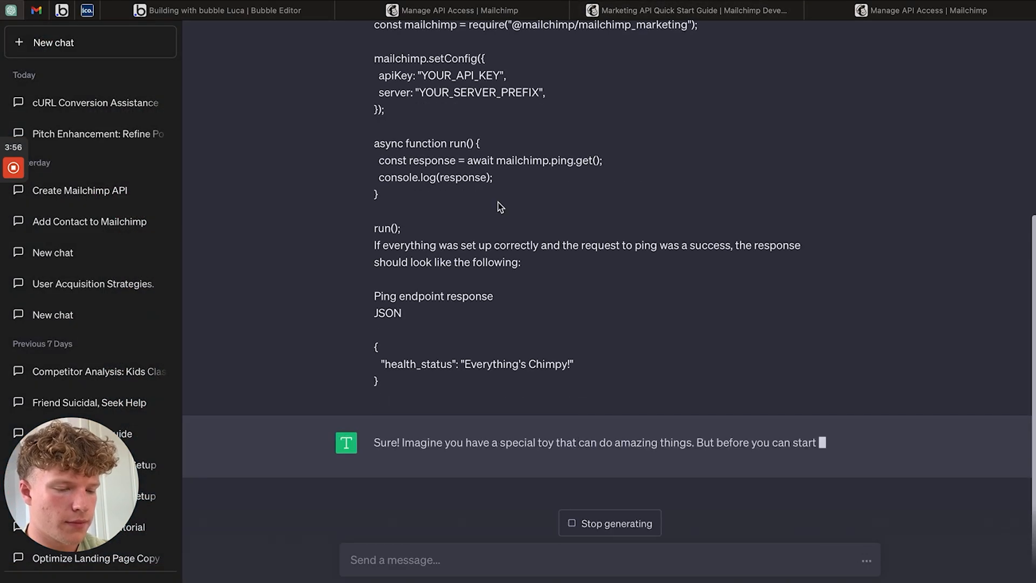
Return from ChatGPT to the Bubble Editor's Import From cURL dialog.
{"action": "left_click", "coordinate": [218, 10]}
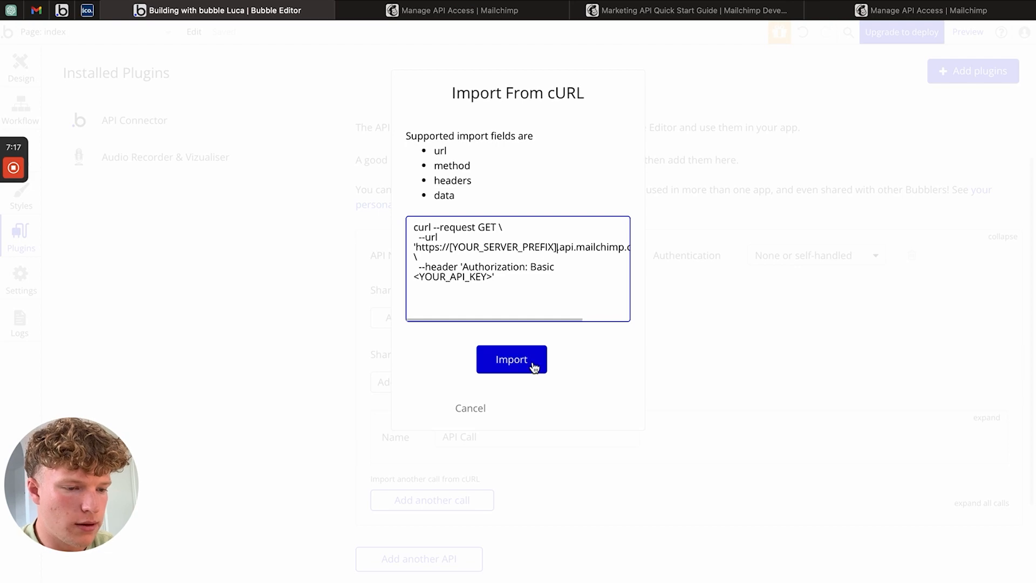
Import the Mailchimp ping GET call from cURL with server prefix us8 and Authorization header.
{"action": "left_click", "coordinate": [512, 360]}
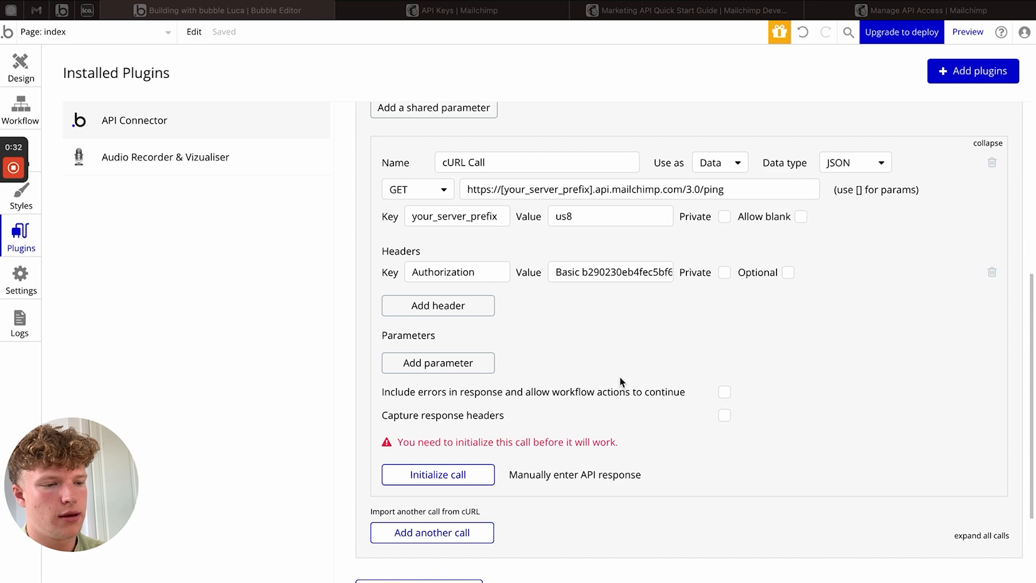
{"action": "scroll", "scroll_direction": "up", "scroll_amount": 3}
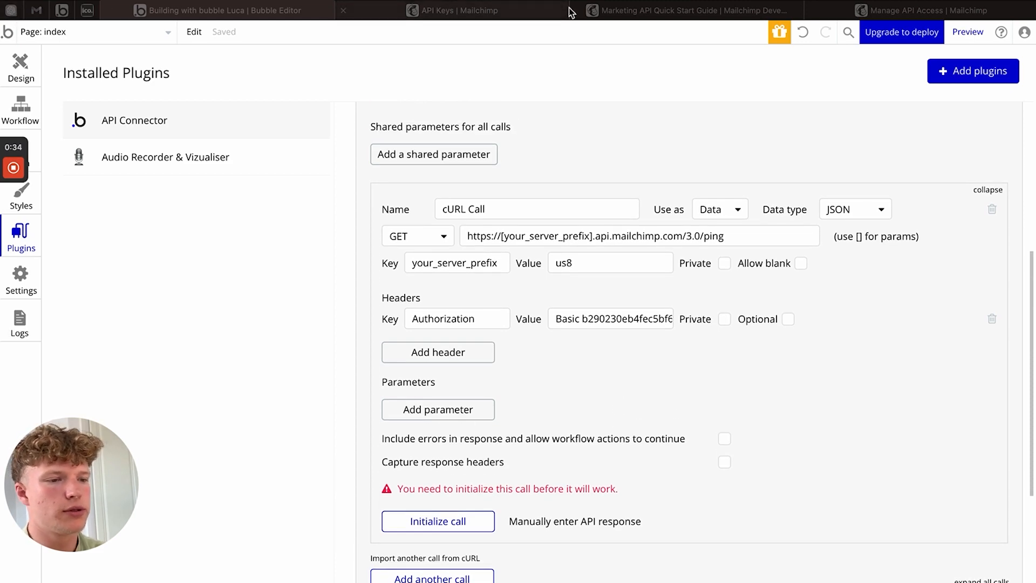
{"action": "left_click", "coordinate": [687, 9]}
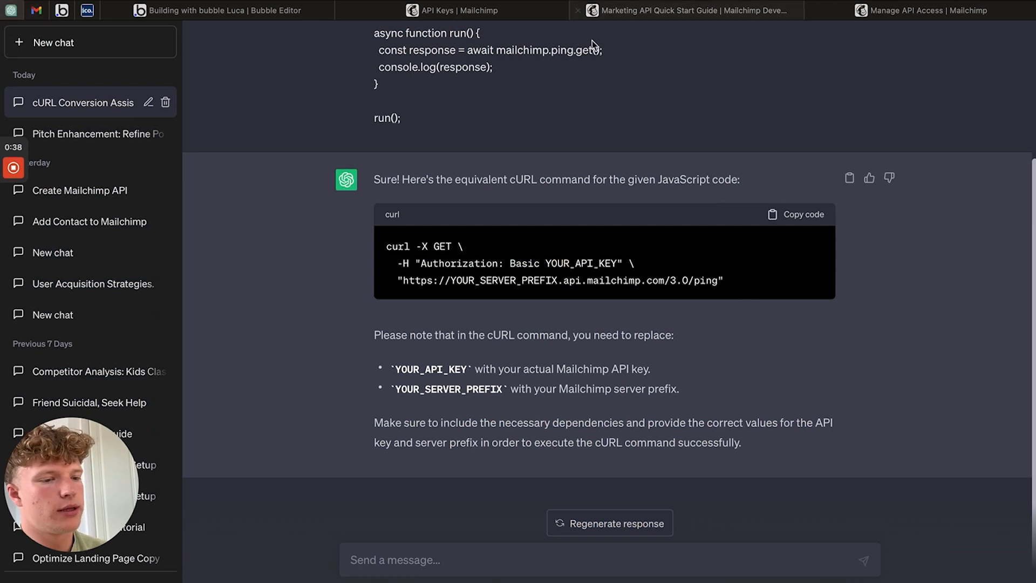
{"action": "mouse_move", "coordinate": [447, 240]}
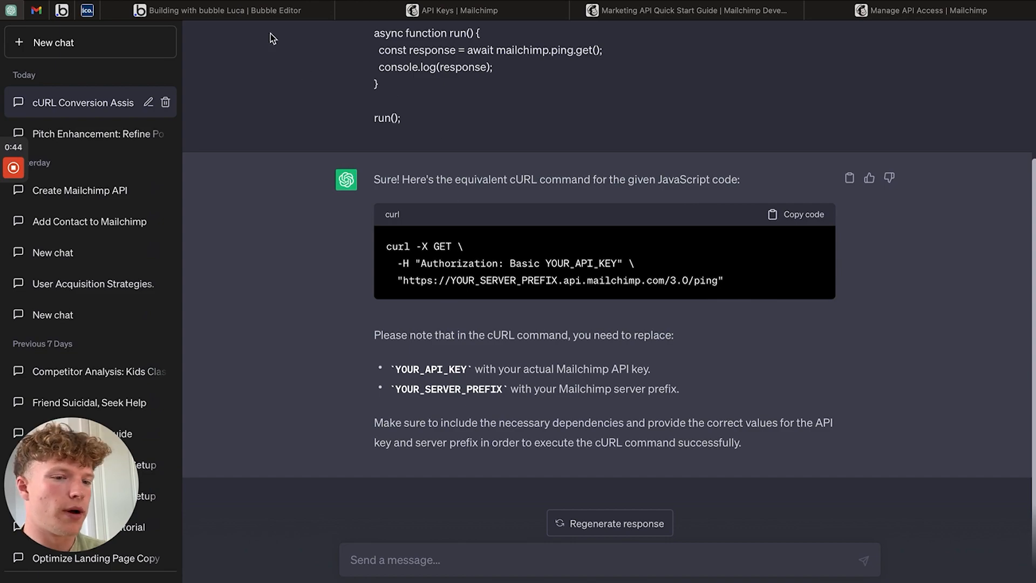
Initialize the imported ping call and review the returned health_status 'Everything's Chimpy!' value.
{"action": "left_click", "coordinate": [221, 9]}
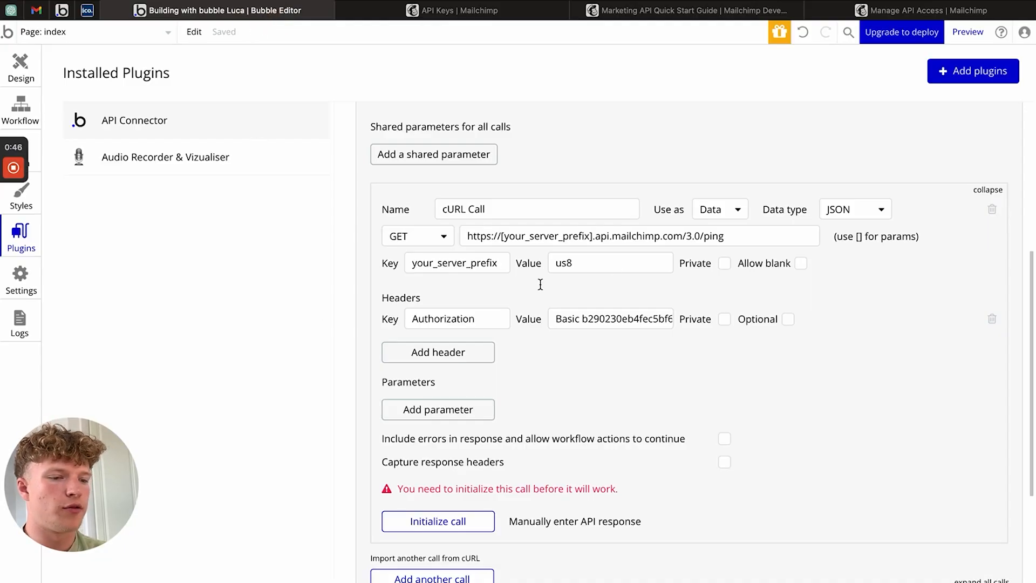
{"action": "left_click", "coordinate": [436, 520]}
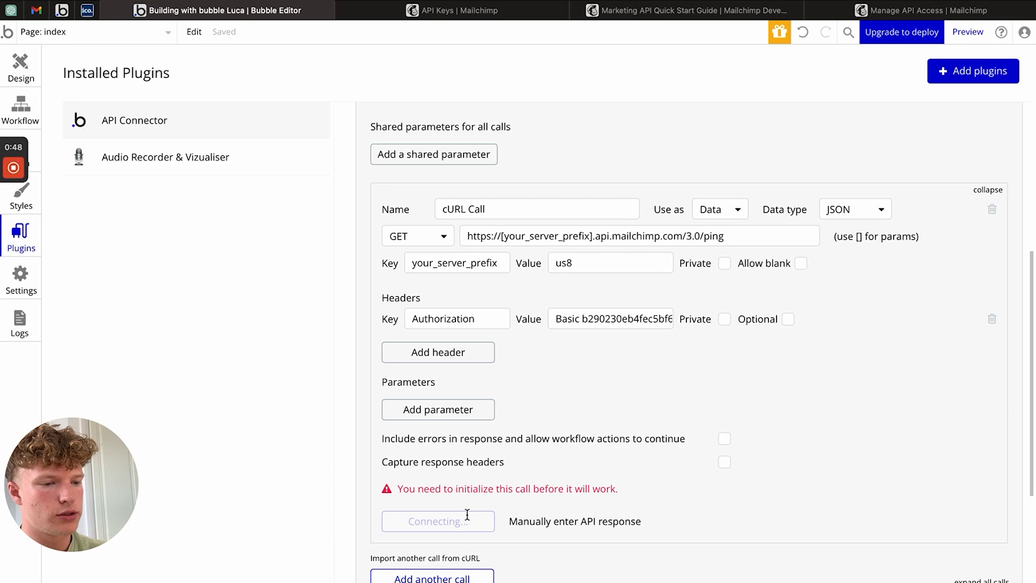
{"action": "left_click", "coordinate": [437, 520]}
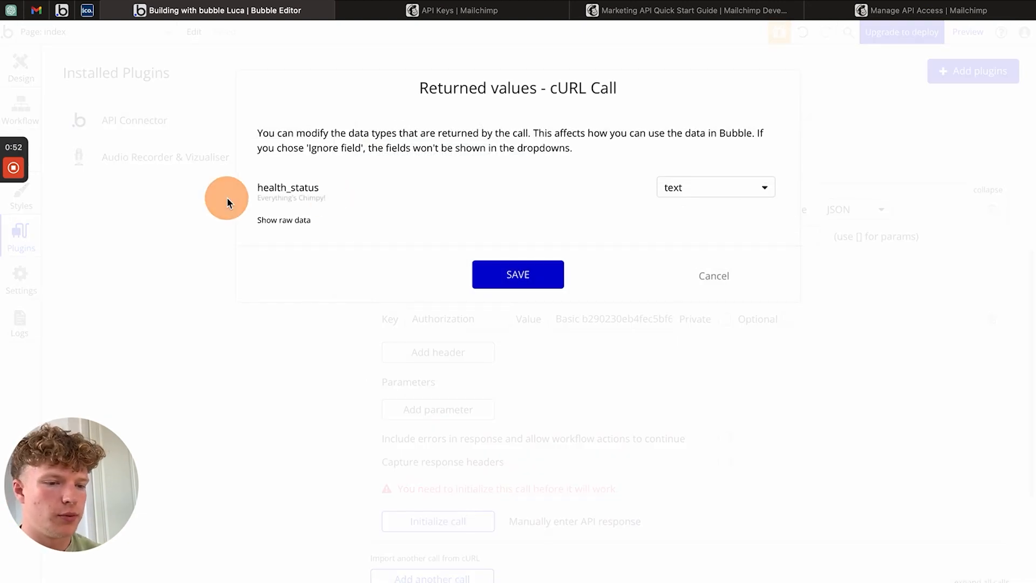
{"action": "mouse_move", "coordinate": [566, 232]}
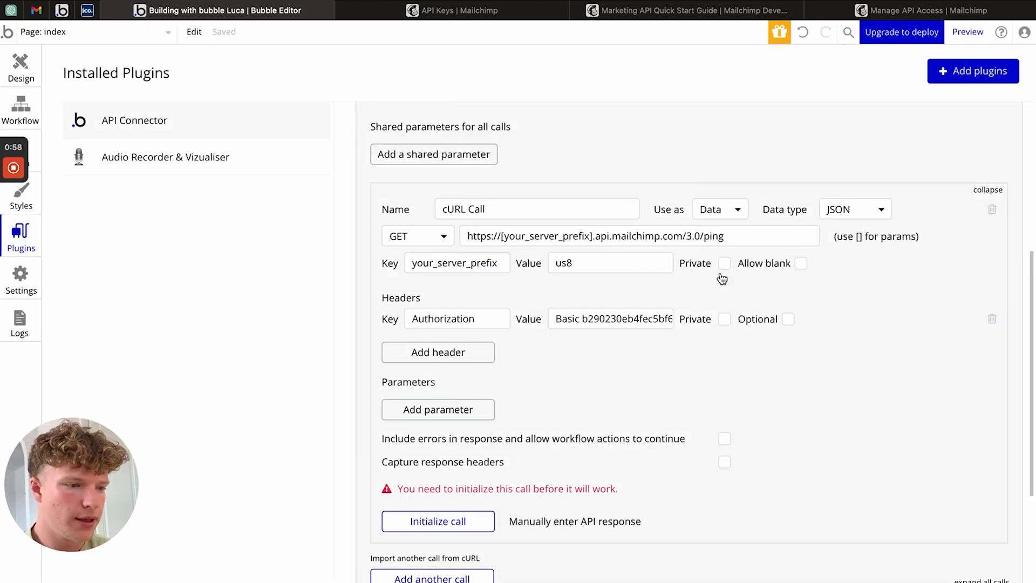
{"action": "scroll", "scroll_direction": "down", "scroll_amount": 3}
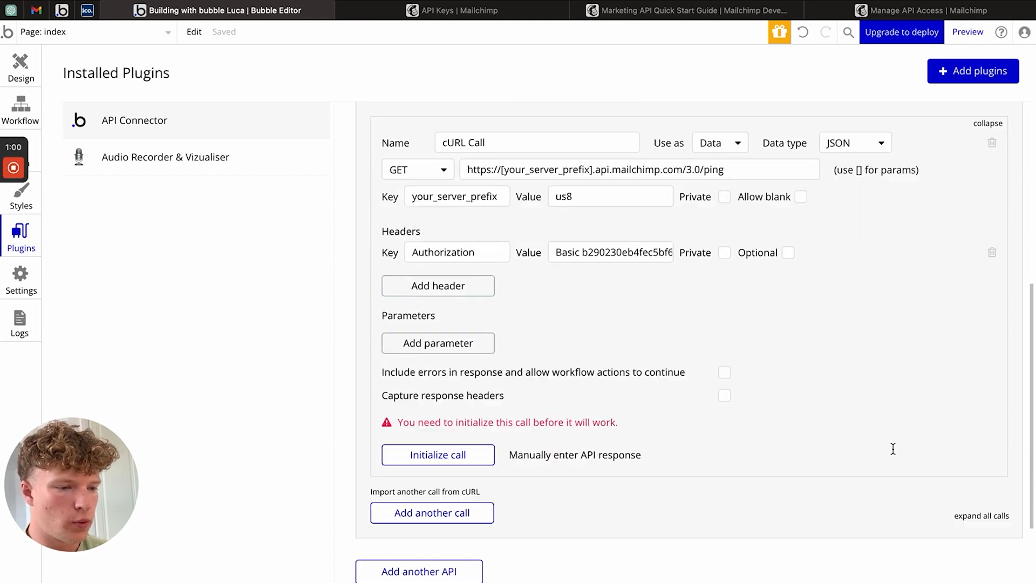
Add a fresh API to the connector and name it Mailchimp.
{"action": "scroll", "scroll_direction": "up", "scroll_amount": 3}
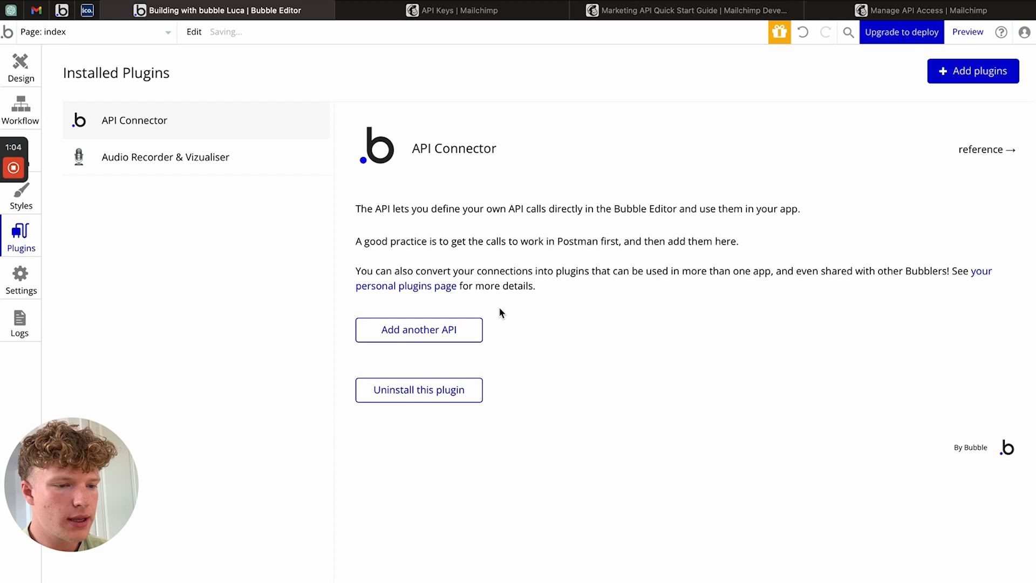
{"action": "mouse_move", "coordinate": [233, 104]}
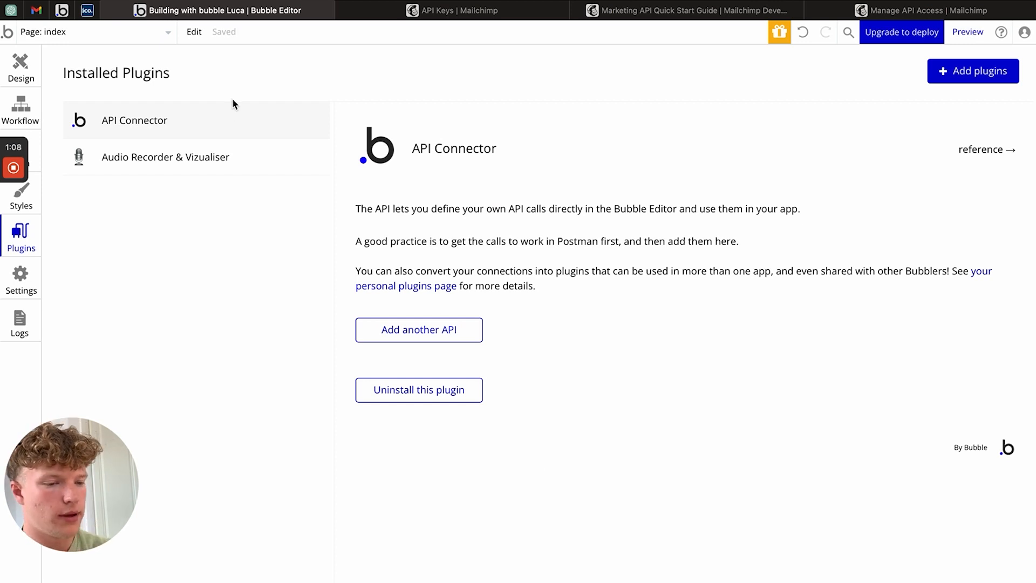
{"action": "left_click", "coordinate": [418, 329]}
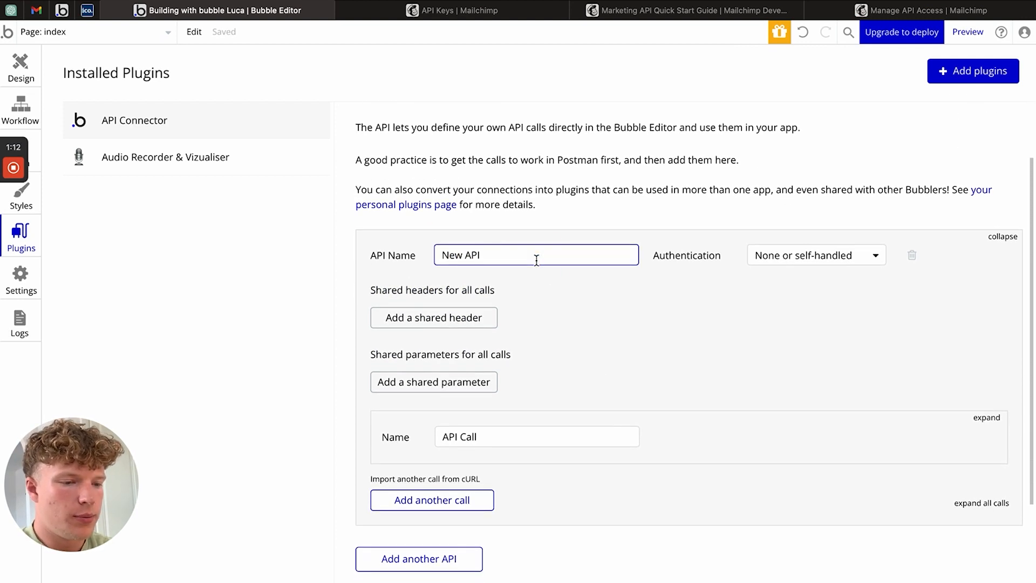
{"action": "type", "text": "Mail"}
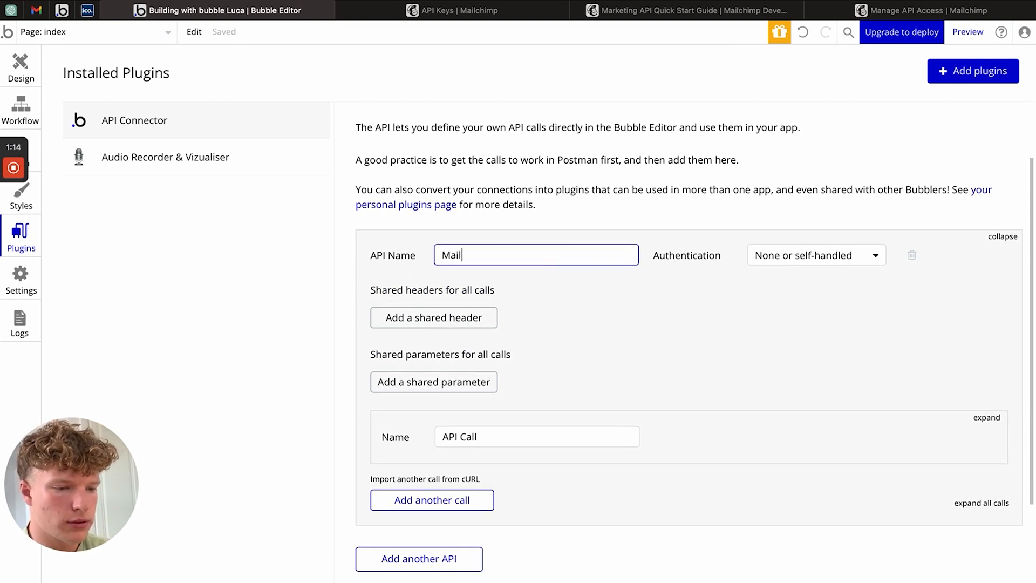
{"action": "type", "text": "chimp"}
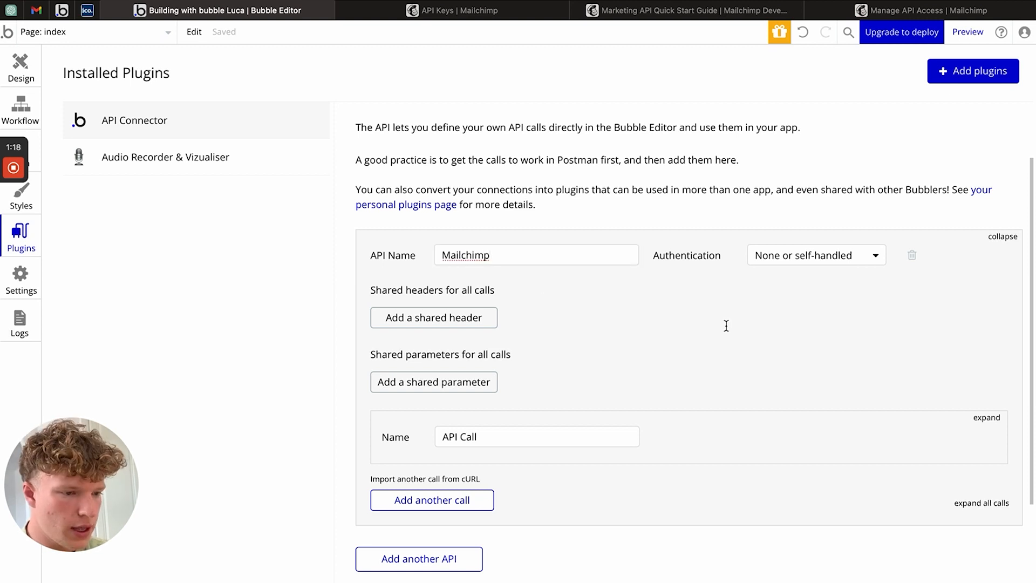
{"action": "mouse_move", "coordinate": [619, 431]}
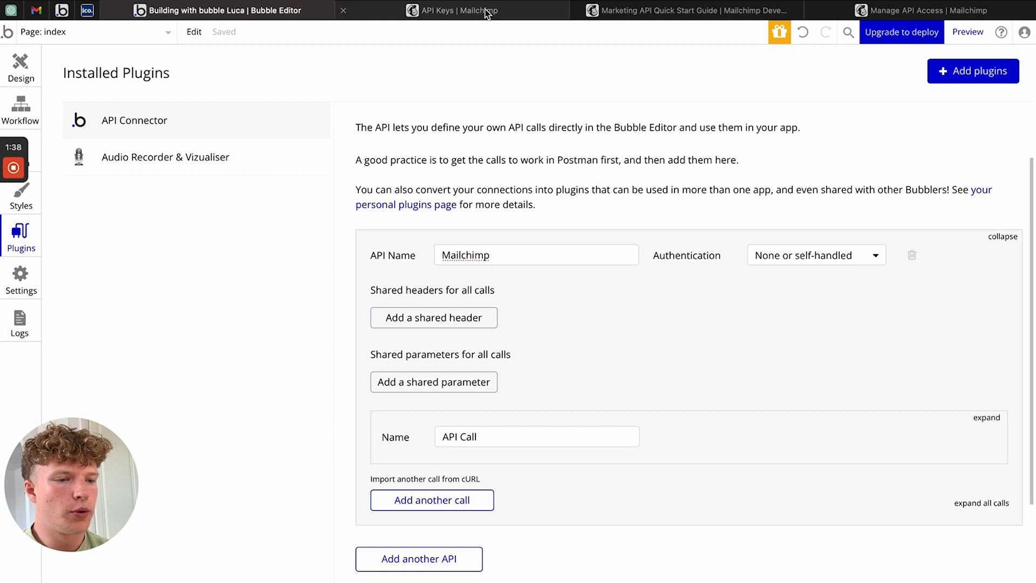
Go to the Mailchimp account's profile to reach the API keys page.
{"action": "left_click", "coordinate": [456, 10]}
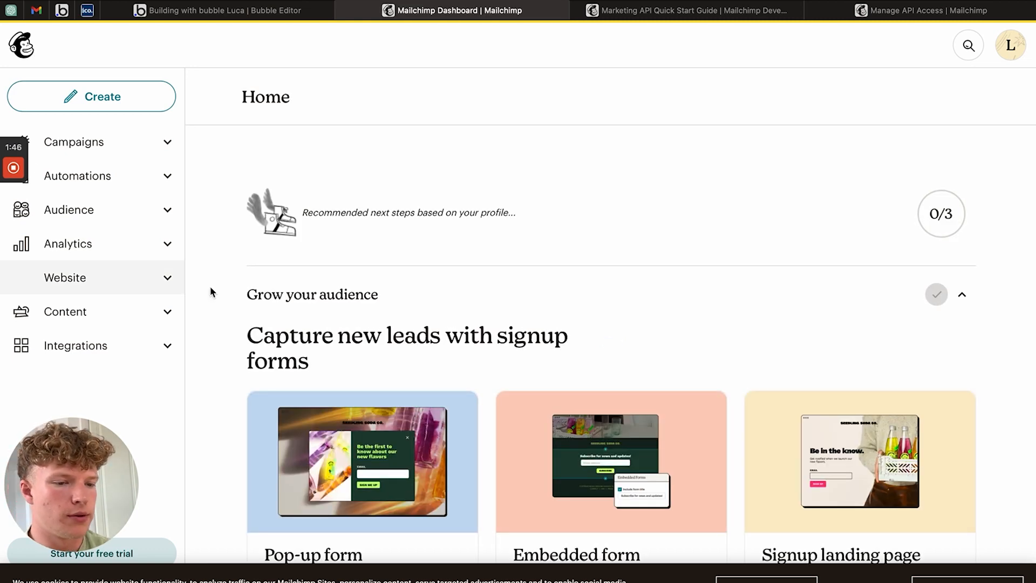
{"action": "mouse_move", "coordinate": [573, 255]}
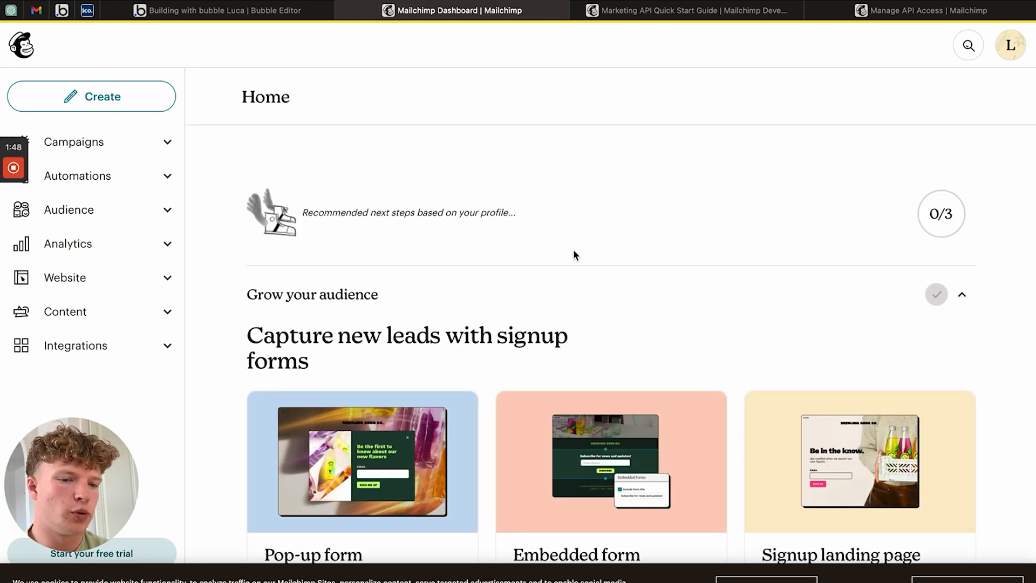
{"action": "mouse_move", "coordinate": [672, 401]}
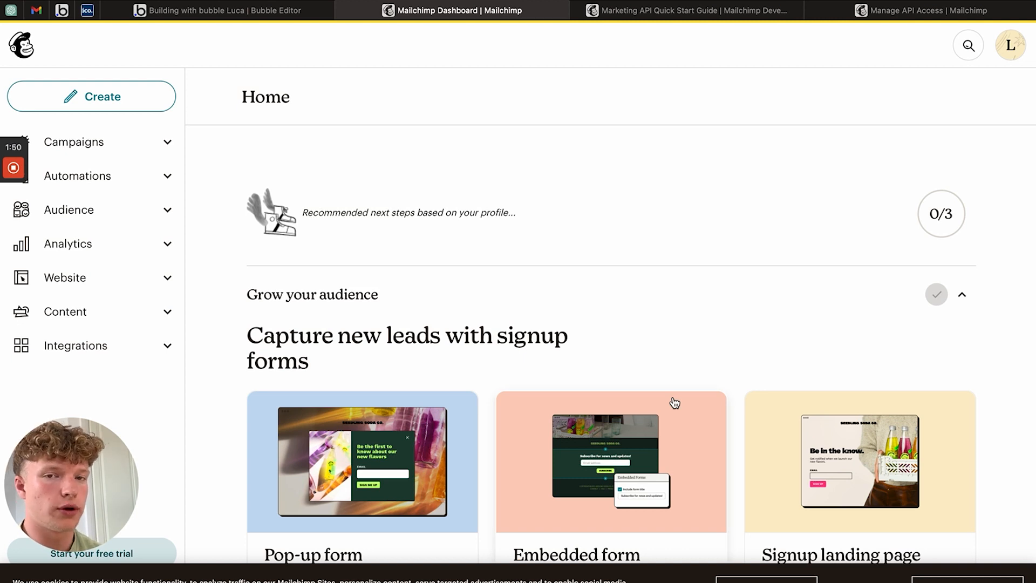
{"action": "mouse_move", "coordinate": [997, 129]}
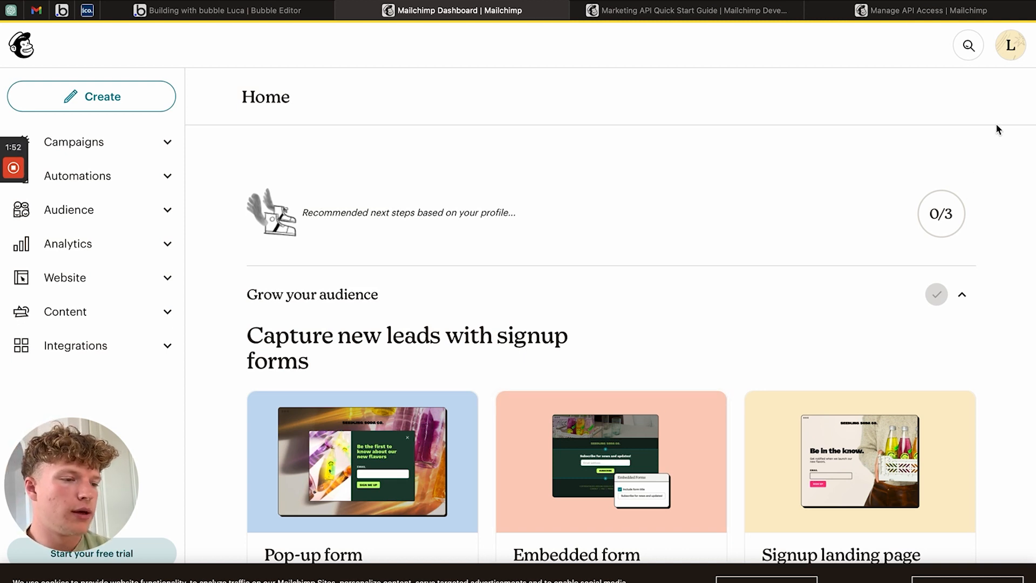
{"action": "left_click", "coordinate": [1010, 45]}
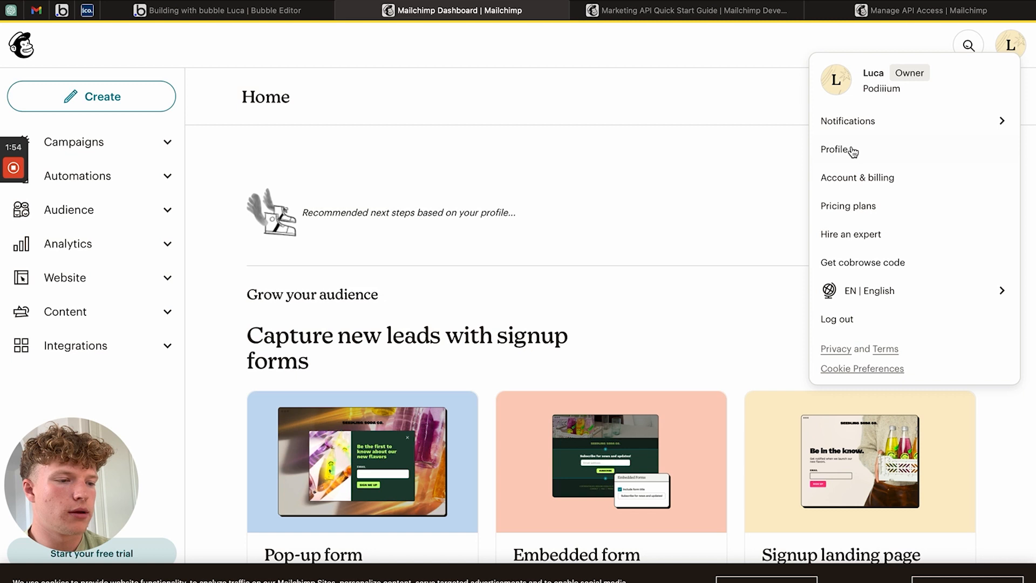
{"action": "left_click", "coordinate": [837, 150]}
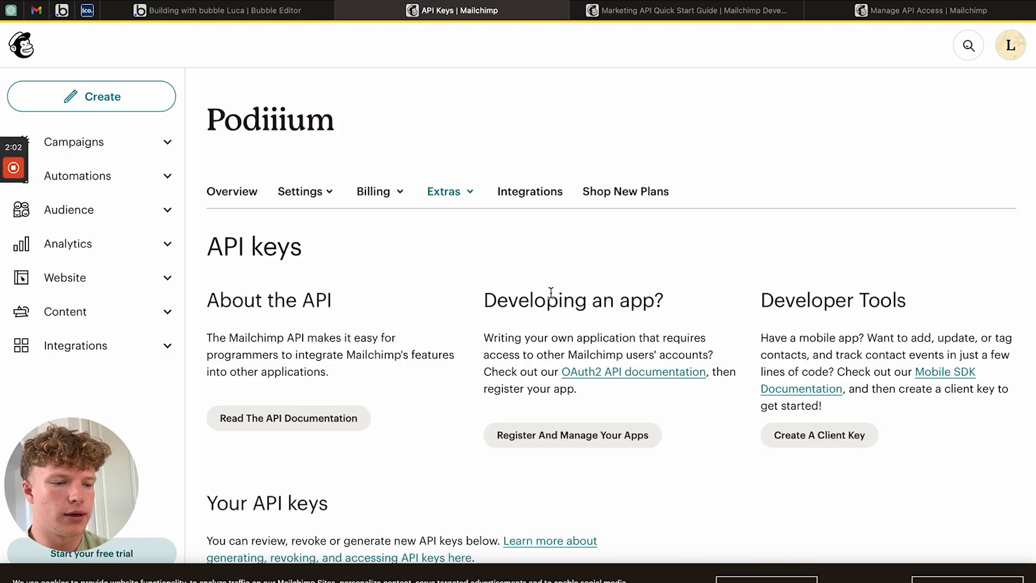
Generate a new Mailchimp API key named Tutorial and copy it to the clipboard.
{"action": "scroll", "scroll_direction": "down", "scroll_amount": 3}
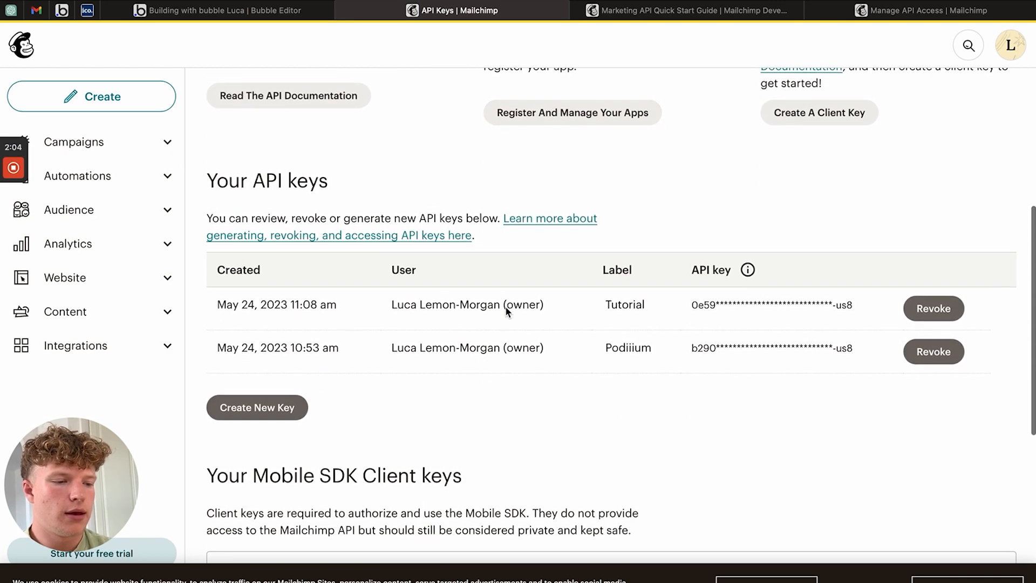
{"action": "left_click", "coordinate": [256, 407]}
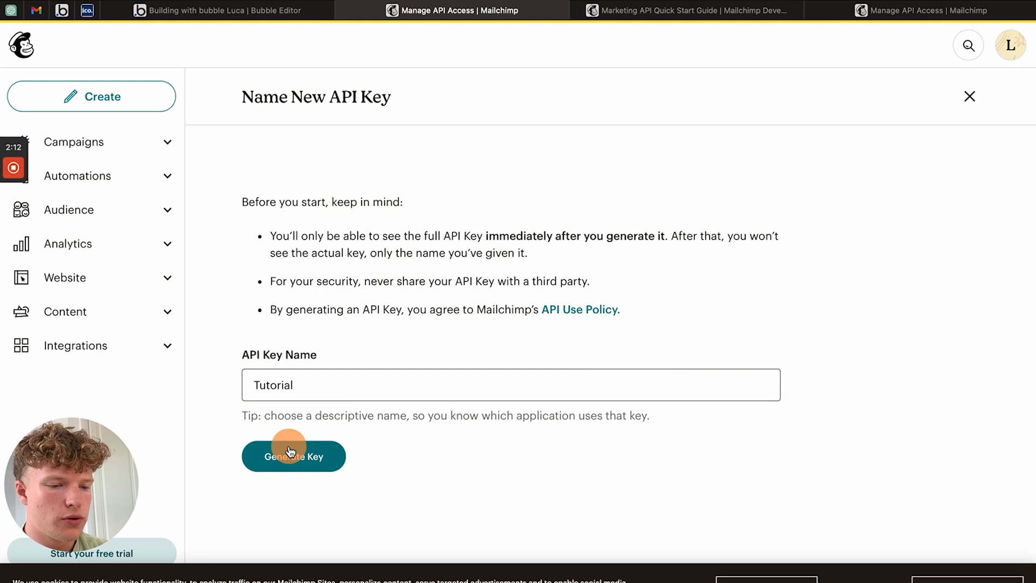
{"action": "left_click", "coordinate": [293, 455]}
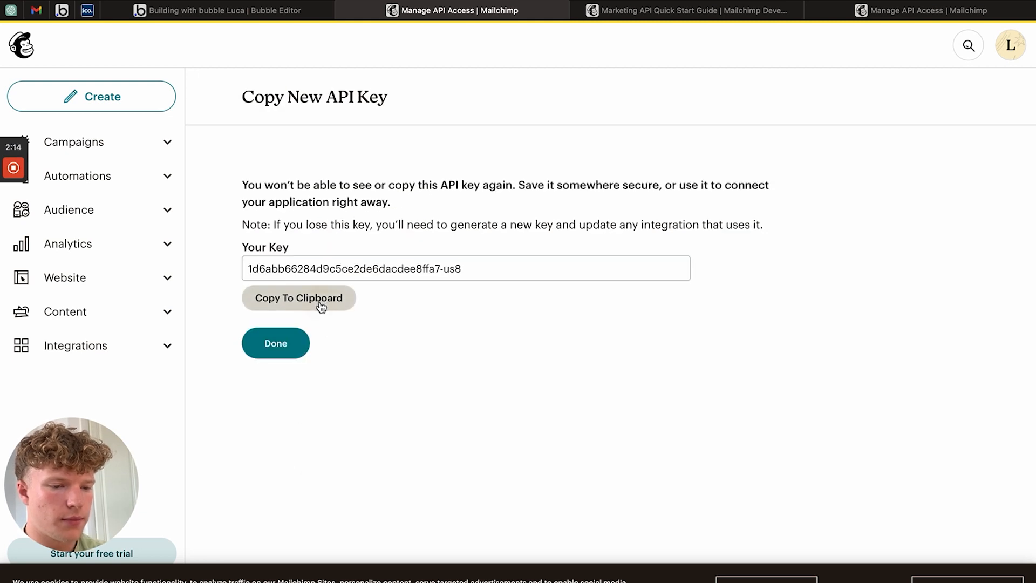
{"action": "left_click", "coordinate": [298, 297]}
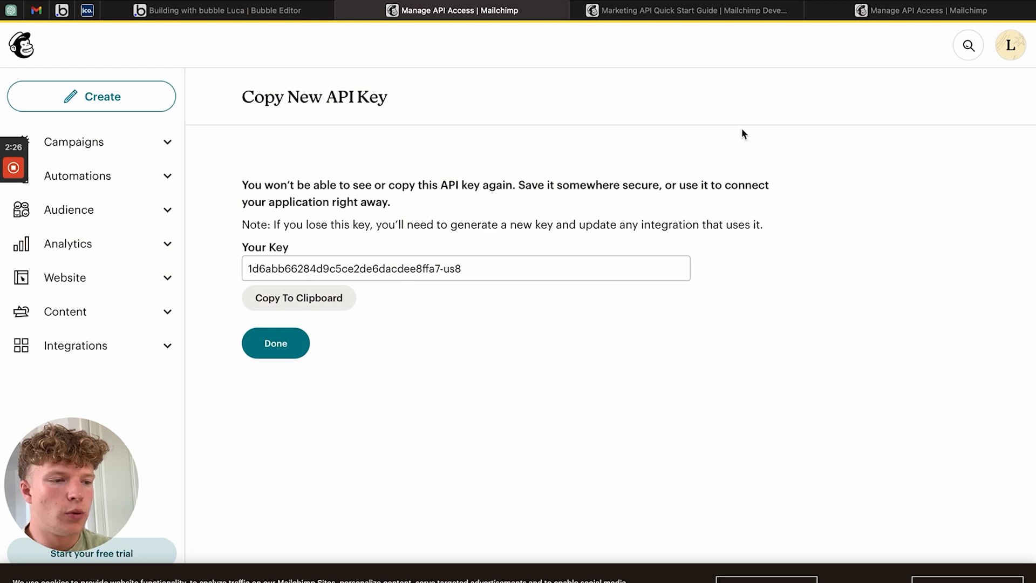
{"action": "mouse_move", "coordinate": [759, 13]}
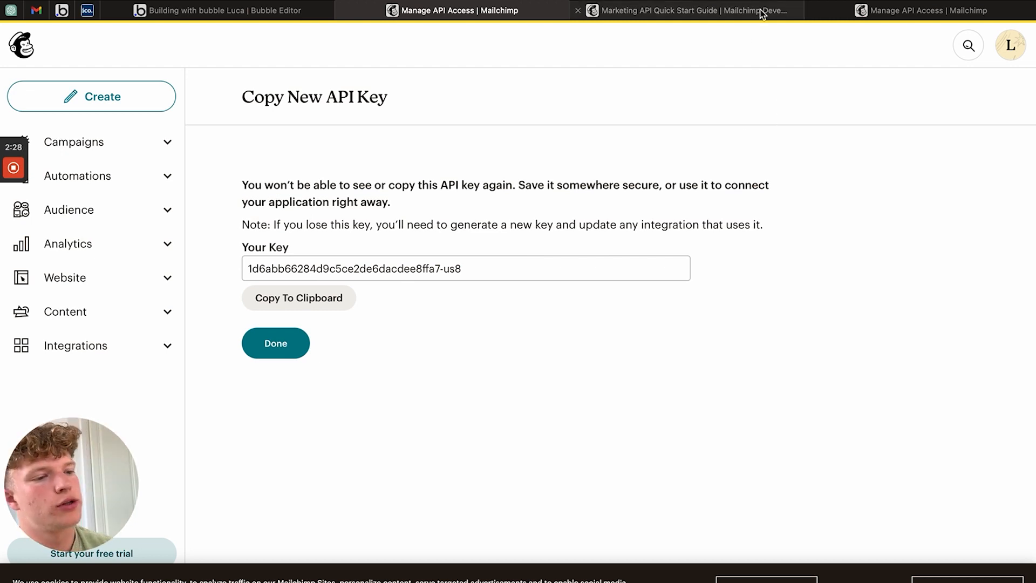
On the Mailchimp Developer site, go to the Marketing API Quick Start guide.
{"action": "left_click", "coordinate": [677, 10]}
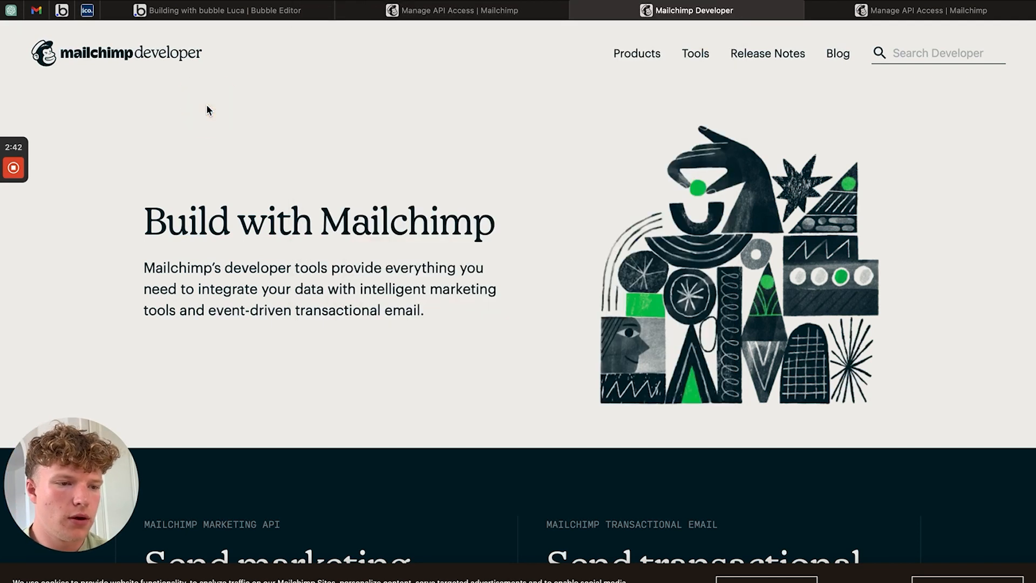
{"action": "scroll", "scroll_direction": "down", "scroll_amount": 3}
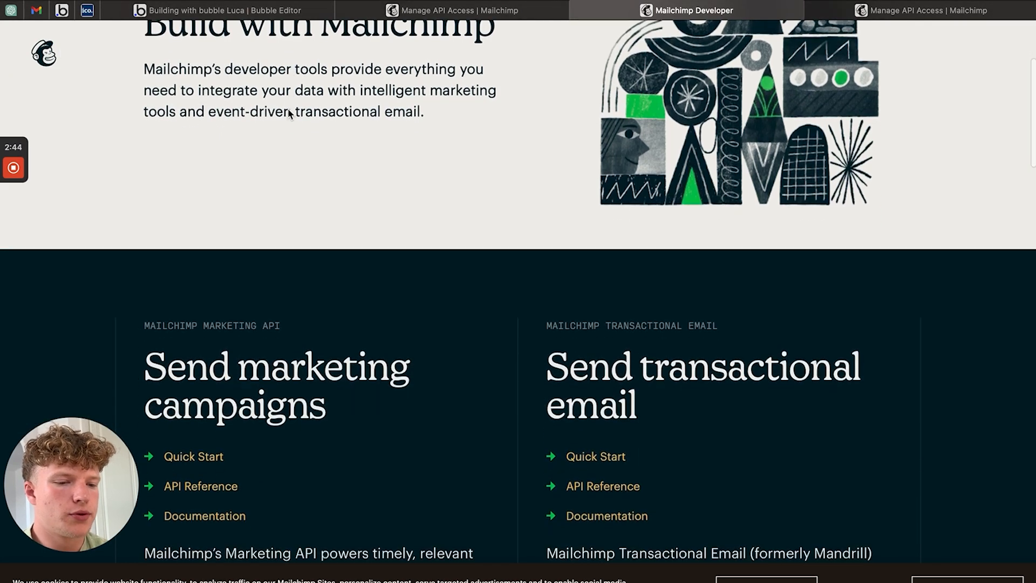
{"action": "scroll", "scroll_direction": "down", "scroll_amount": 3}
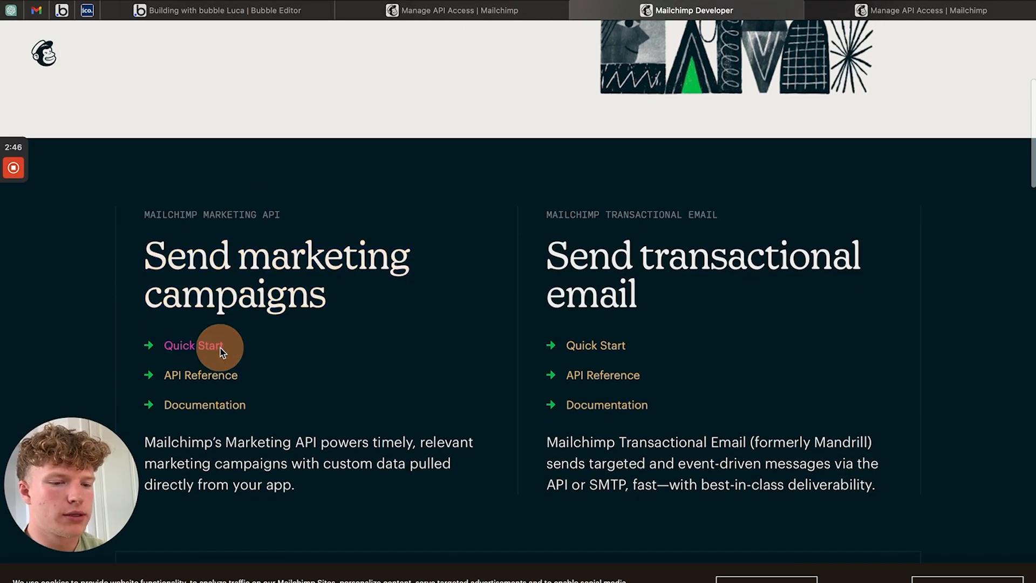
{"action": "left_click", "coordinate": [193, 345]}
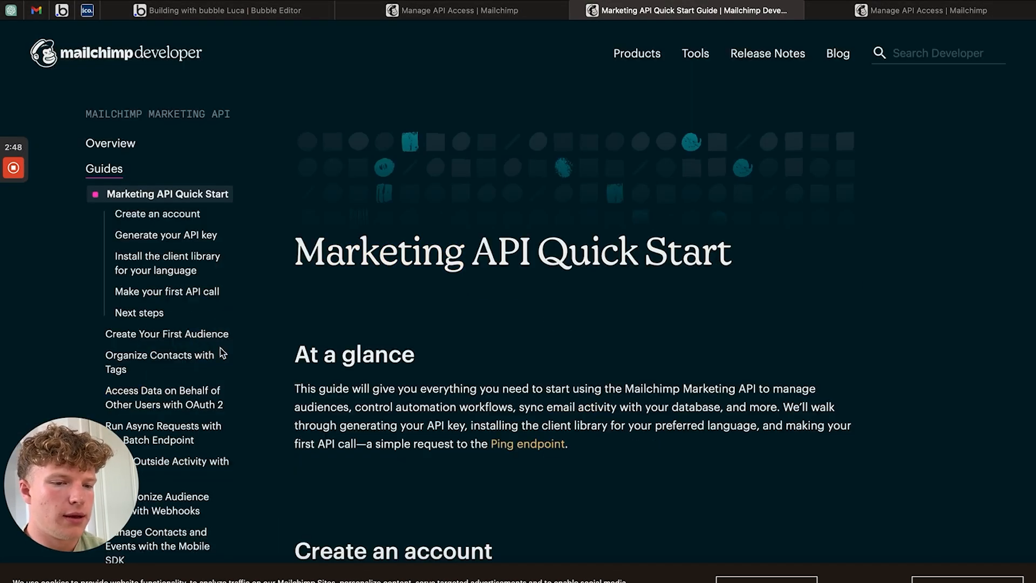
Review the 'Make your first API call' section and its ping example code, then head to ChatGPT.
{"action": "scroll", "scroll_direction": "down", "scroll_amount": 3}
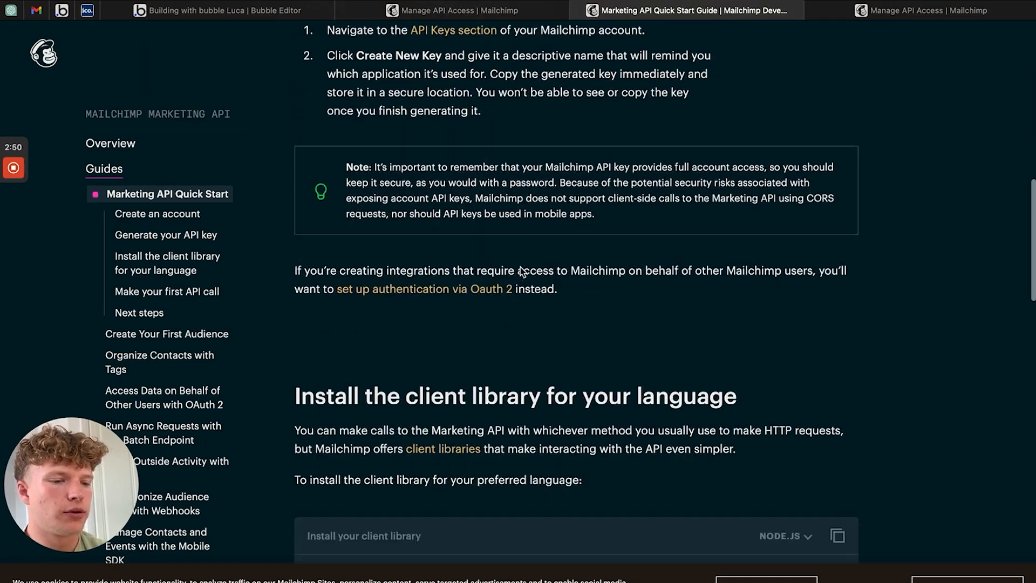
{"action": "scroll", "scroll_direction": "down", "scroll_amount": 3}
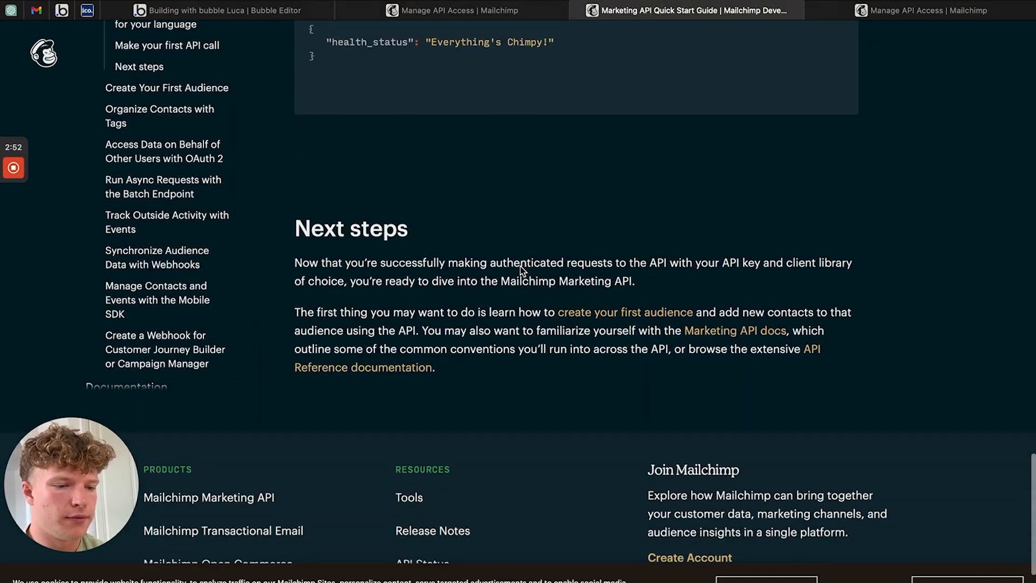
{"action": "scroll", "scroll_direction": "up", "scroll_amount": 3}
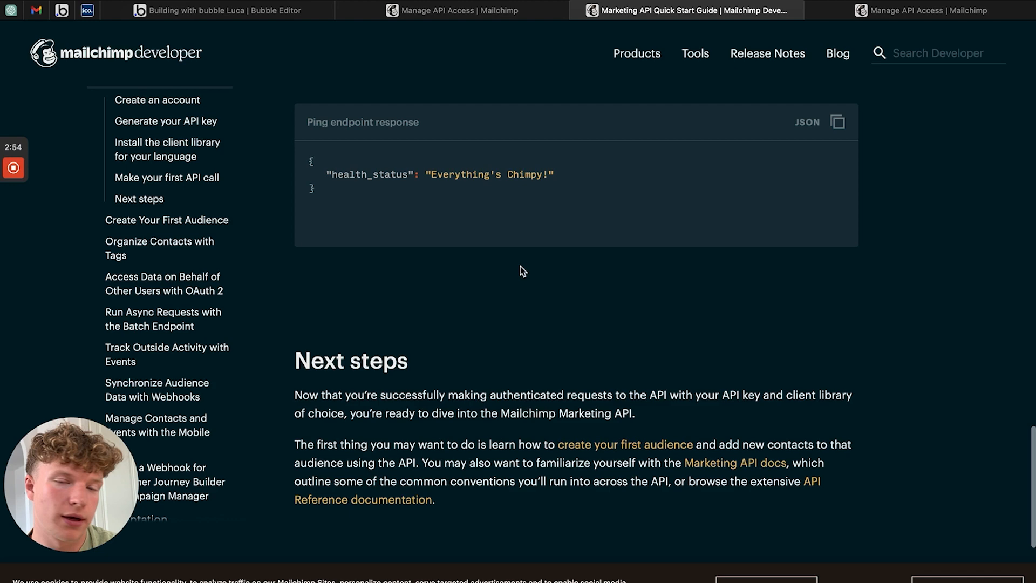
{"action": "scroll", "scroll_direction": "up", "scroll_amount": 3}
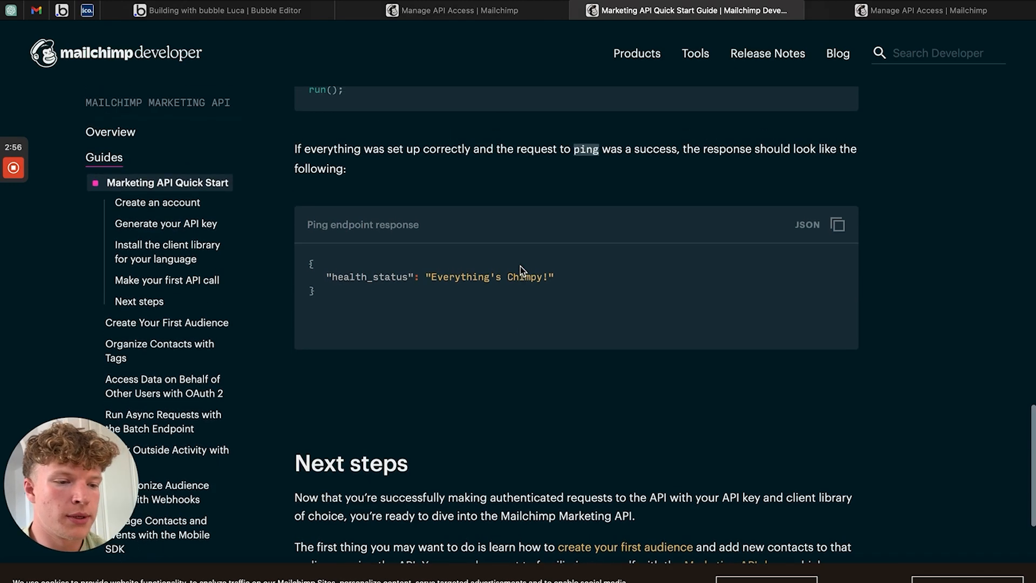
{"action": "scroll", "scroll_direction": "up", "scroll_amount": 3}
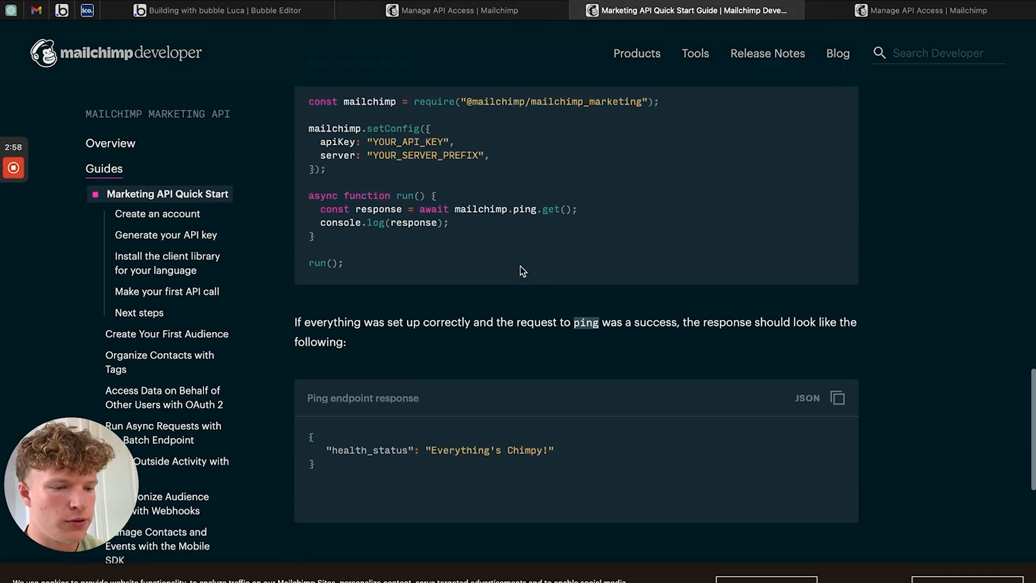
{"action": "scroll", "scroll_direction": "up", "scroll_amount": 3}
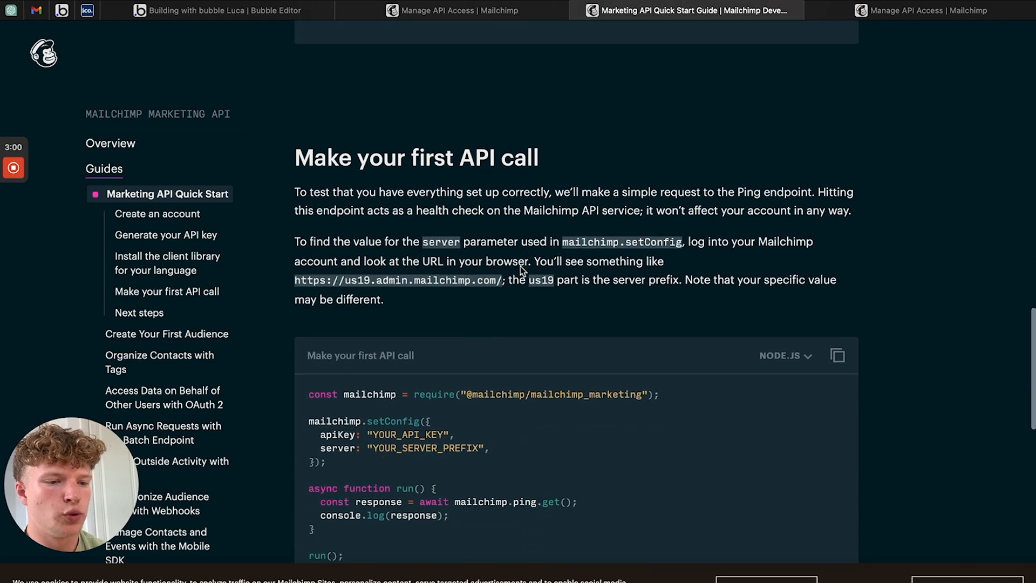
{"action": "scroll", "scroll_direction": "down", "scroll_amount": 3}
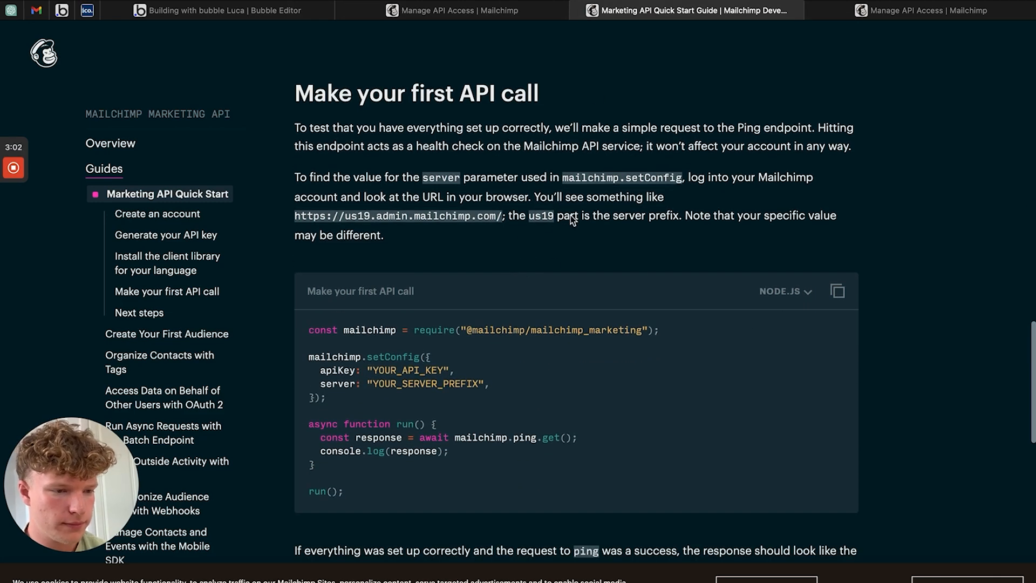
{"action": "mouse_move", "coordinate": [522, 268]}
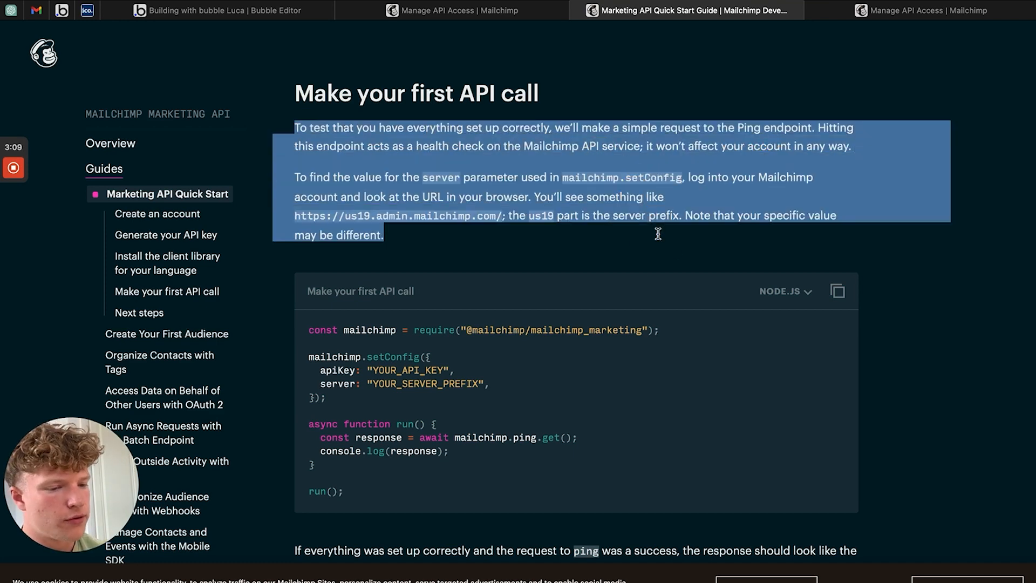
{"action": "scroll", "scroll_direction": "down", "scroll_amount": 3}
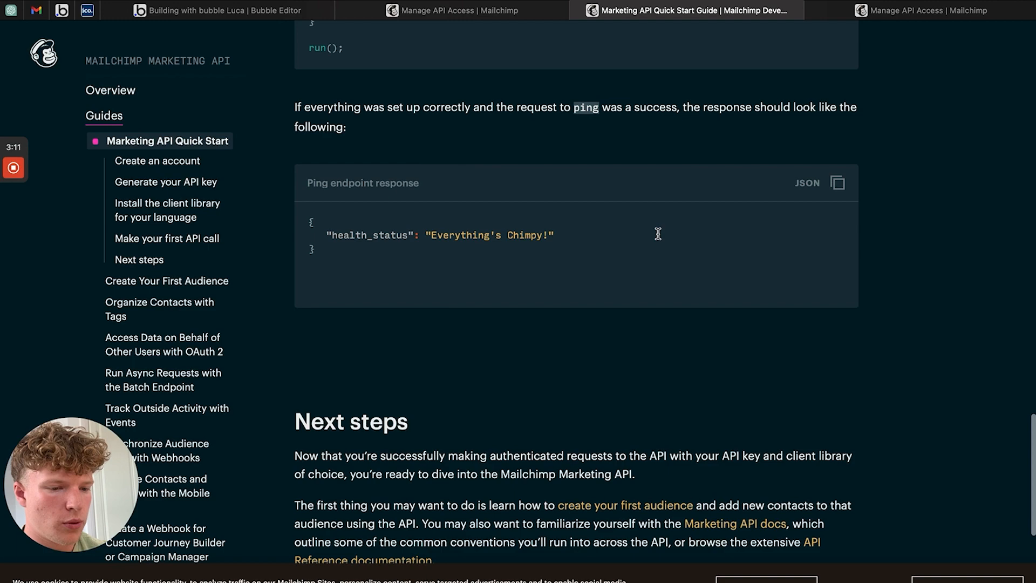
{"action": "scroll", "scroll_direction": "up", "scroll_amount": 3}
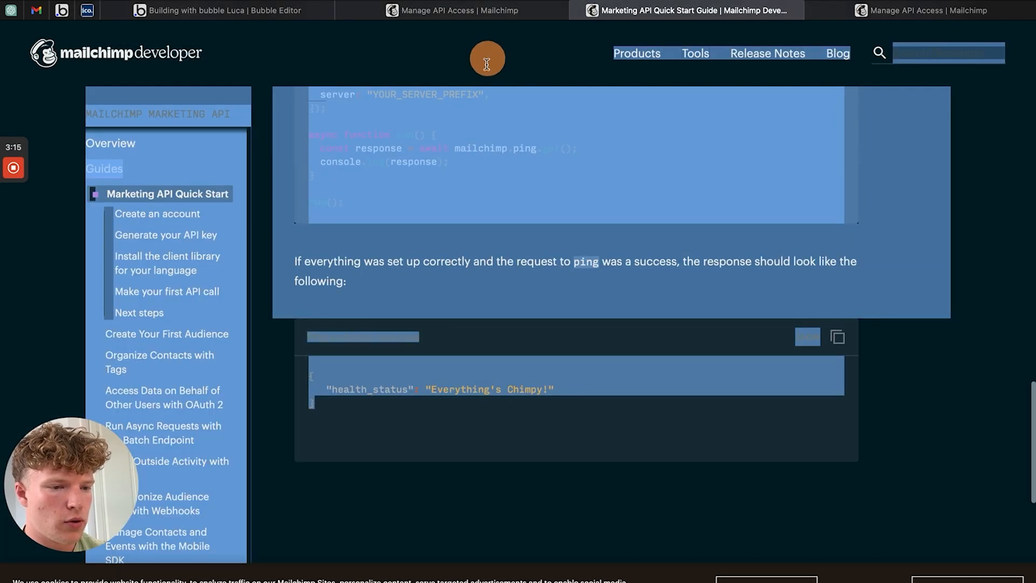
{"action": "scroll", "scroll_direction": "up", "scroll_amount": 3}
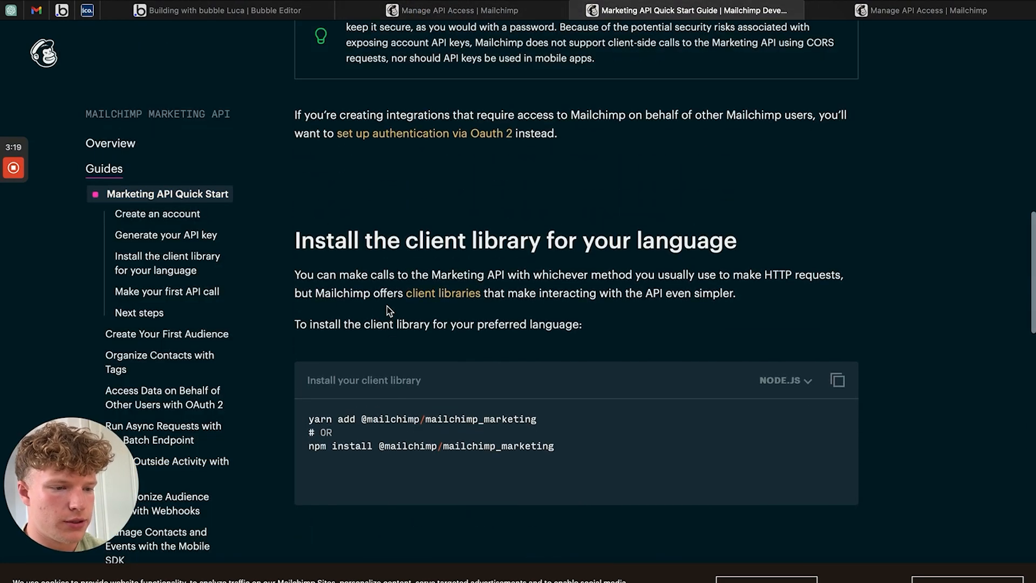
{"action": "scroll", "scroll_direction": "down", "scroll_amount": 3}
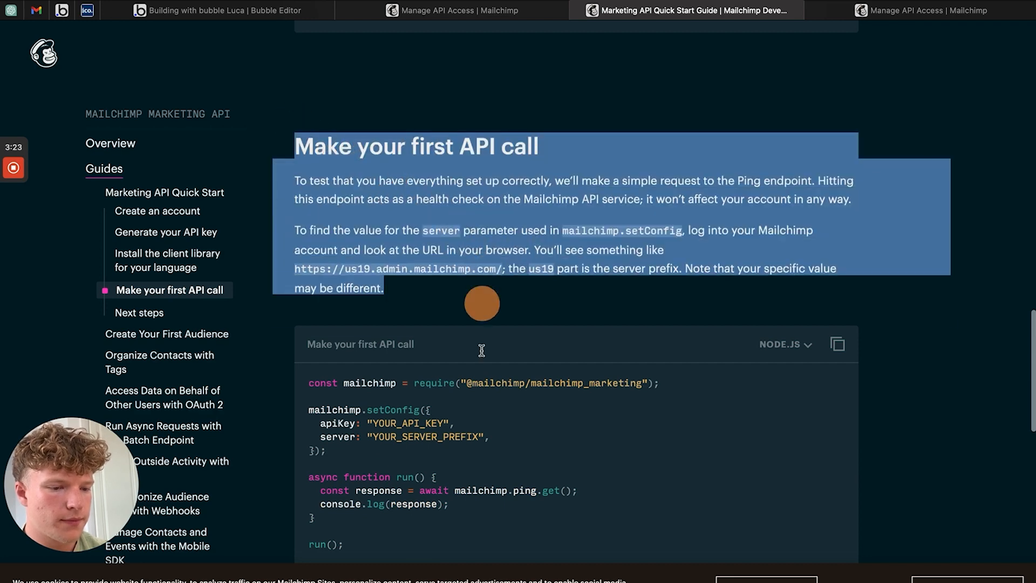
{"action": "scroll", "scroll_direction": "down", "scroll_amount": 3}
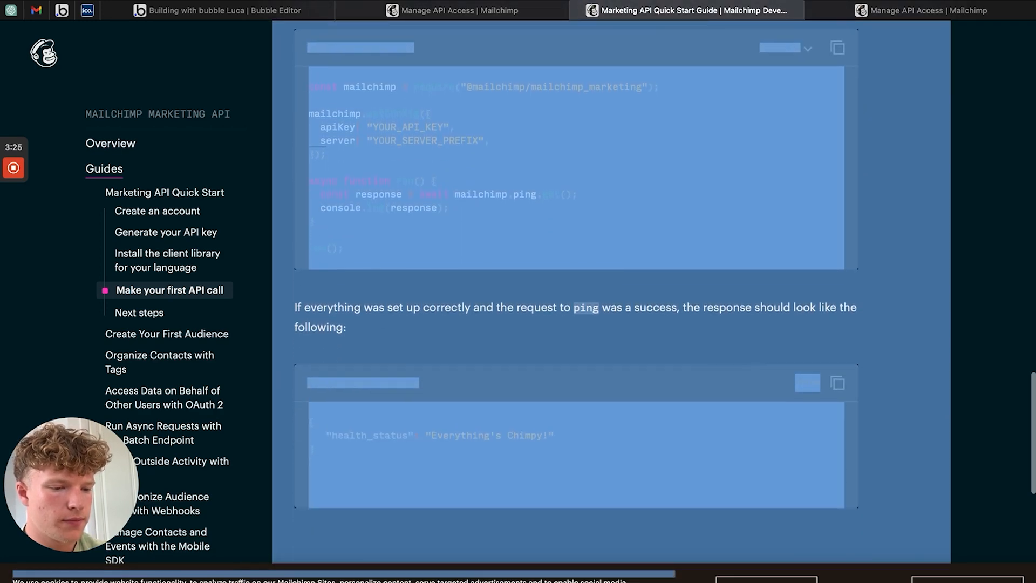
{"action": "scroll", "scroll_direction": "down", "scroll_amount": 3}
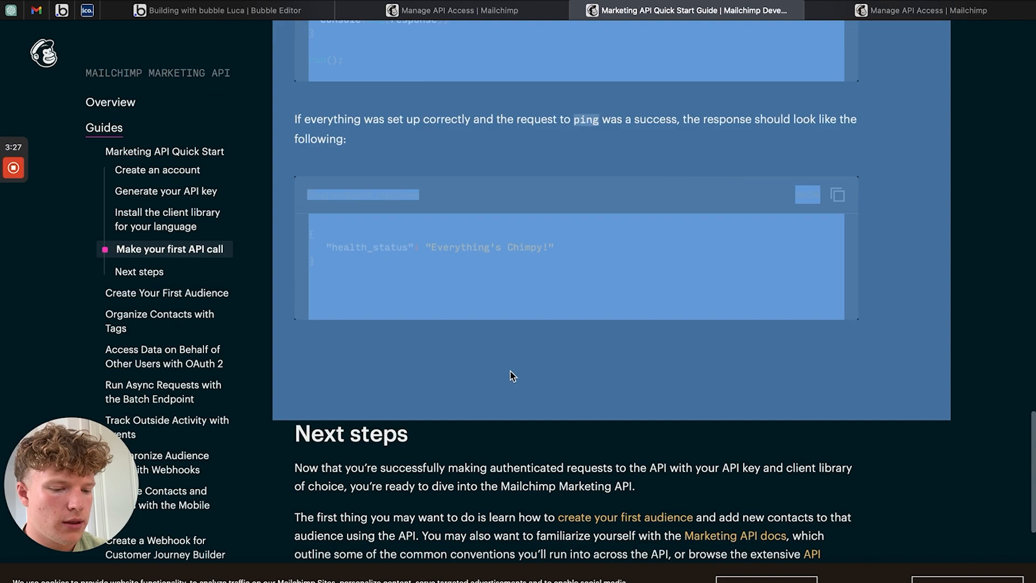
{"action": "left_click", "coordinate": [11, 10]}
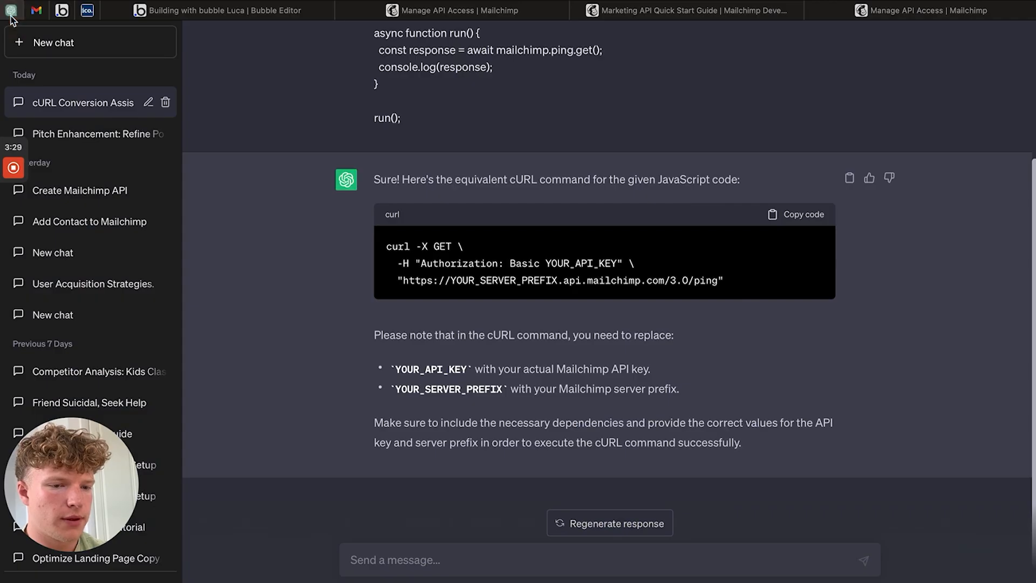
In a new chat, ask 'Explain this to use like I am a 5 year old' about the ping example and read the reply.
{"action": "left_click", "coordinate": [91, 42]}
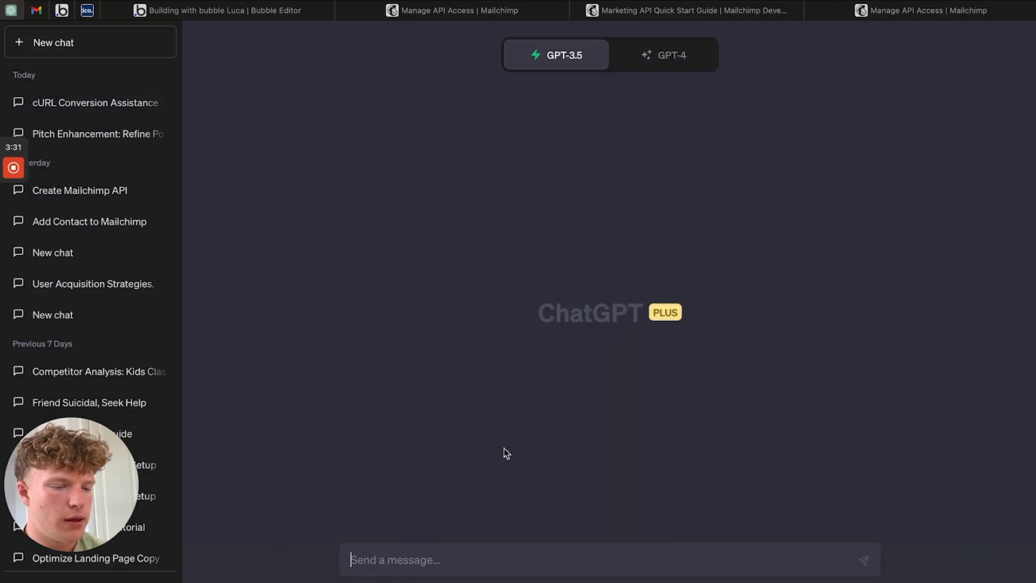
{"action": "mouse_move", "coordinate": [481, 320]}
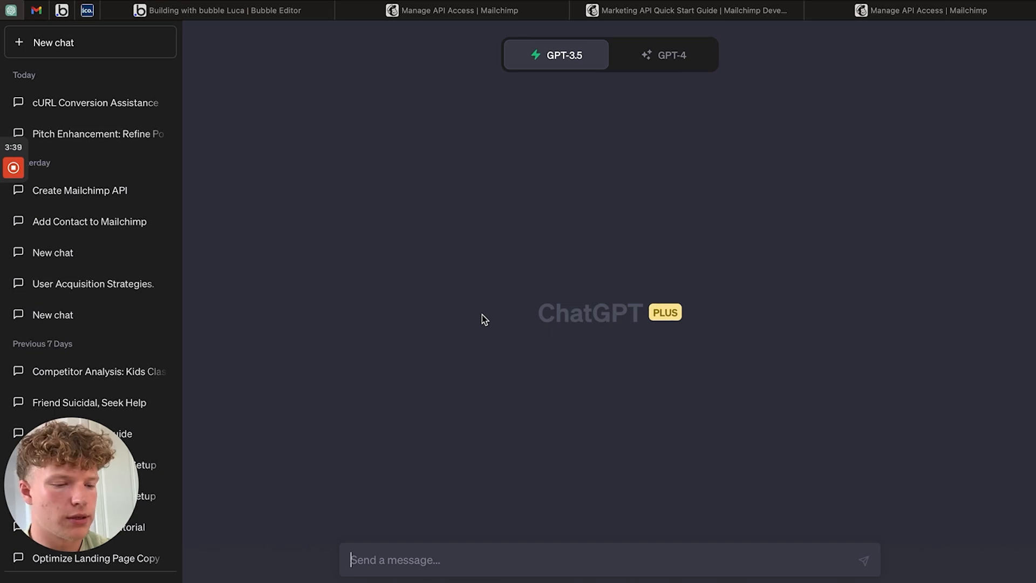
{"action": "type", "text": "Explain this to use like  I am a 5 y"}
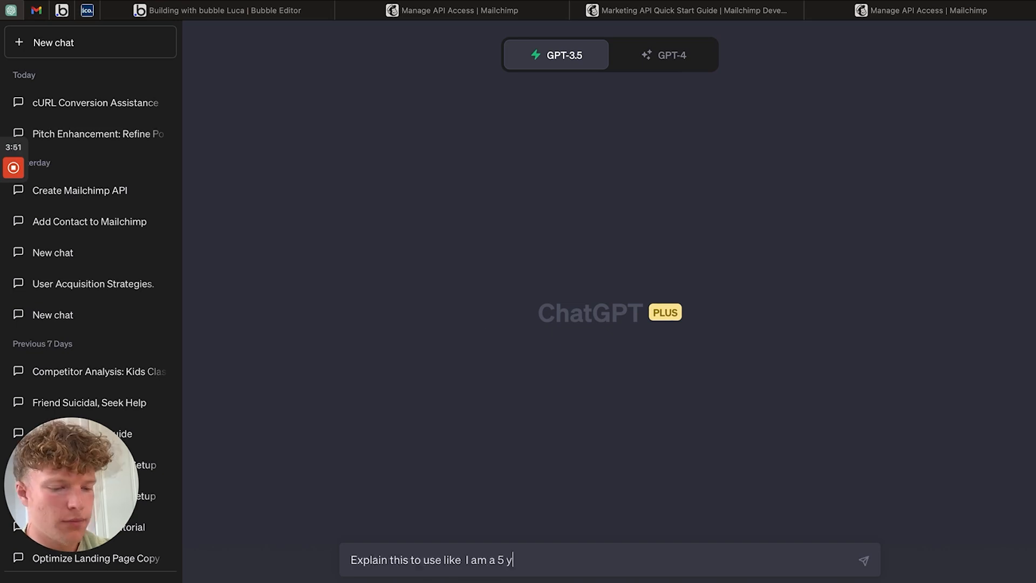
{"action": "type", "text": "ear old"}
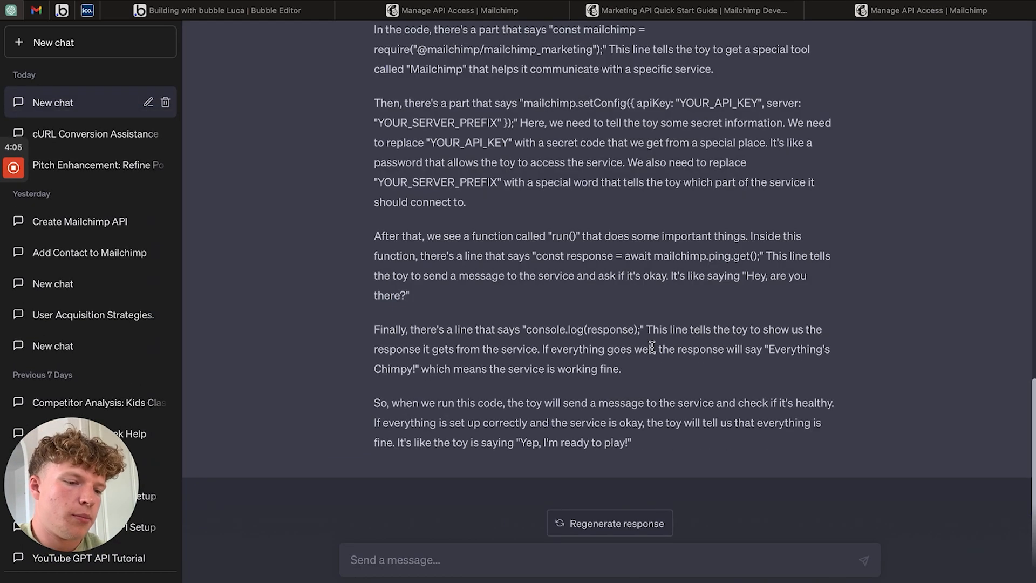
{"action": "scroll", "scroll_direction": "up", "scroll_amount": 3}
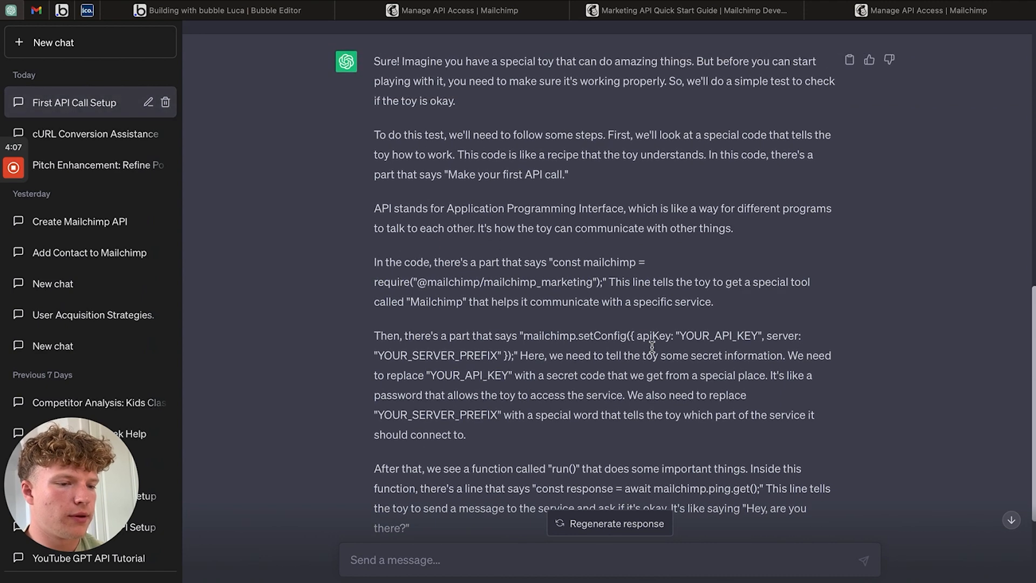
{"action": "mouse_move", "coordinate": [570, 330]}
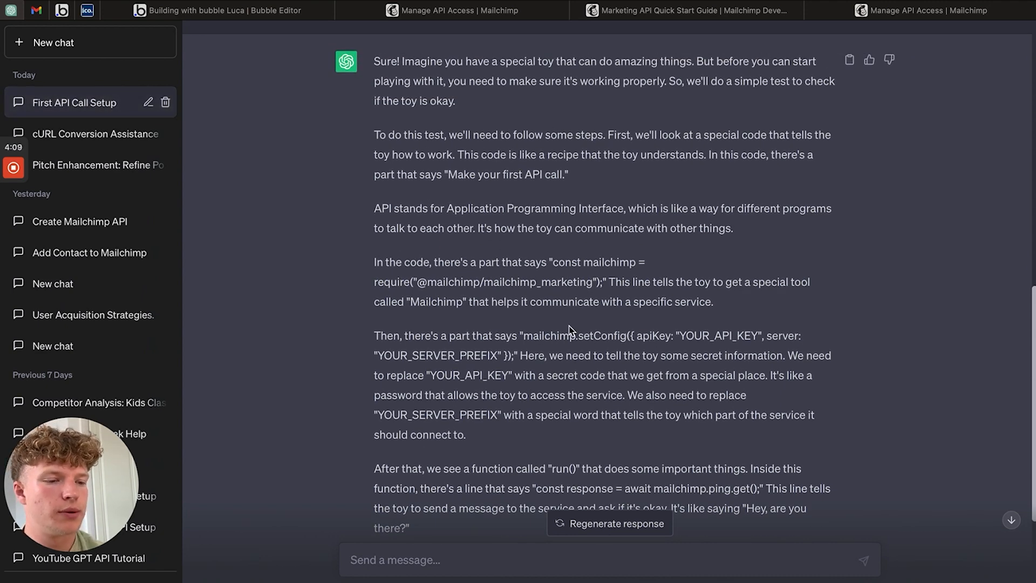
{"action": "scroll", "scroll_direction": "down", "scroll_amount": 3}
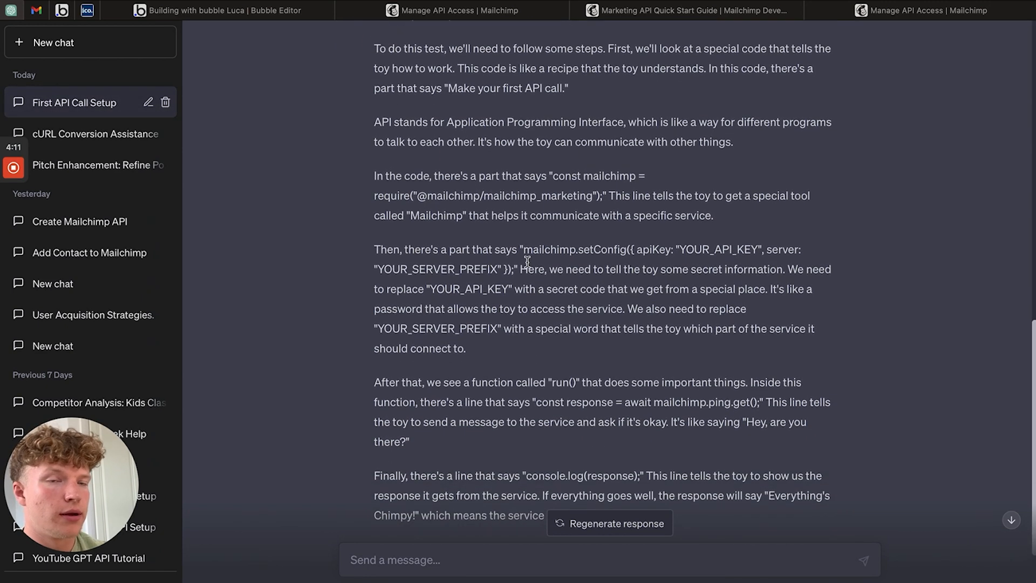
{"action": "scroll", "scroll_direction": "down", "scroll_amount": 3}
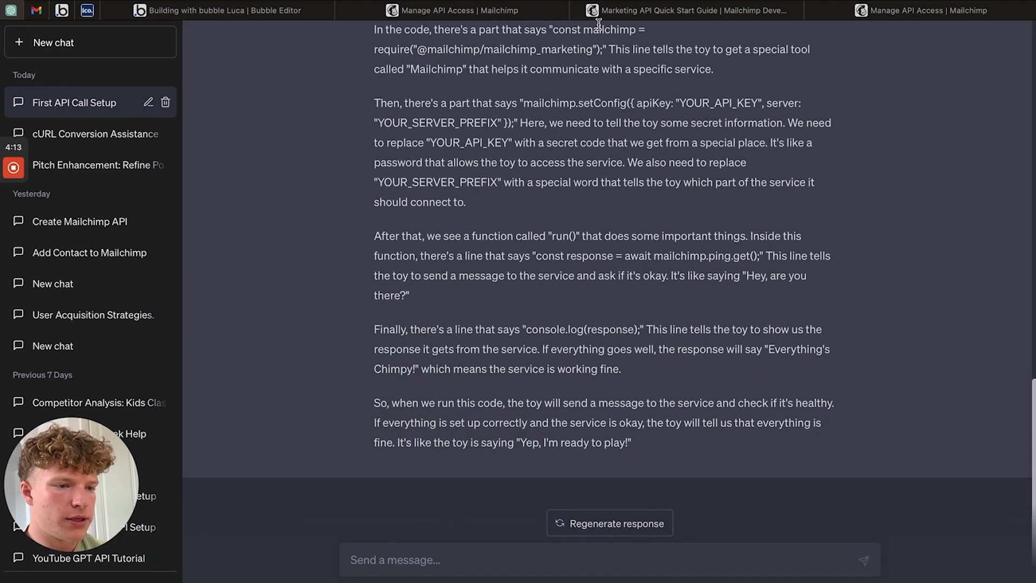
Review the guide's server prefix paragraph and the ping example's 'Everything's Chimpy!' response, then return to Bubble.
{"action": "left_click", "coordinate": [454, 10]}
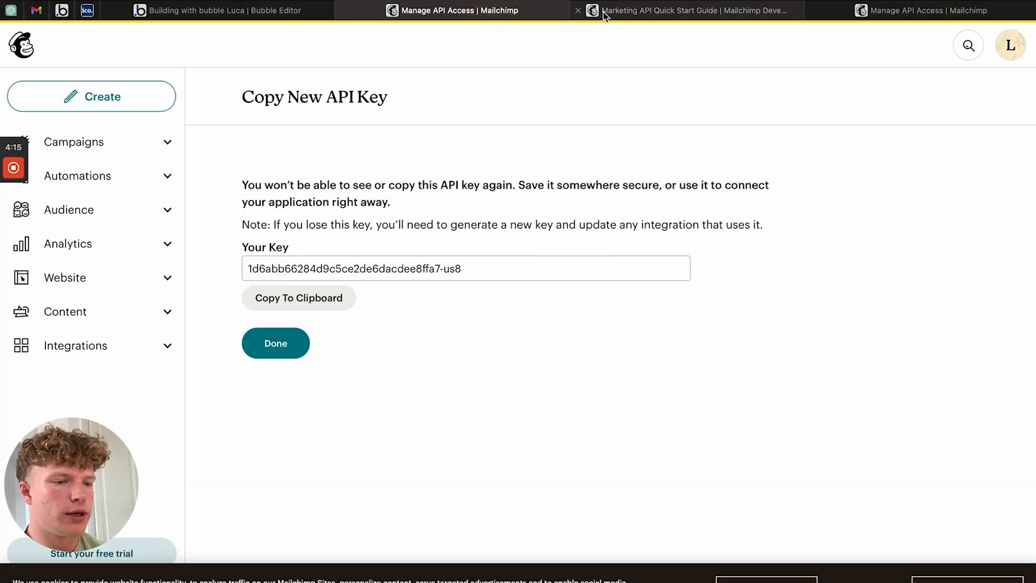
{"action": "left_click", "coordinate": [687, 9]}
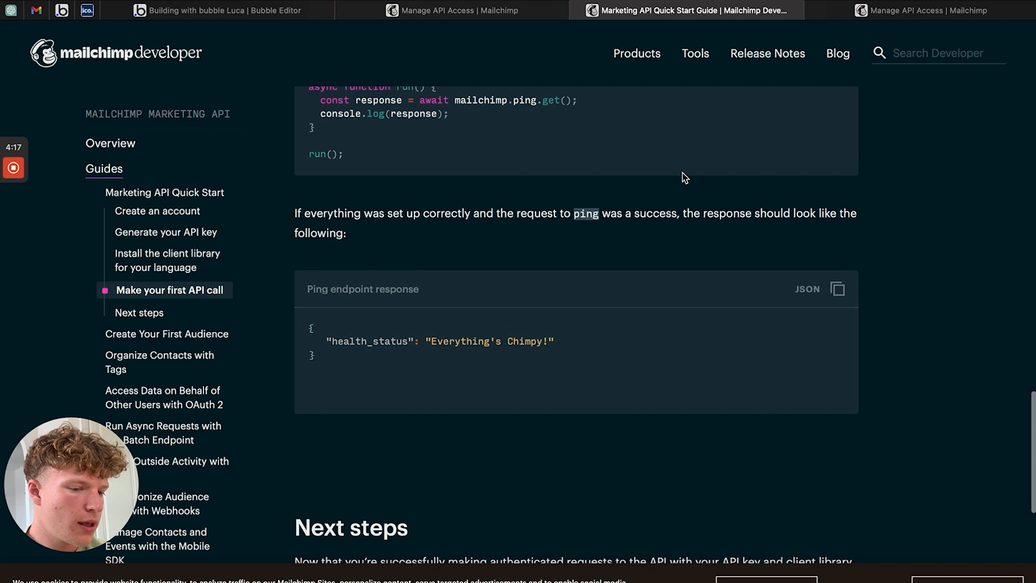
{"action": "scroll", "scroll_direction": "up", "scroll_amount": 3}
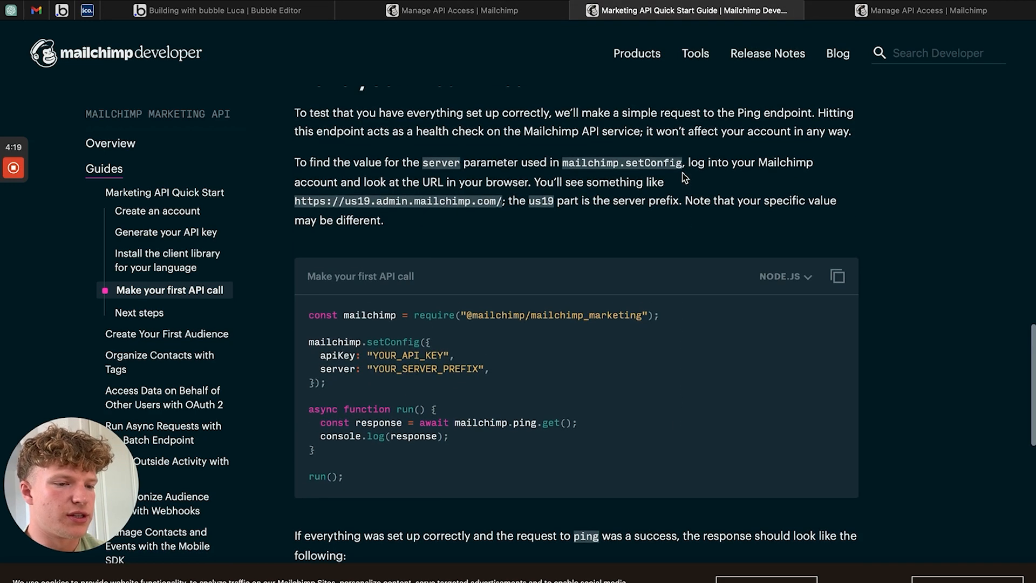
{"action": "scroll", "scroll_direction": "down", "scroll_amount": 3}
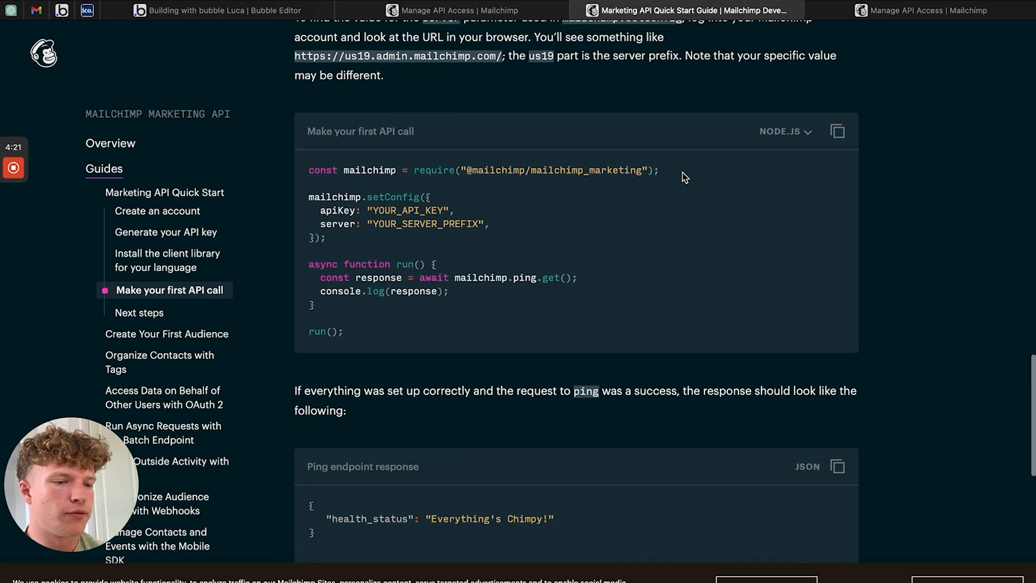
{"action": "mouse_move", "coordinate": [548, 408]}
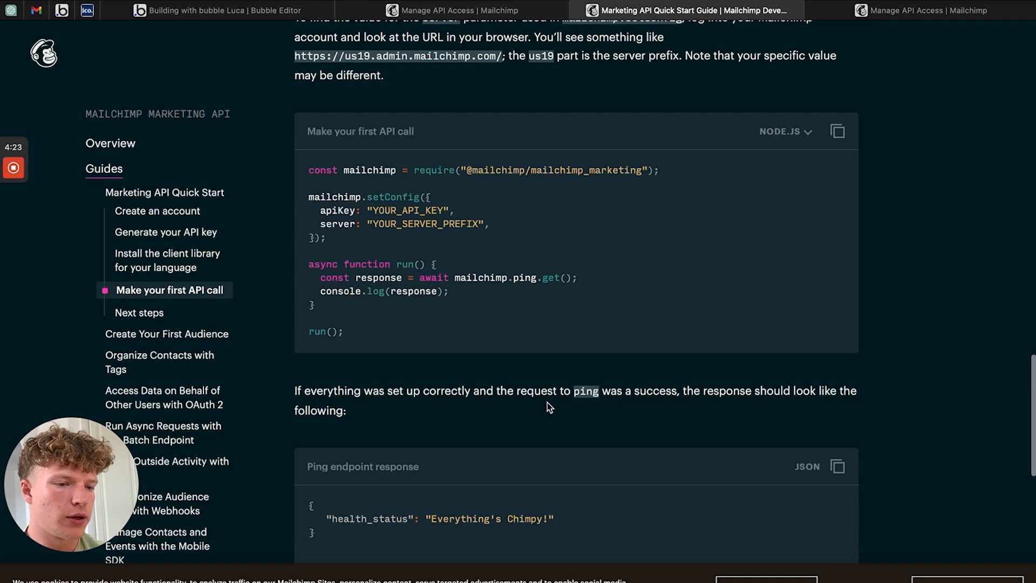
{"action": "scroll", "scroll_direction": "down", "scroll_amount": 3}
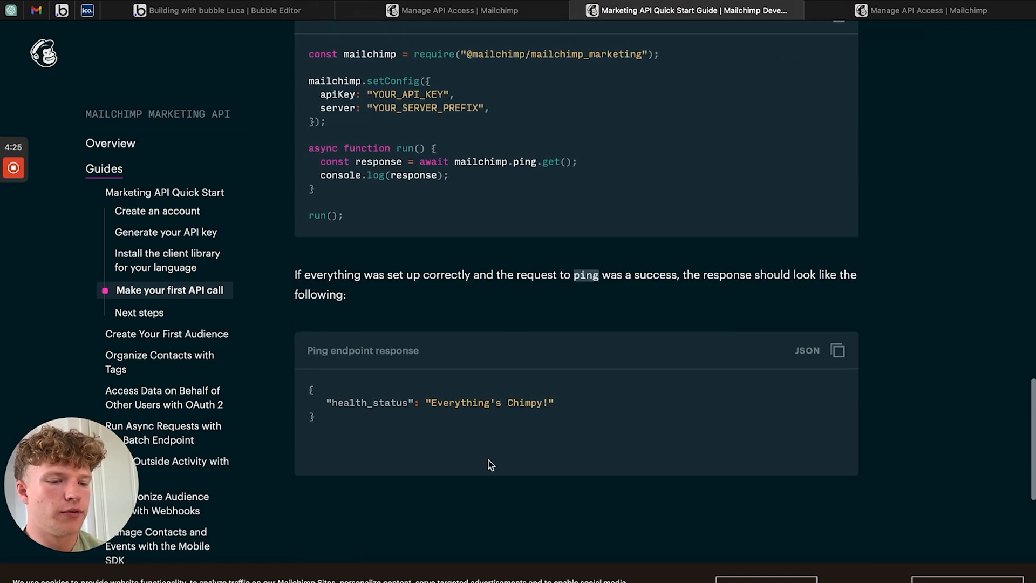
{"action": "mouse_move", "coordinate": [607, 385]}
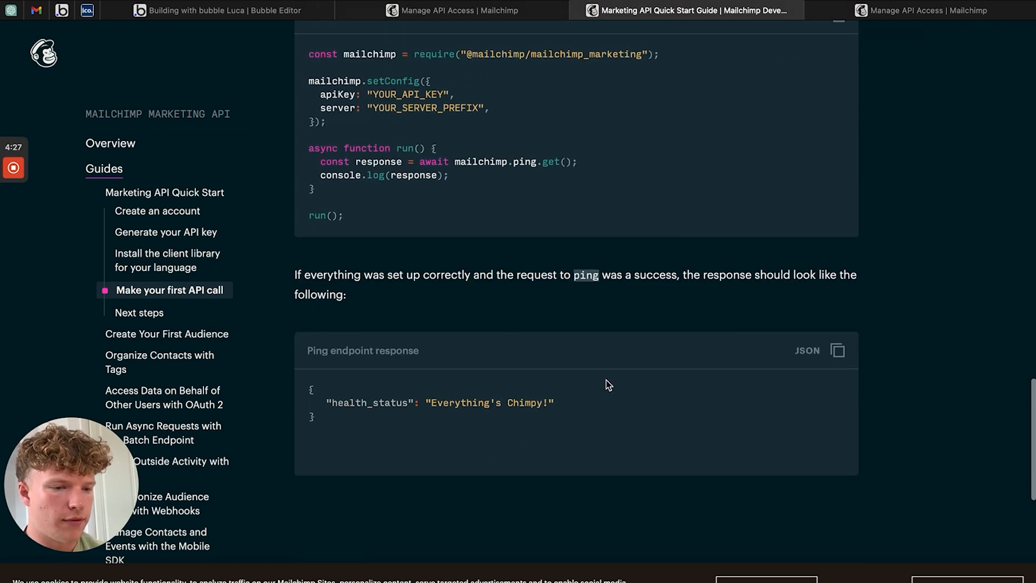
{"action": "scroll", "scroll_direction": "up", "scroll_amount": 3}
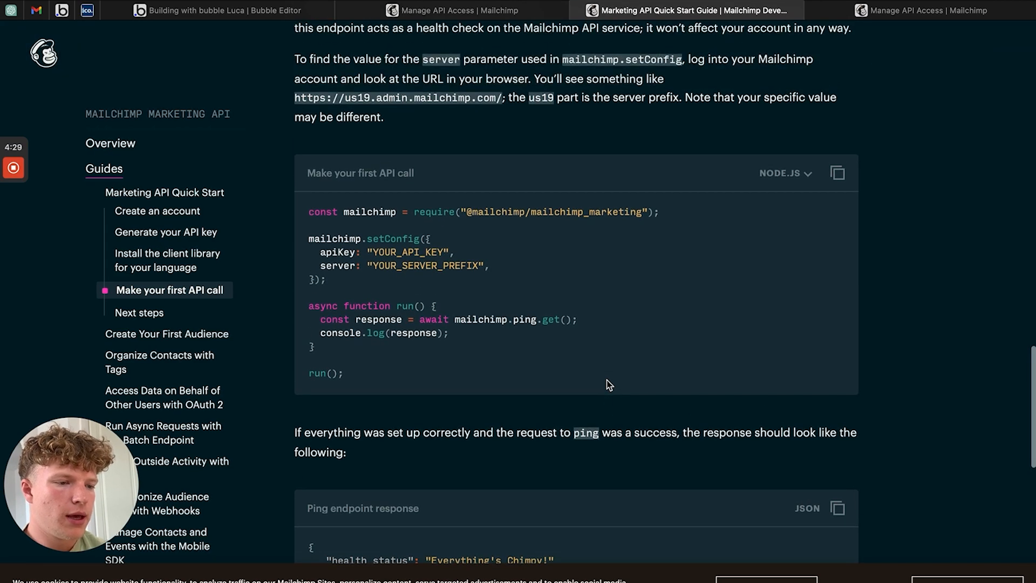
{"action": "mouse_move", "coordinate": [341, 105]}
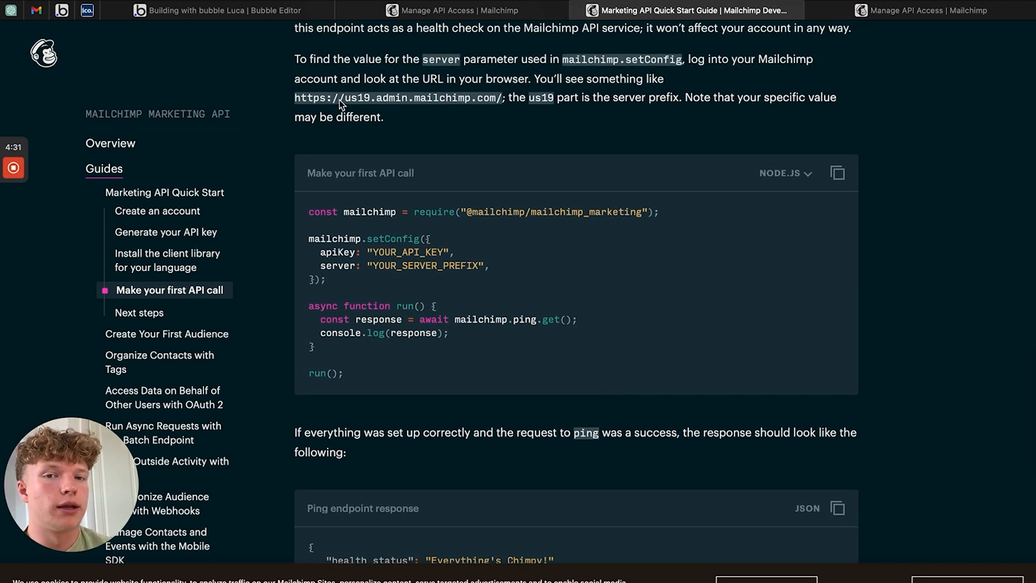
{"action": "left_click", "coordinate": [221, 10]}
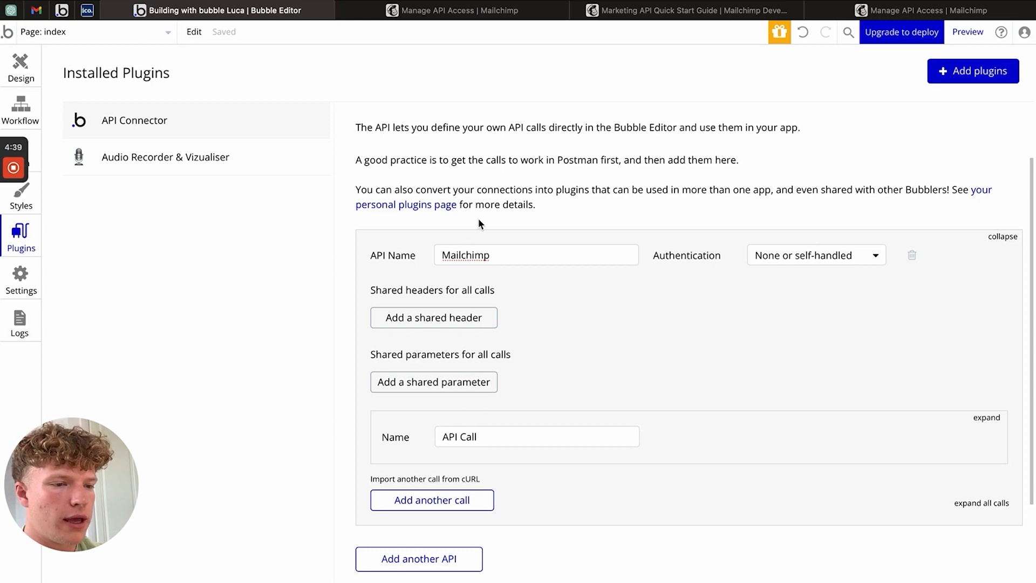
Check the ping example's language options, keep Node.js selected, and return to ChatGPT.
{"action": "left_click", "coordinate": [687, 10]}
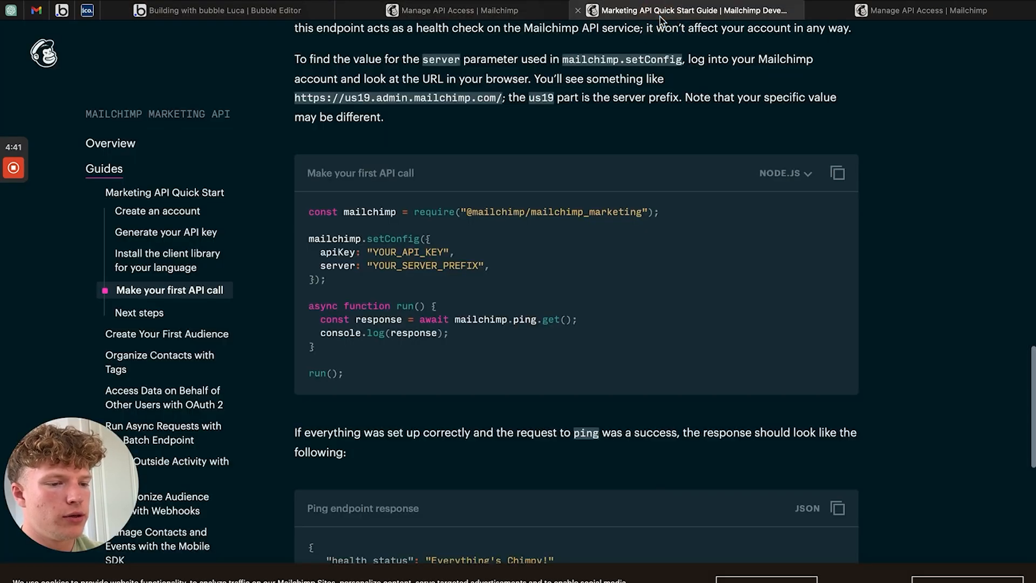
{"action": "left_click", "coordinate": [784, 172]}
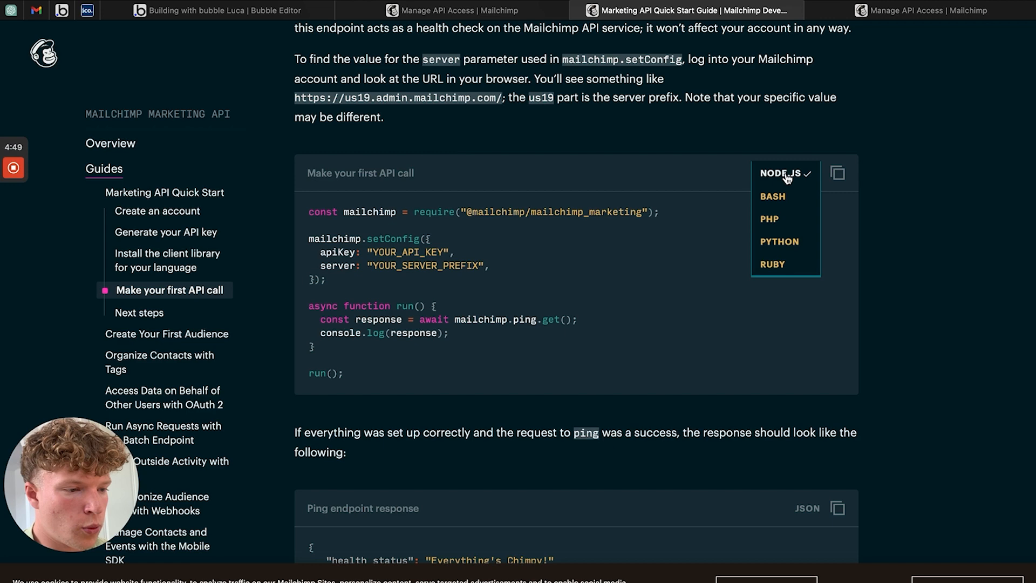
{"action": "left_click", "coordinate": [783, 173]}
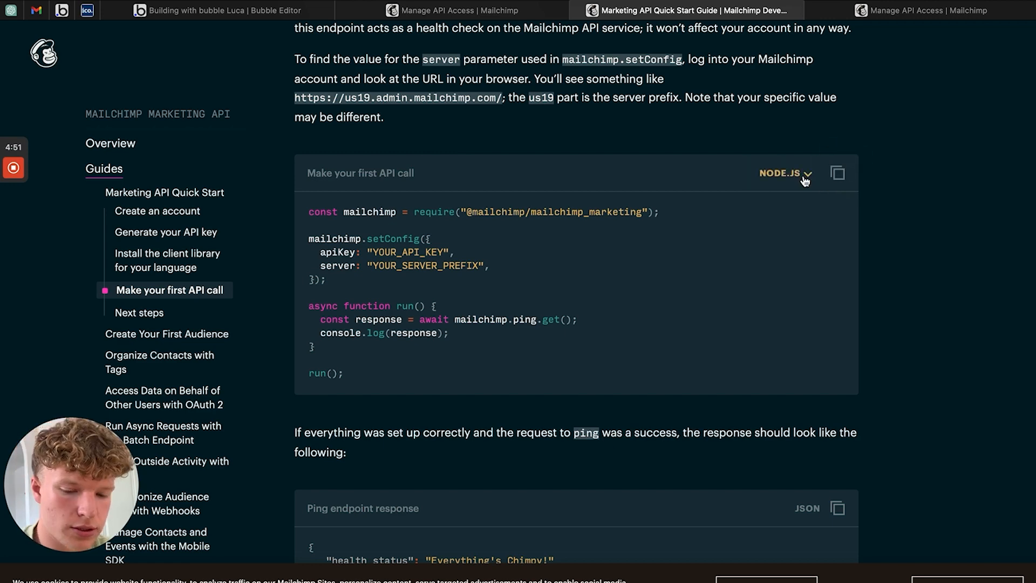
{"action": "left_click", "coordinate": [9, 10]}
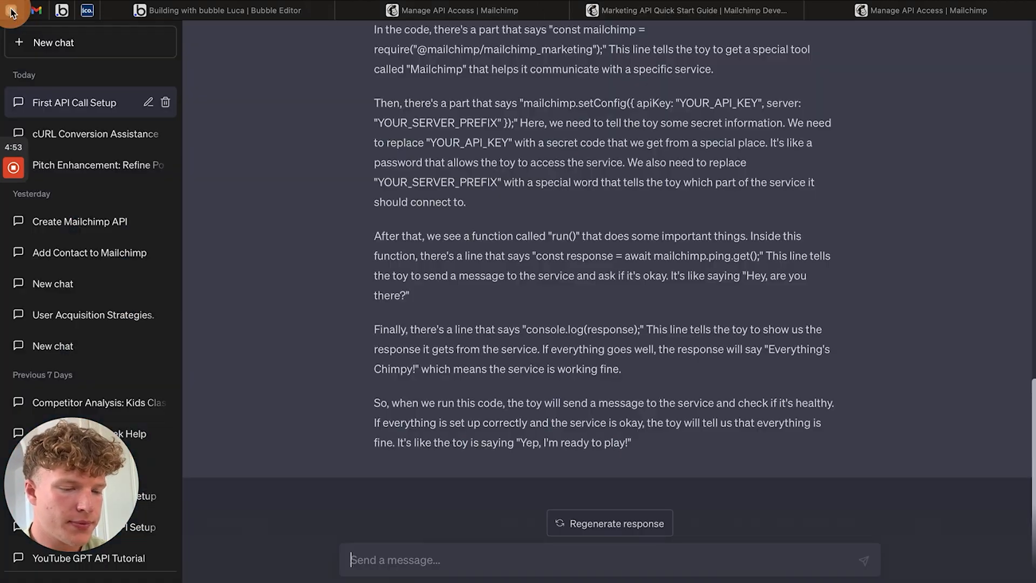
{"action": "mouse_move", "coordinate": [608, 396]}
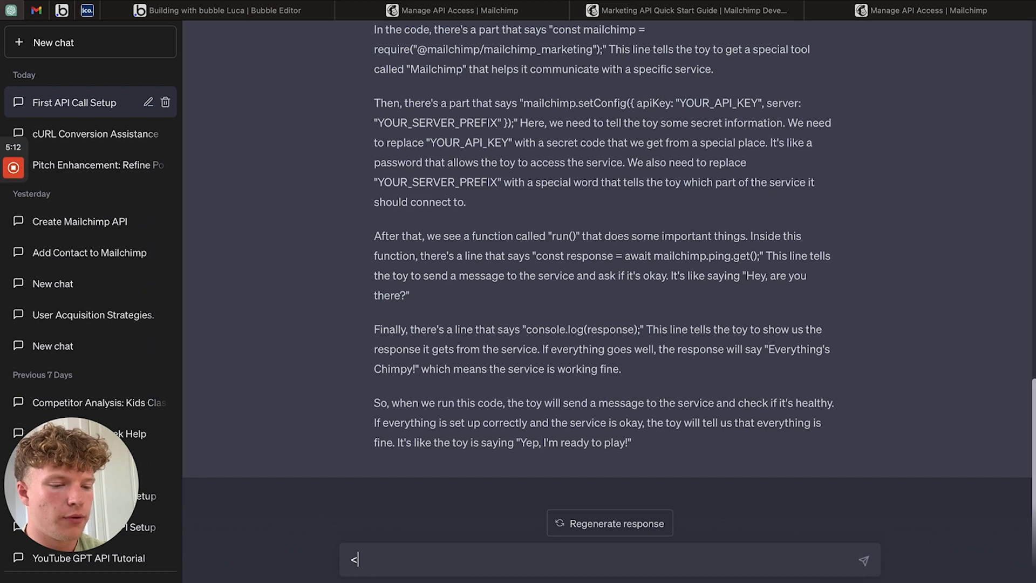
Write a prompt asking to format the Node.js call into a cURL call for the bubble.io API connector.
{"action": "type", "text": "<>"}
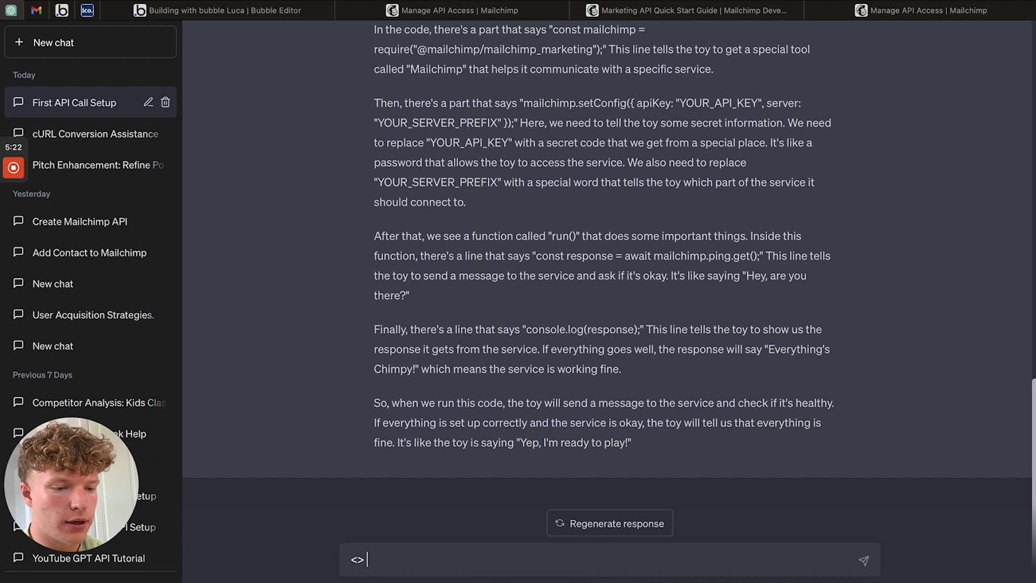
{"action": "type", "text": "[]"}
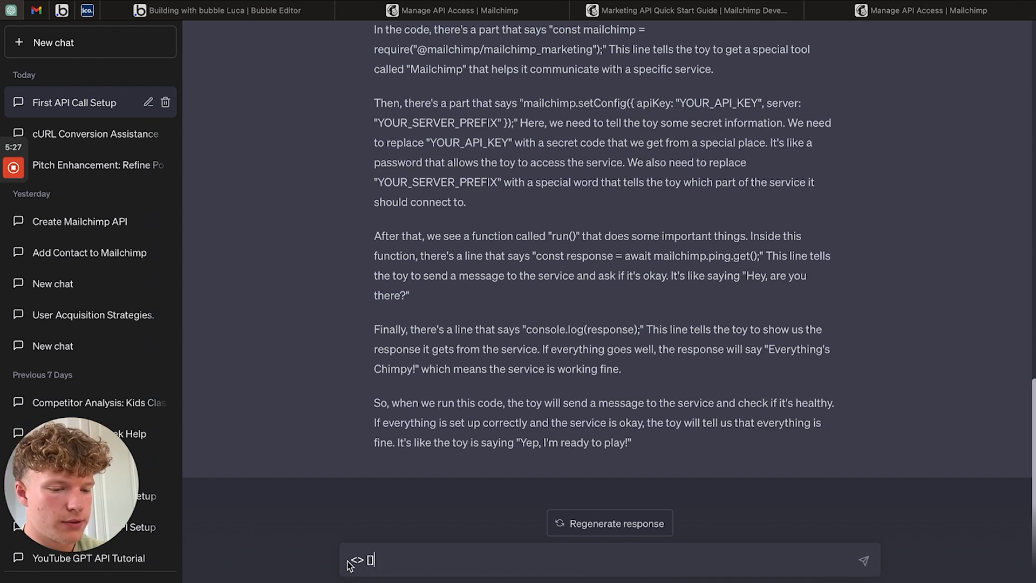
{"action": "mouse_move", "coordinate": [426, 554]}
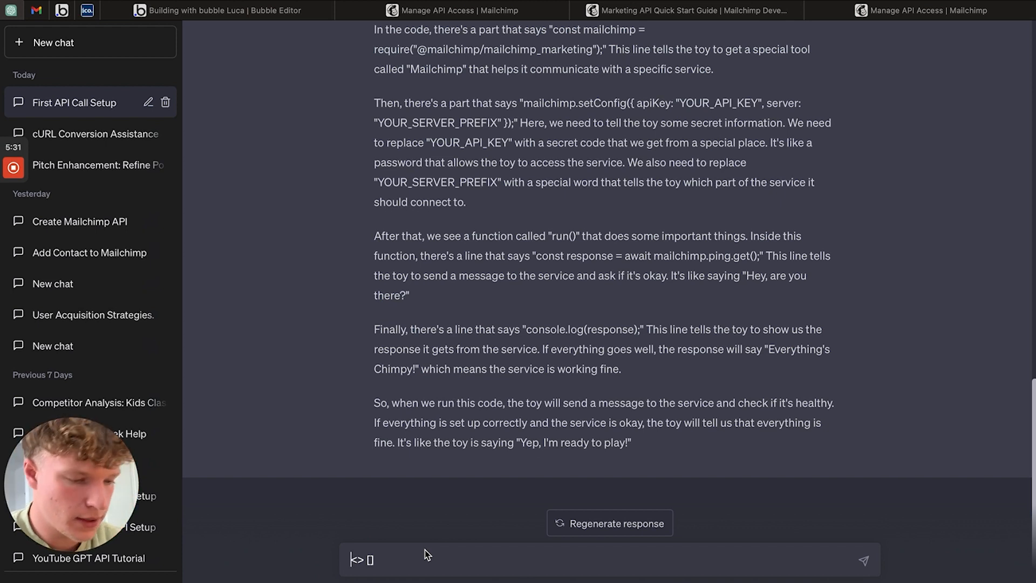
{"action": "type", "text": "I am uploading a"}
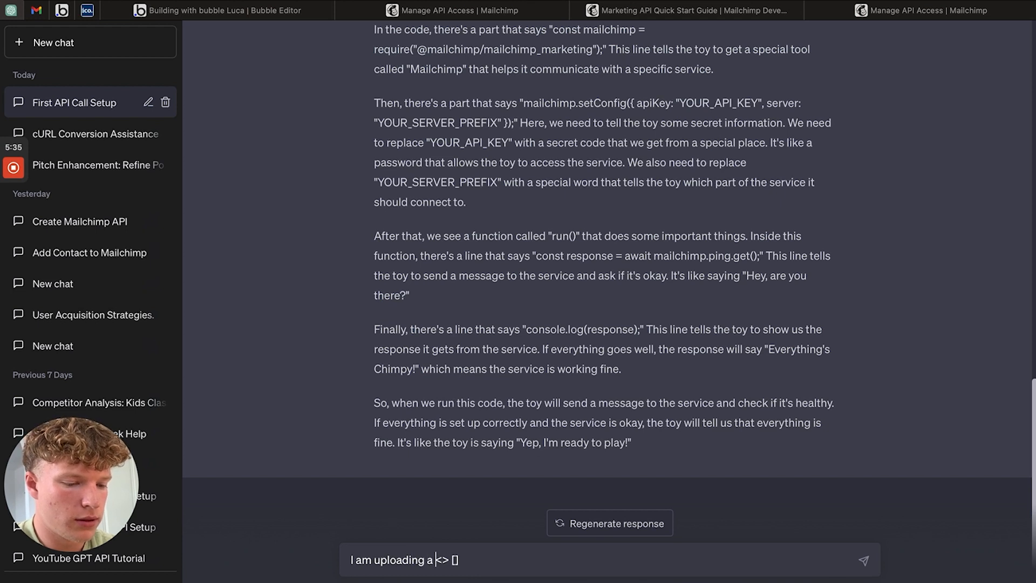
{"action": "type", "text": "node"}
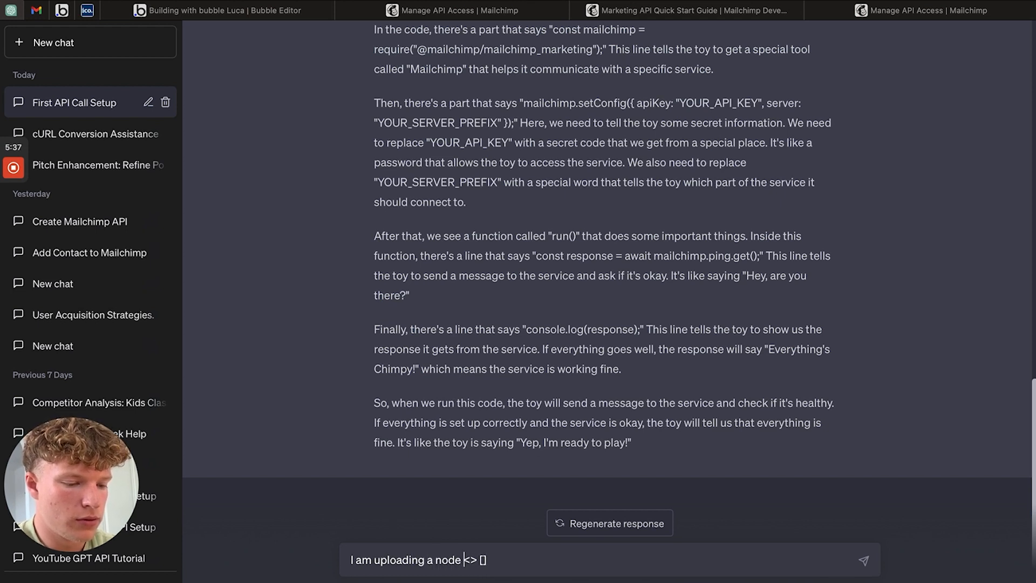
{"action": "type", "text": ".js"}
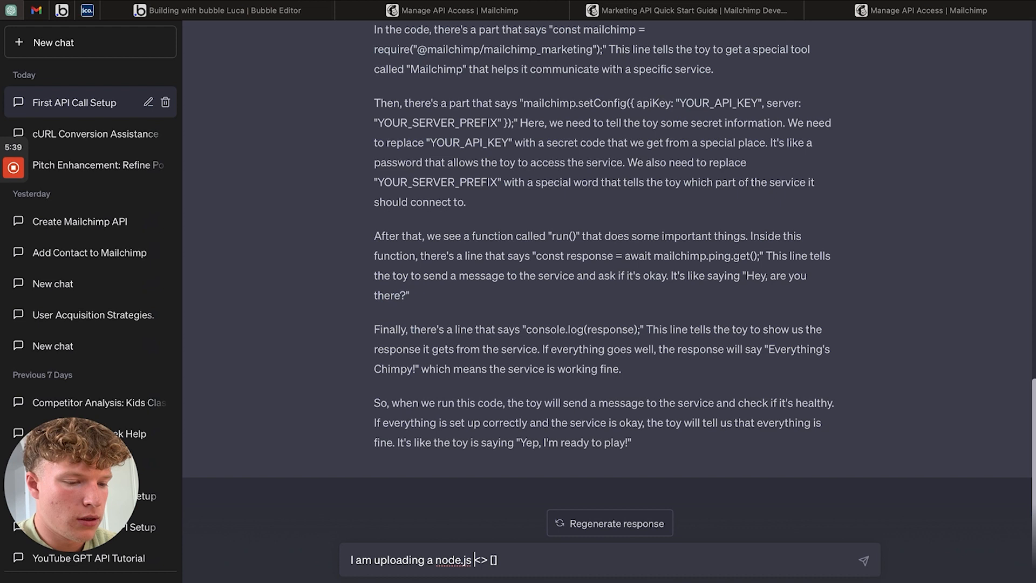
{"action": "type", "text": "call can"}
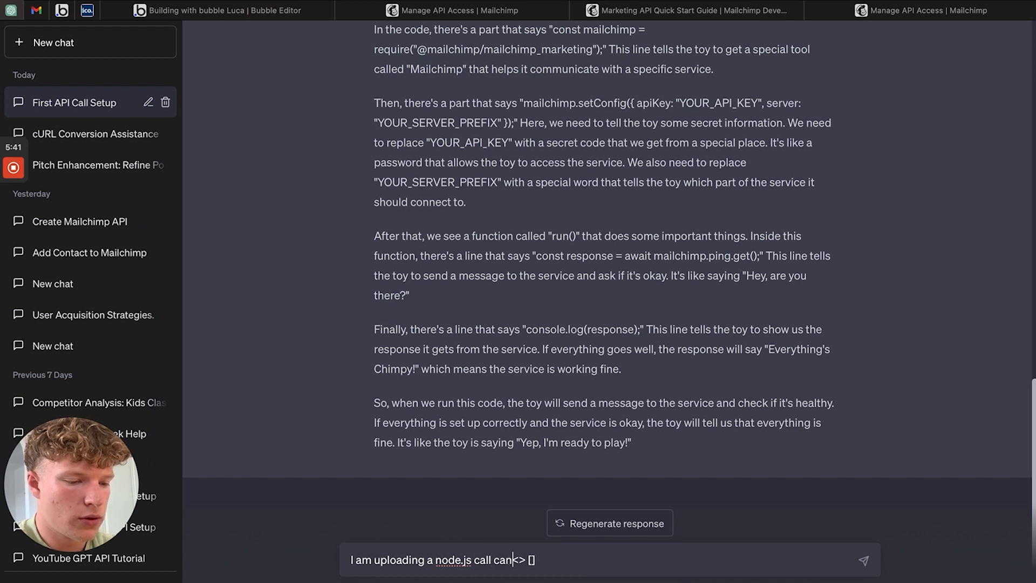
{"action": "type", "text": "you"}
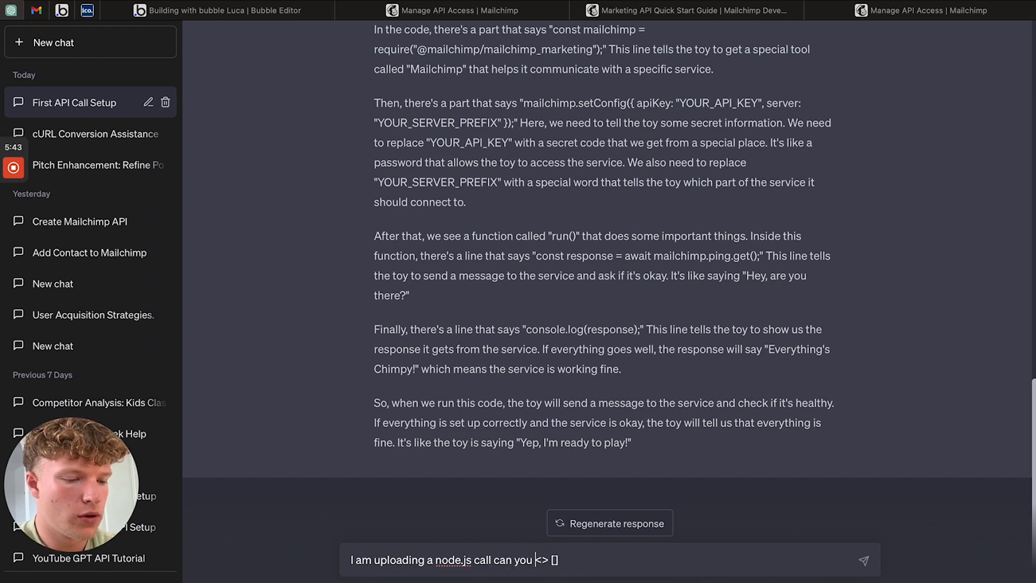
{"action": "type", "text": "format this"}
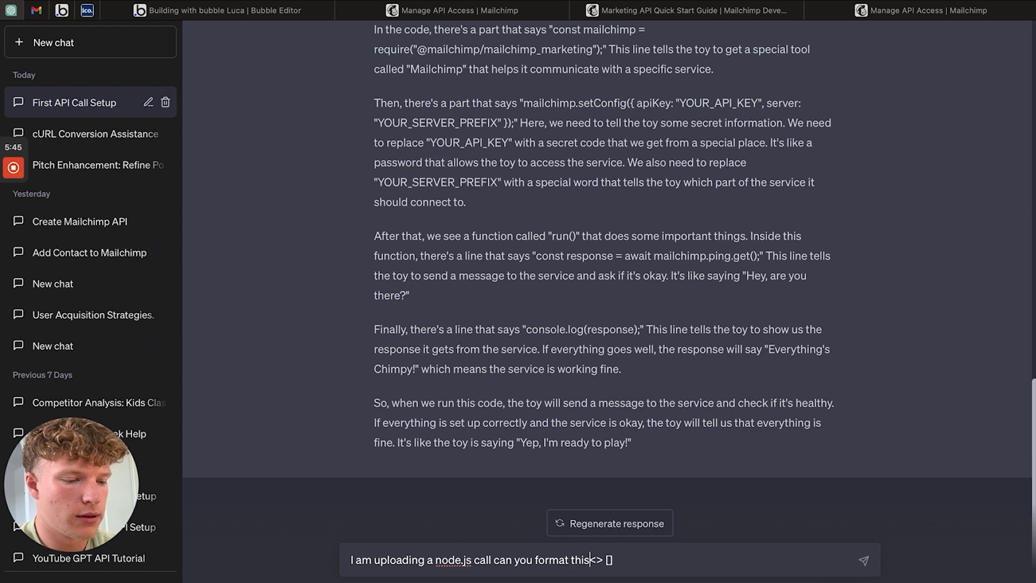
{"action": "type", "text": "into a c"}
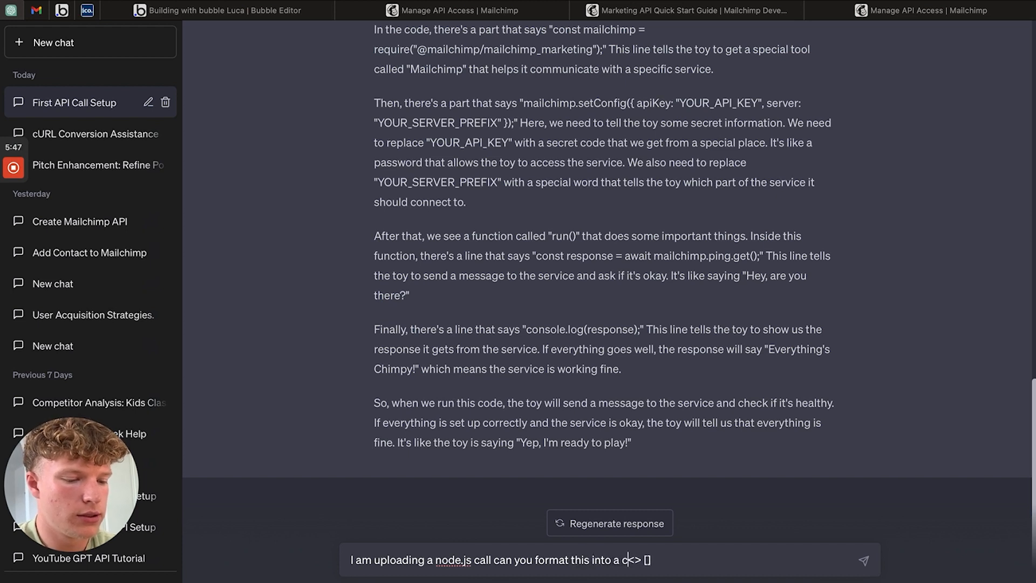
{"action": "type", "text": "url call"}
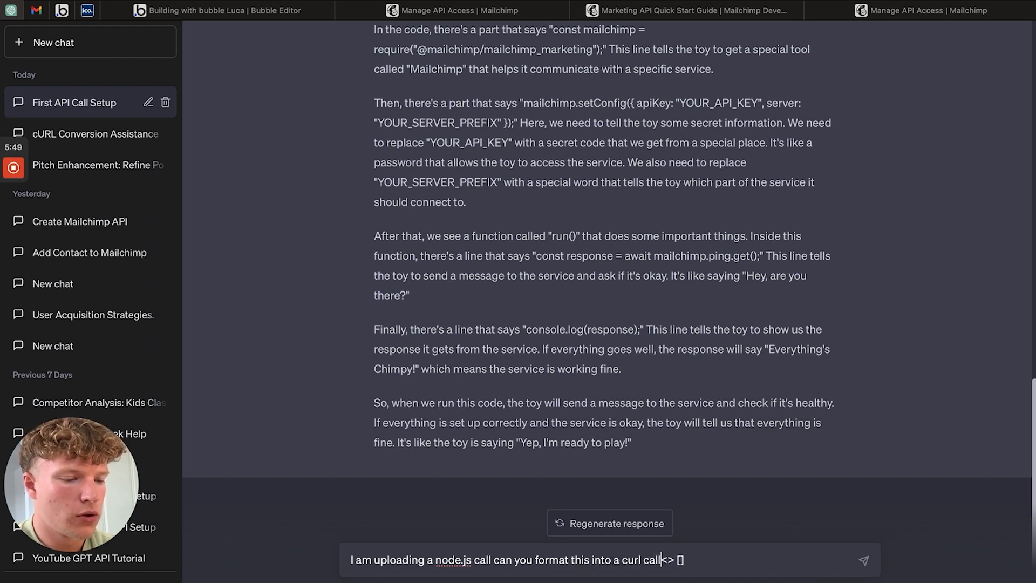
{"action": "type", "text": "for the bubbl"}
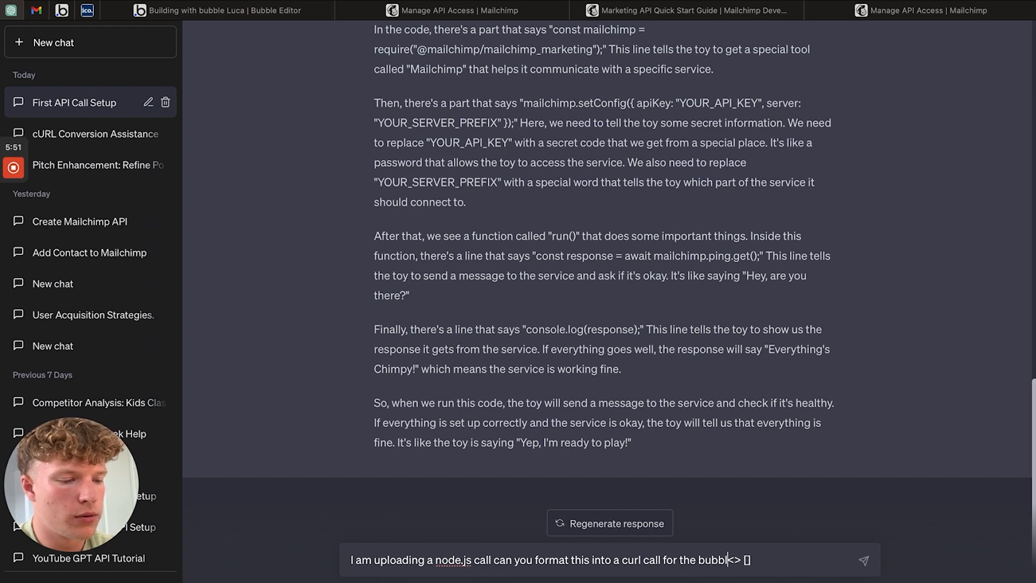
{"action": "type", "text": ".io api"}
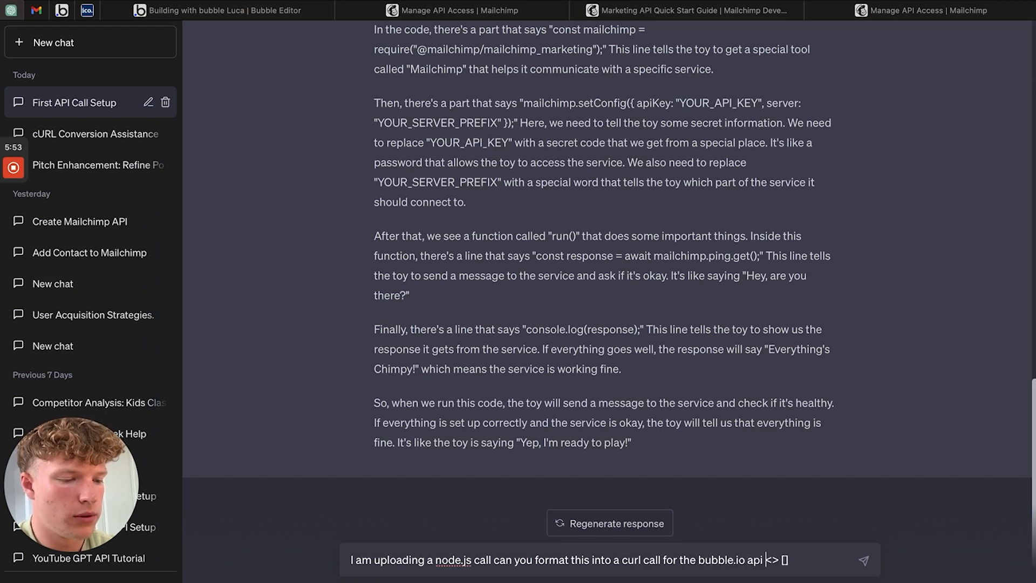
{"action": "type", "text": "connect"}
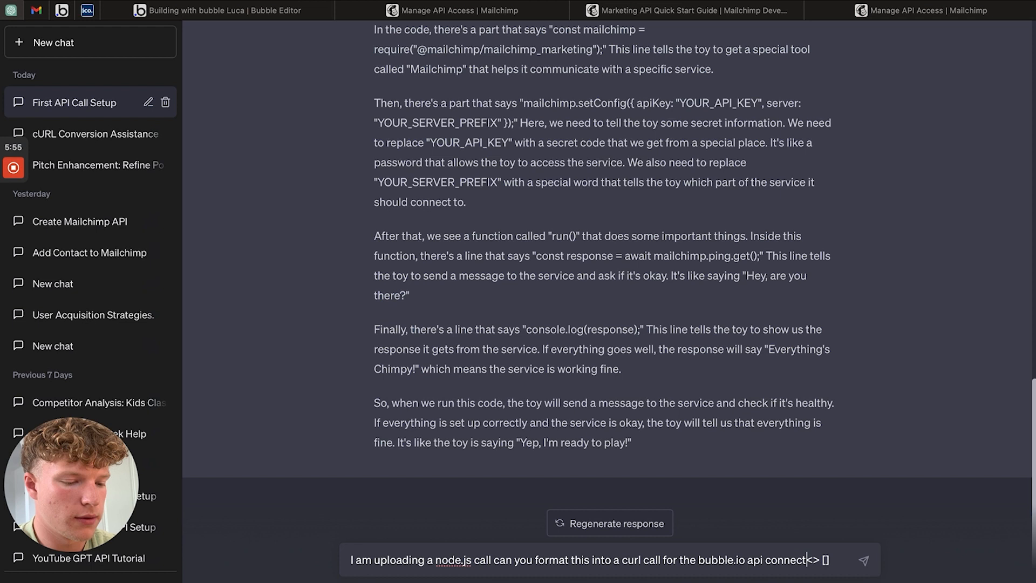
{"action": "type", "text": "or, dynam"}
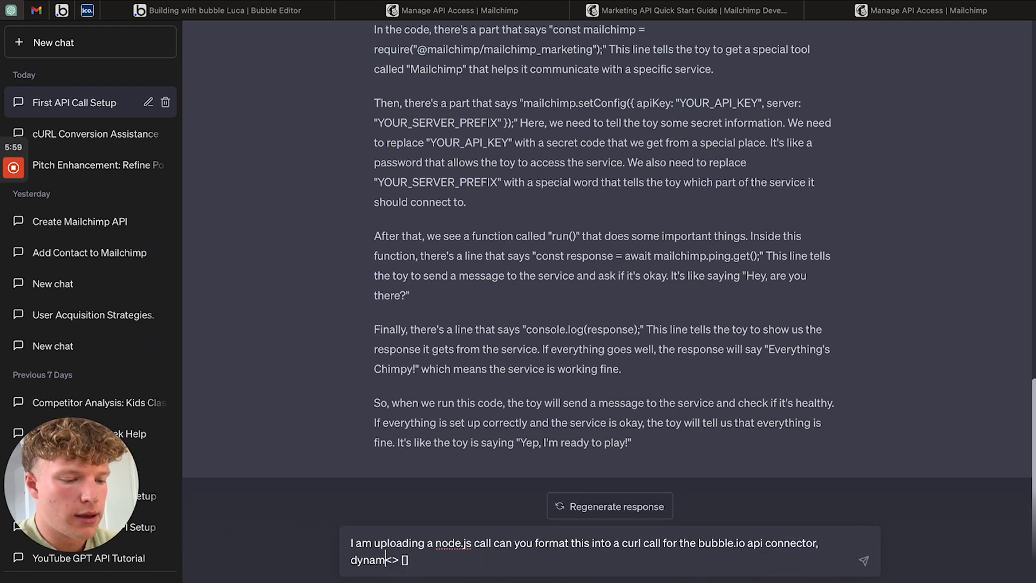
Extend the prompt asking that dynamic values in the cURL URL be marked.
{"action": "type", "text": "ic values"}
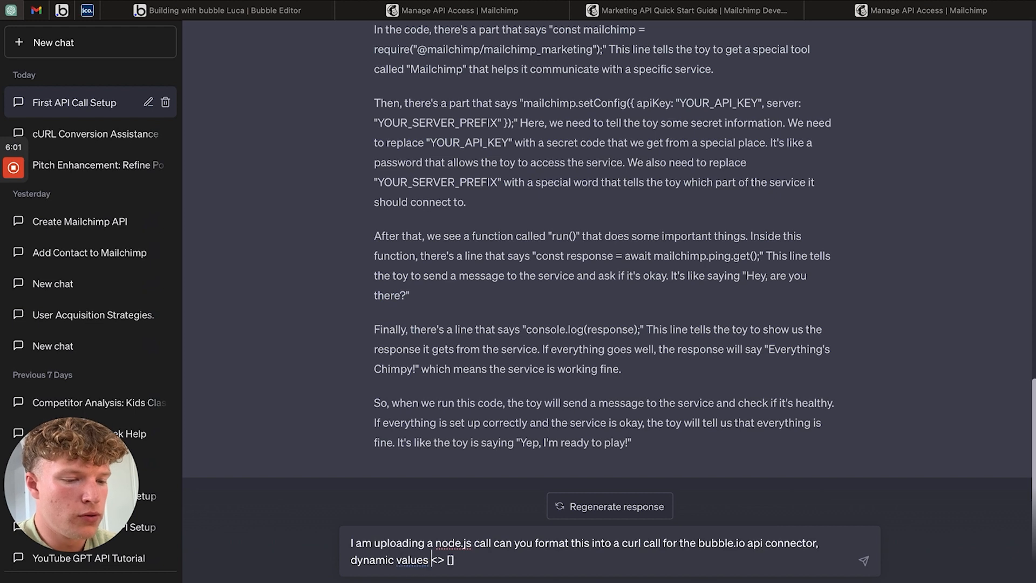
{"action": "type", "text": "are"}
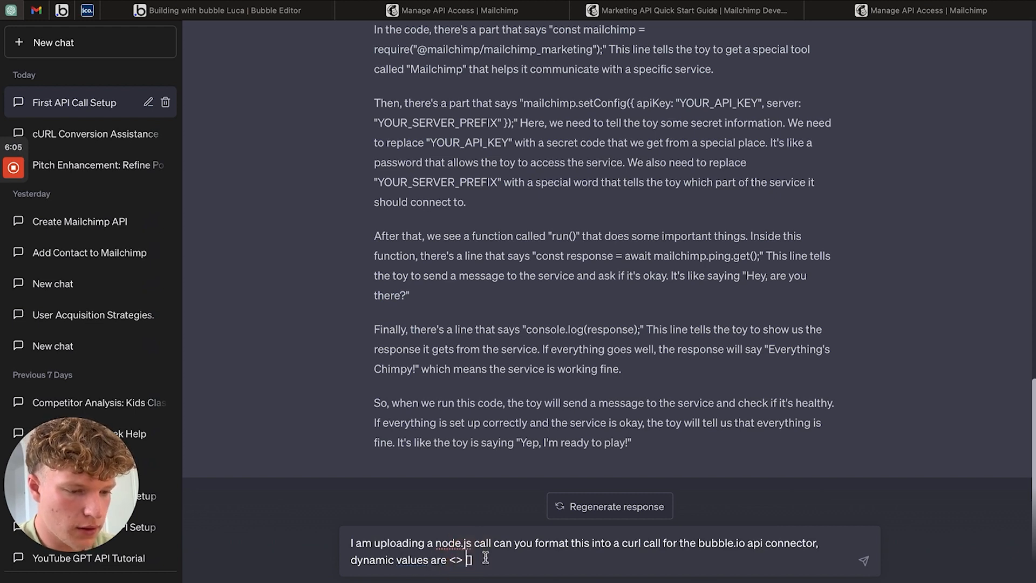
{"action": "type", "text": "for bot"}
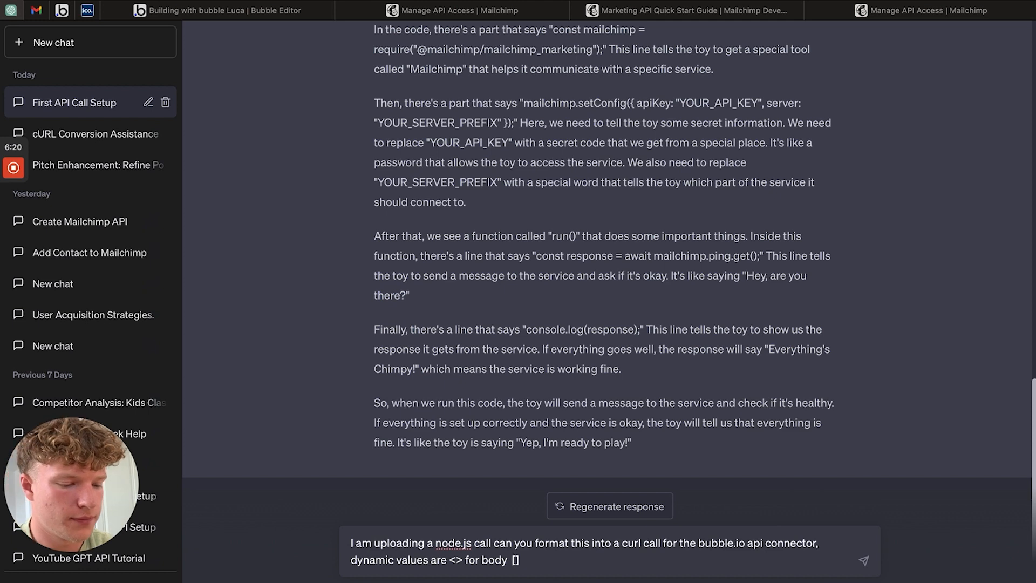
{"action": "type", "text": "and d"}
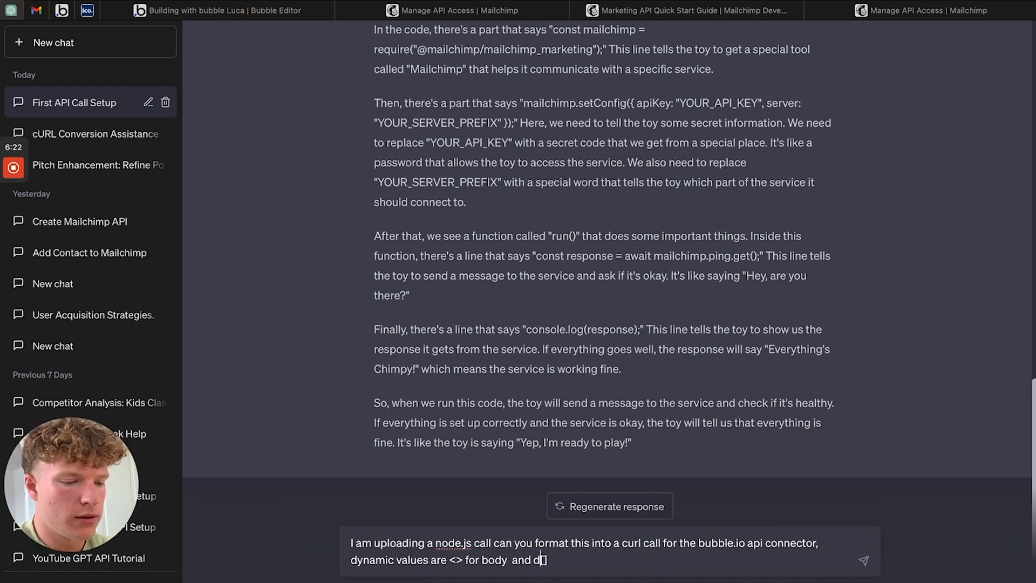
{"action": "type", "text": "ynamic values"}
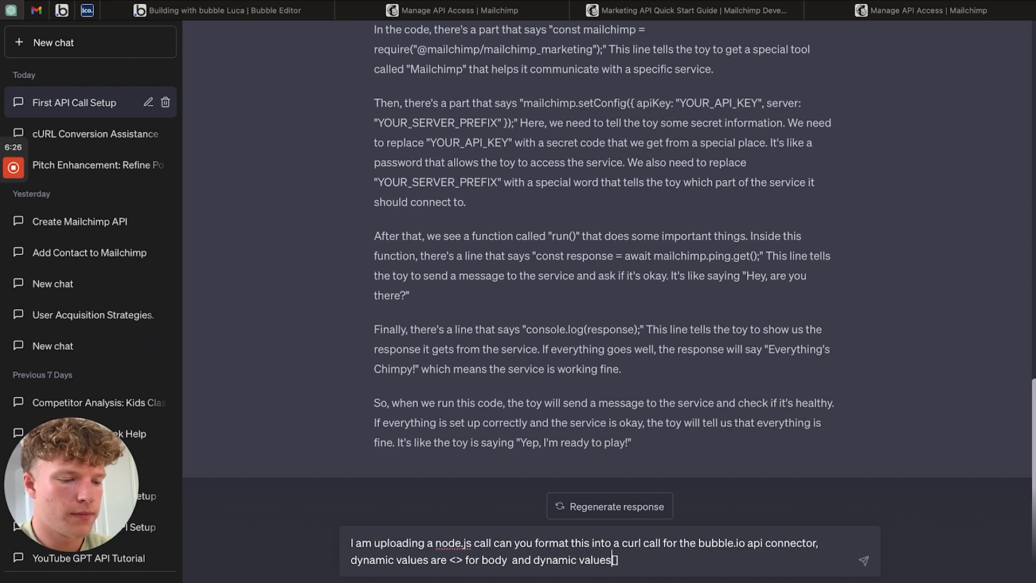
{"action": "type", "text": "in the curl"}
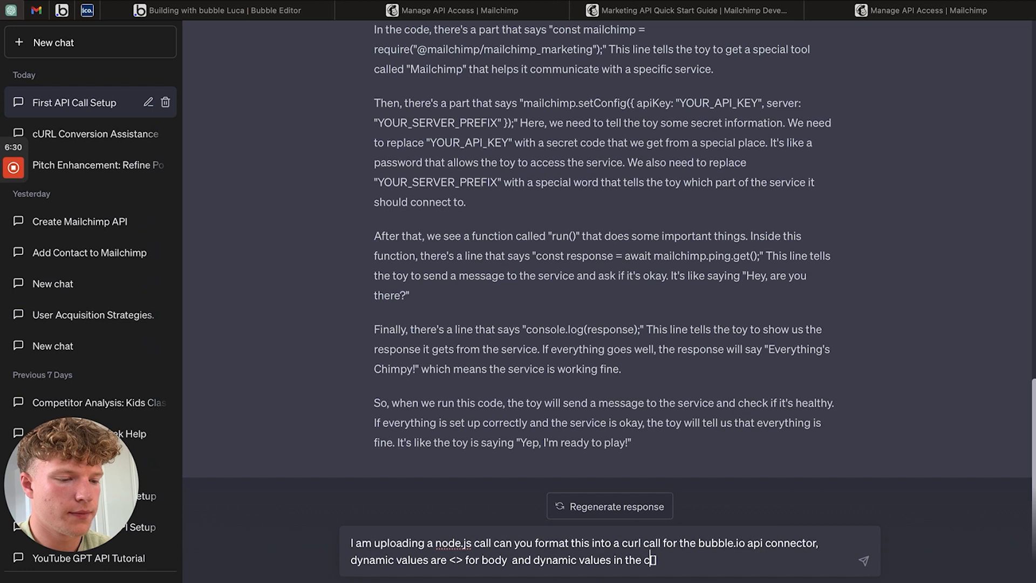
{"action": "type", "text": "URL ar e"}
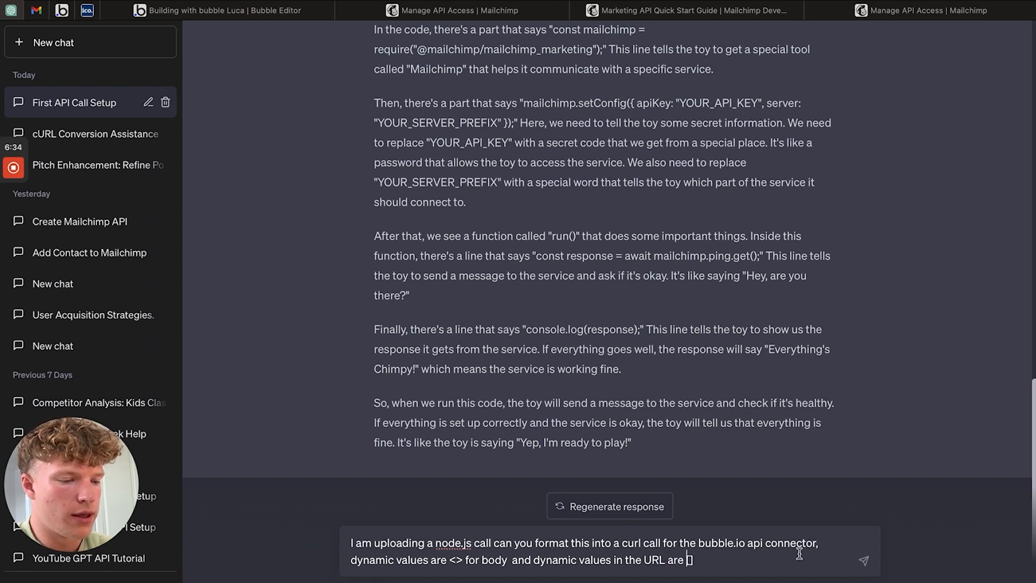
{"action": "mouse_move", "coordinate": [863, 559]}
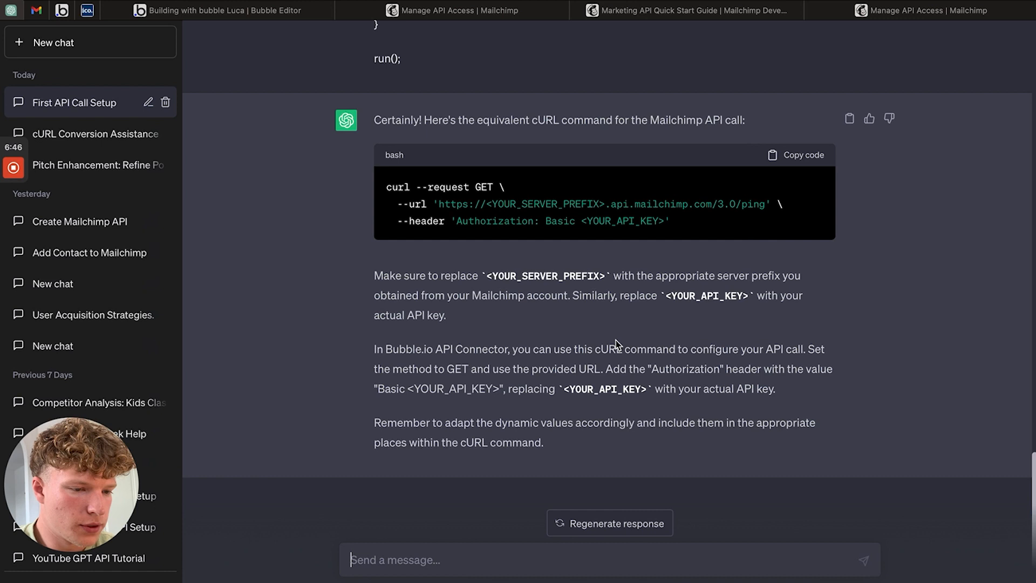
{"action": "mouse_move", "coordinate": [468, 205]}
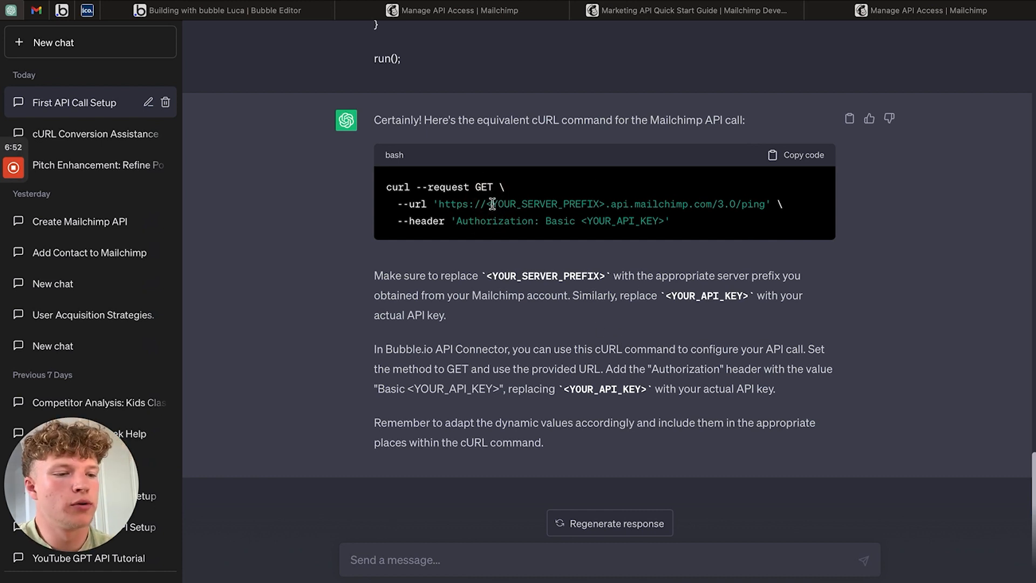
{"action": "mouse_move", "coordinate": [600, 204]}
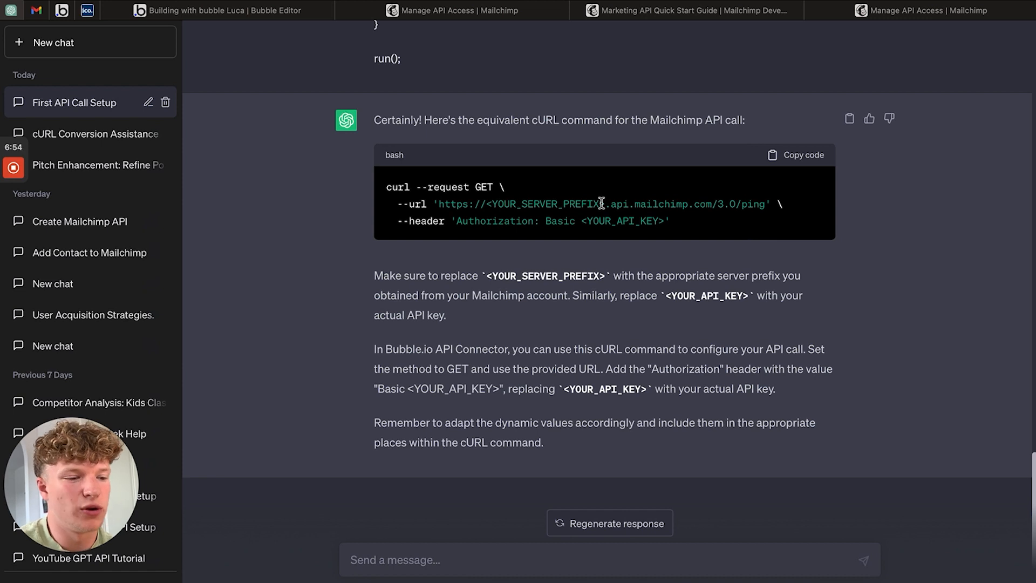
{"action": "mouse_move", "coordinate": [463, 216]}
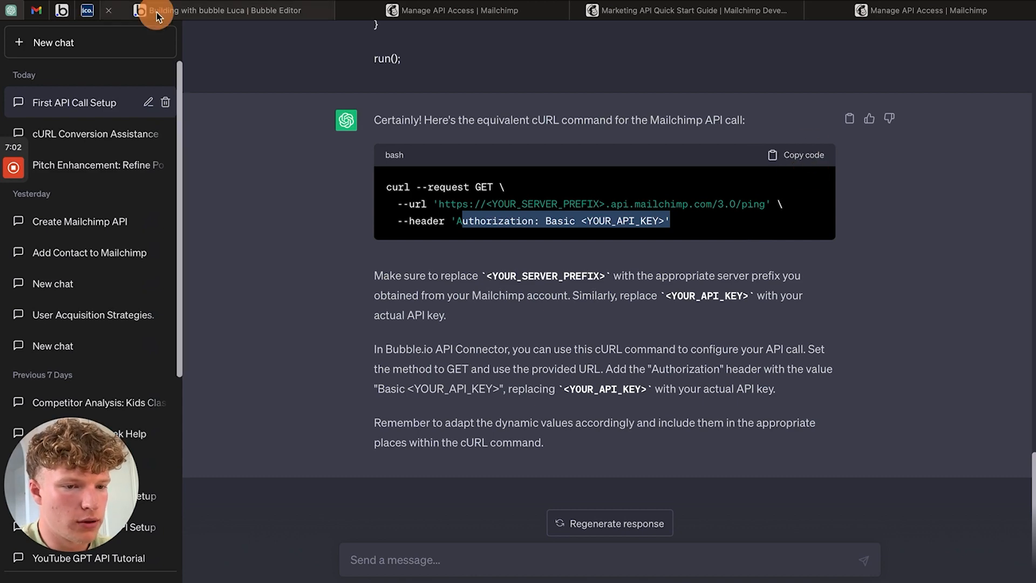
Return to the Bubble editor with the generated Mailchimp ping cURL command.
{"action": "left_click", "coordinate": [222, 9]}
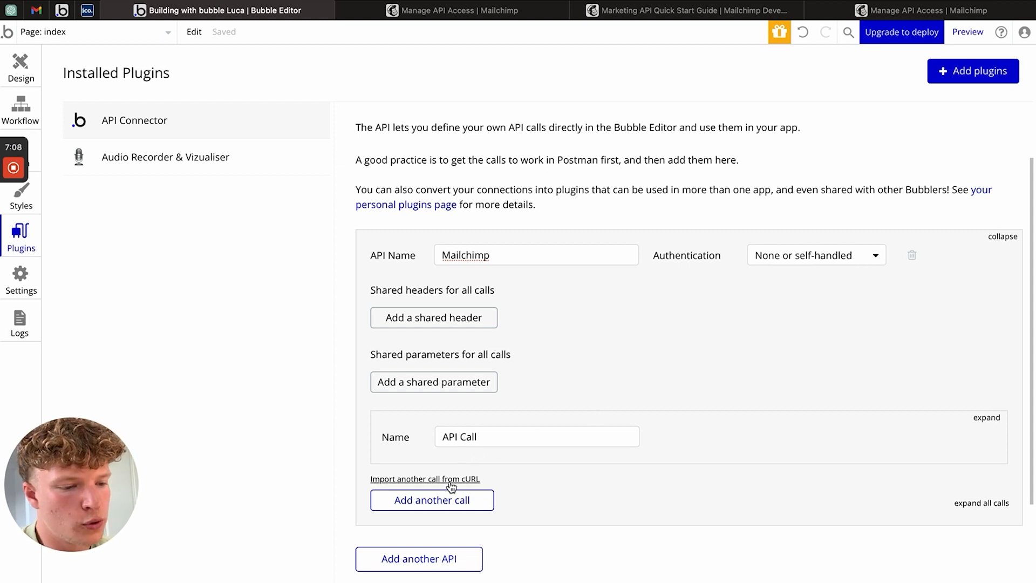
Import the pasted Mailchimp ping cURL command as a new GET call in the API Connector.
{"action": "left_click", "coordinate": [423, 478]}
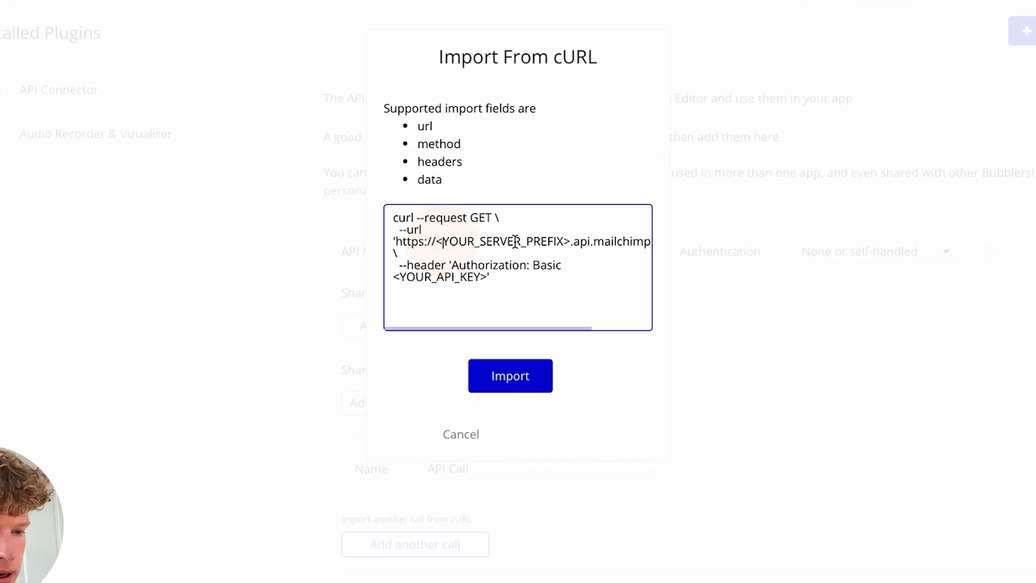
{"action": "scroll", "scroll_direction": "down", "scroll_amount": 3}
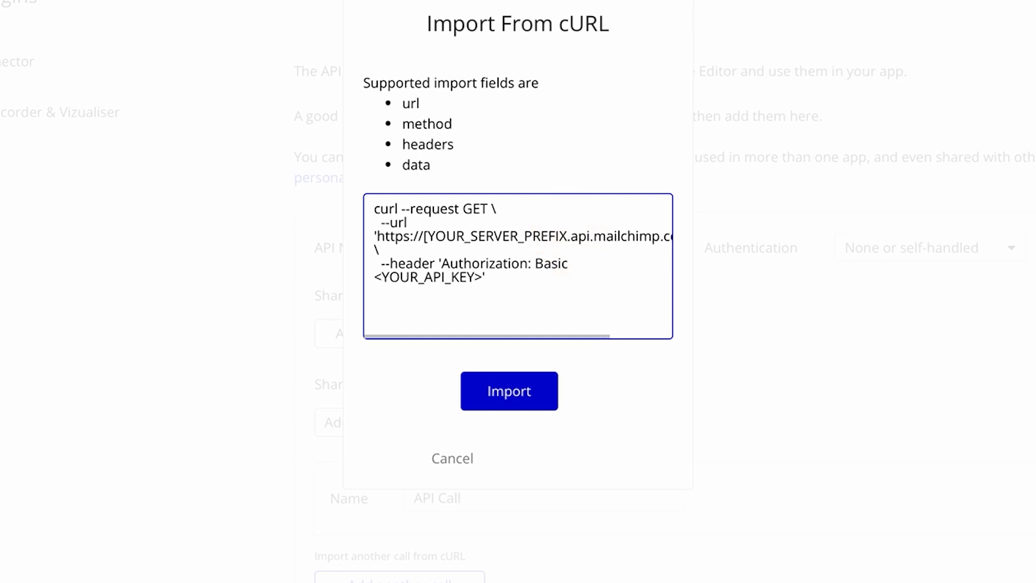
{"action": "left_click", "coordinate": [508, 391]}
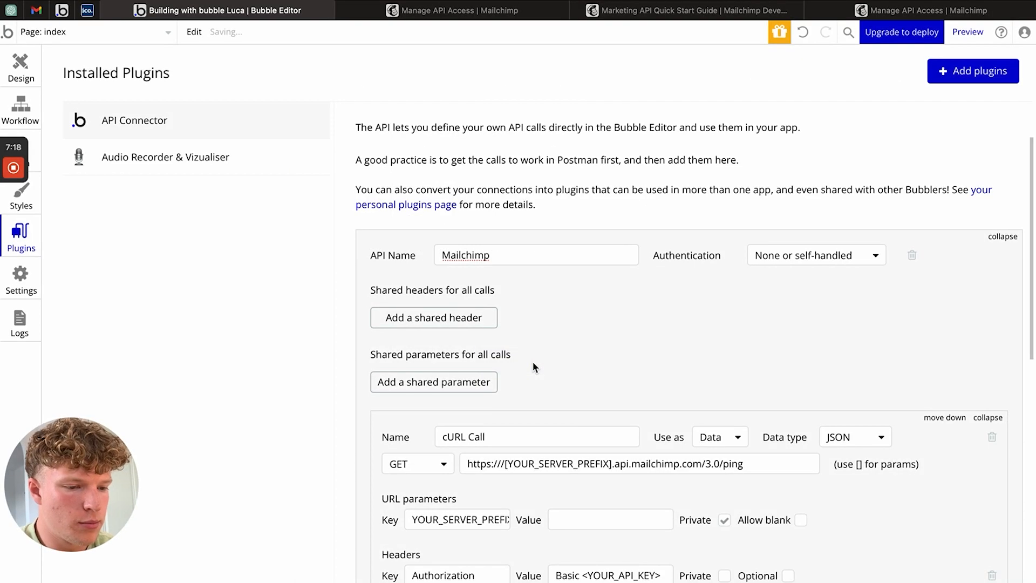
Name the imported call 'Everything is chimppy' and make its server prefix parameter non-private.
{"action": "scroll", "scroll_direction": "down", "scroll_amount": 3}
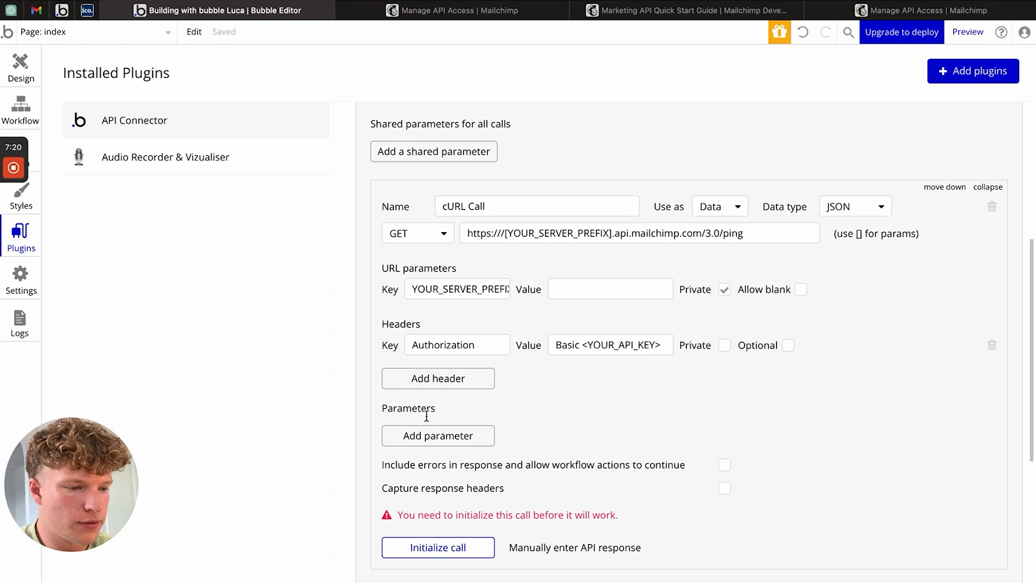
{"action": "mouse_move", "coordinate": [641, 279]}
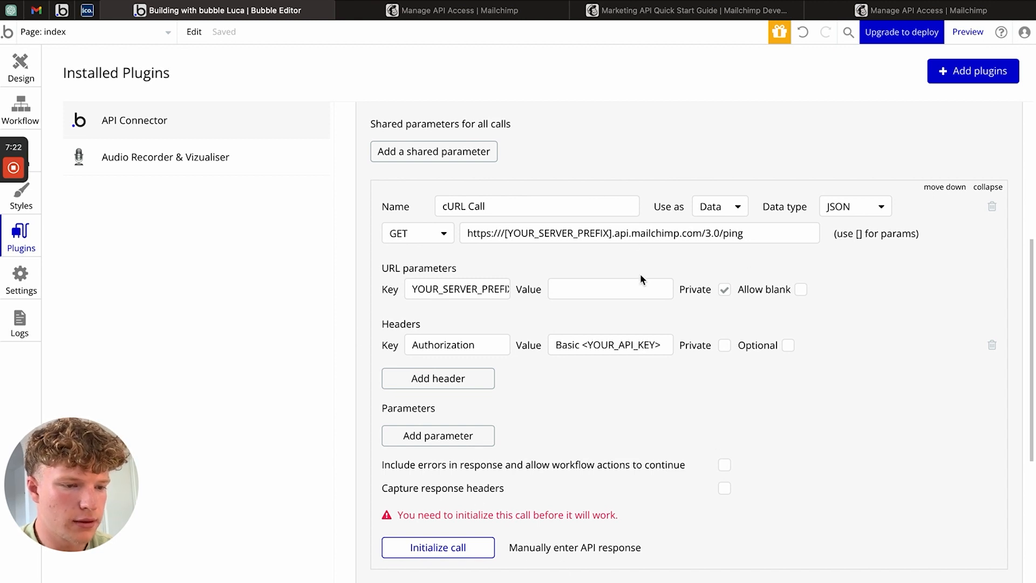
{"action": "scroll", "scroll_direction": "down", "scroll_amount": 3}
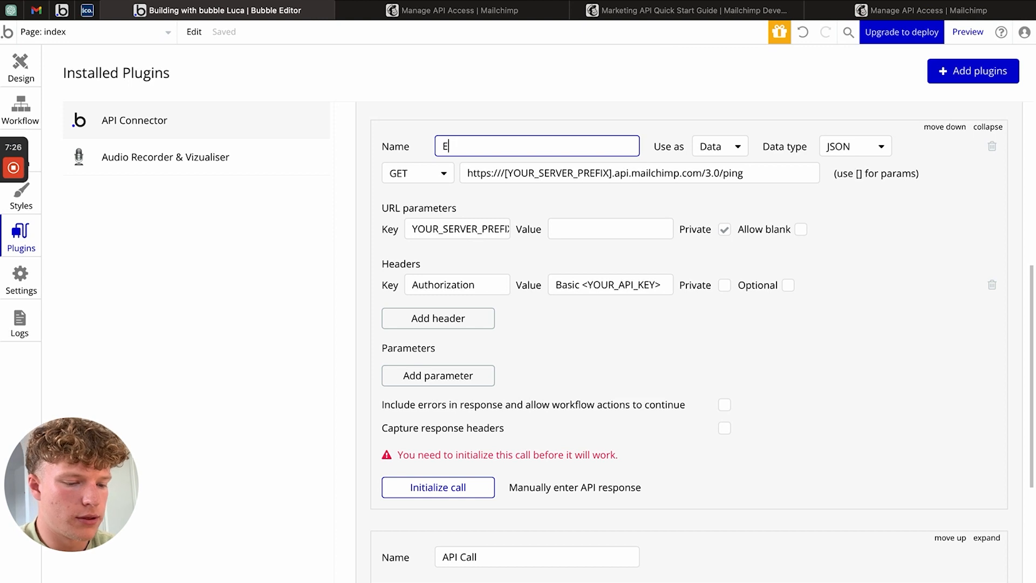
{"action": "type", "text": "verything is"}
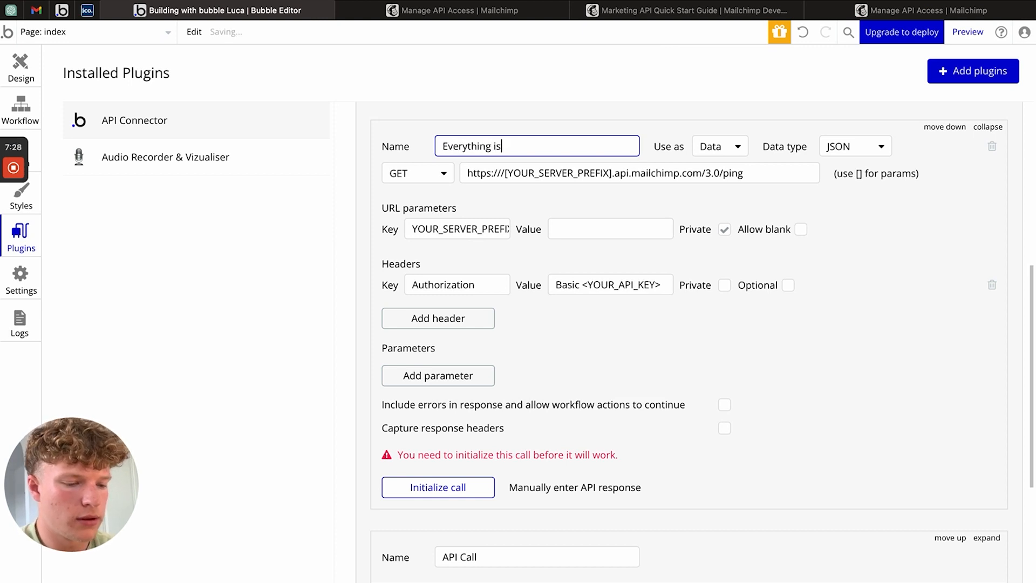
{"action": "type", "text": "chimpy"}
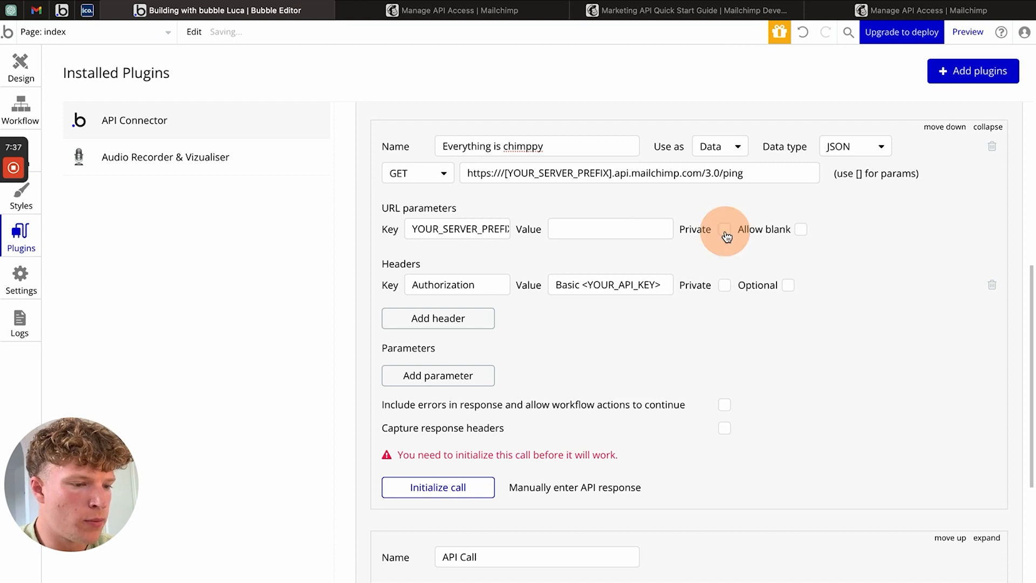
{"action": "left_click", "coordinate": [609, 285]}
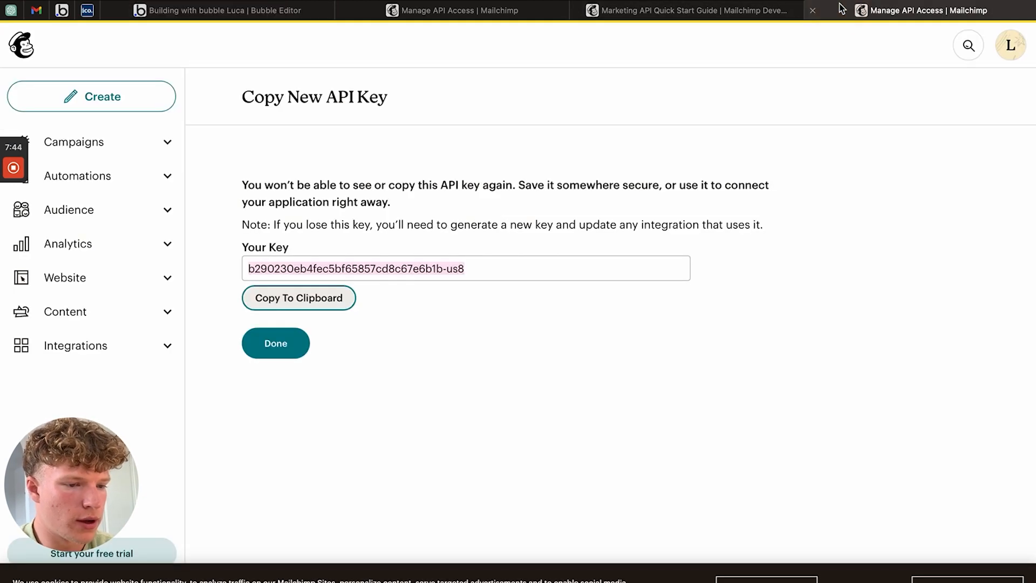
Copy the new Mailchimp API key and return to the Bubble editor.
{"action": "left_click", "coordinate": [297, 298]}
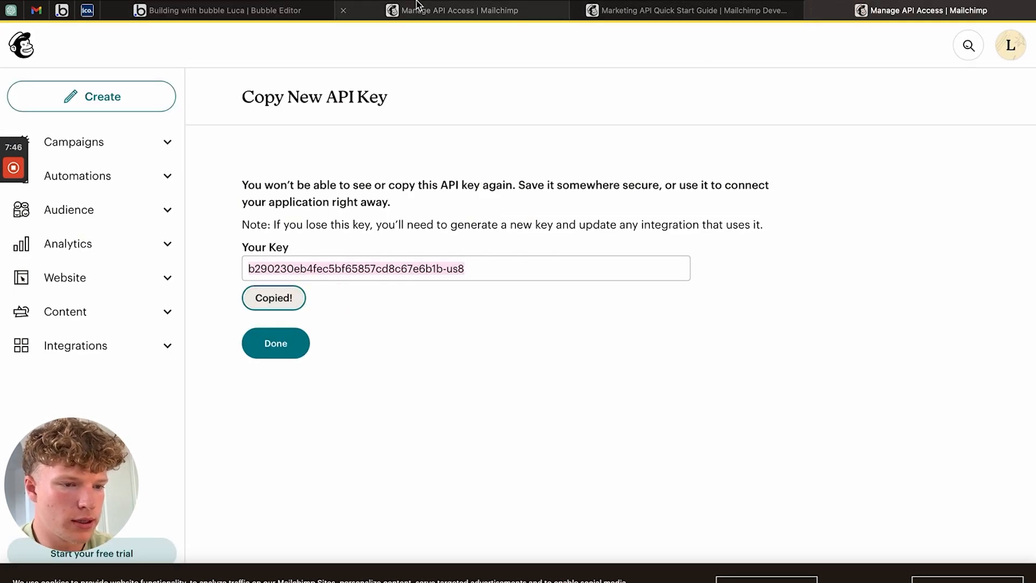
{"action": "left_click", "coordinate": [342, 10]}
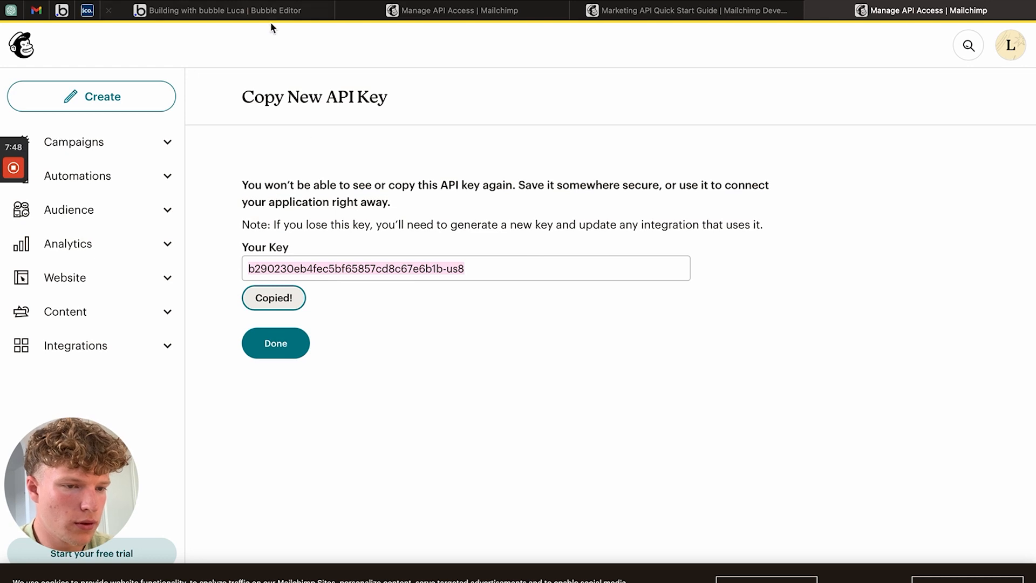
{"action": "left_click", "coordinate": [218, 10]}
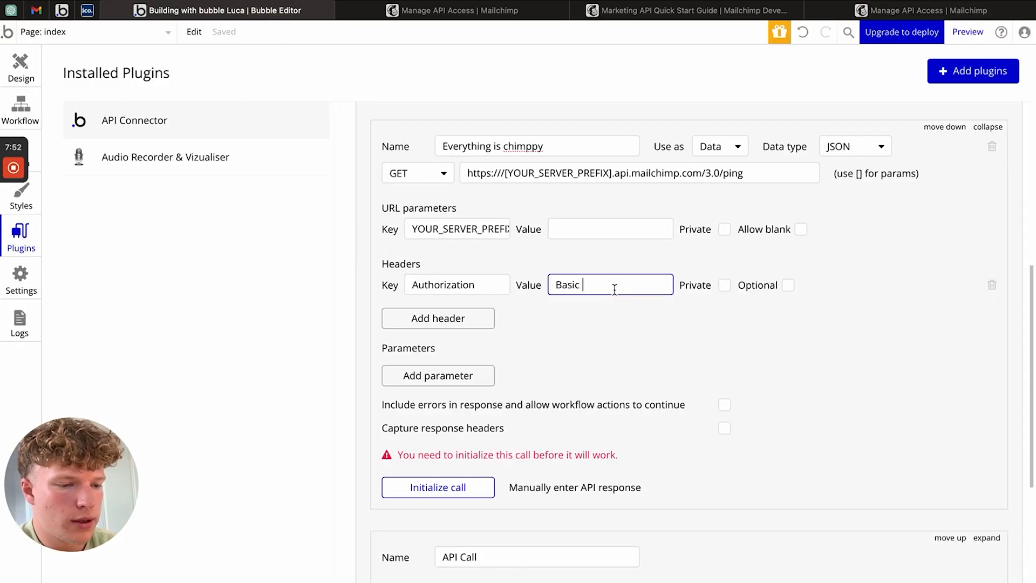
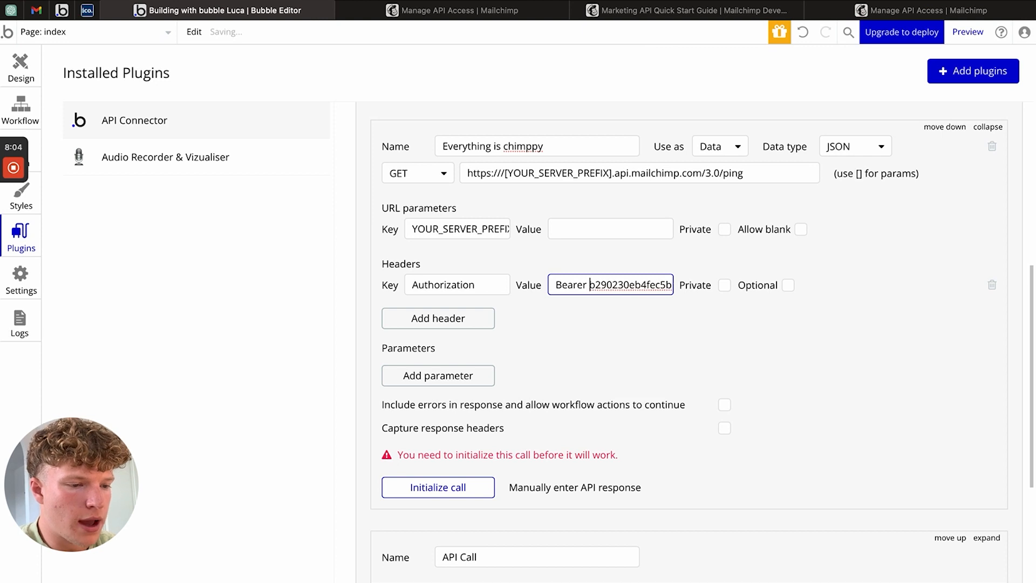
Set the Authorization header to 'Bearer' plus the pasted API key ending in -us8, then consult the quick start guide.
{"action": "left_click", "coordinate": [609, 322]}
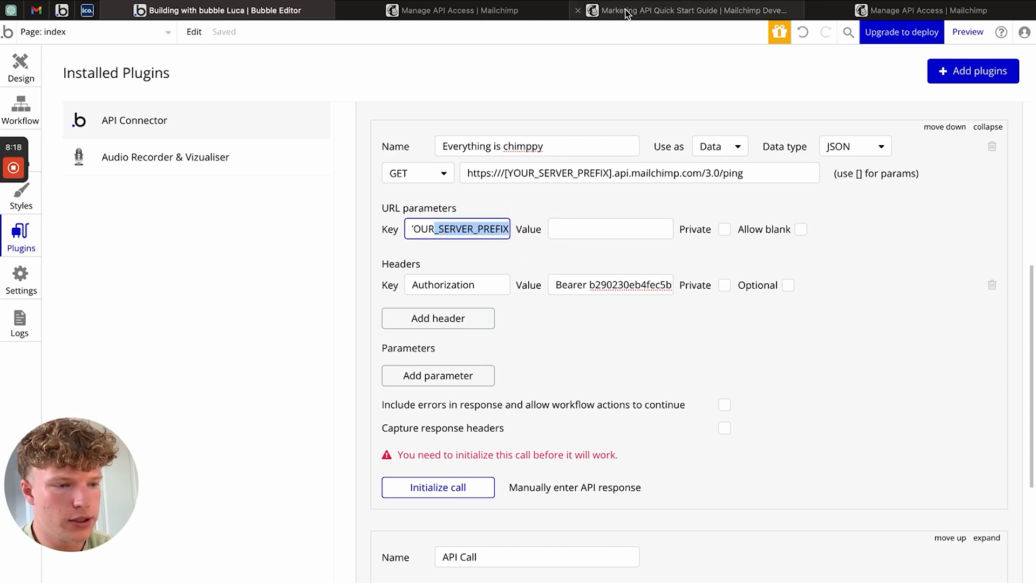
{"action": "left_click", "coordinate": [684, 10]}
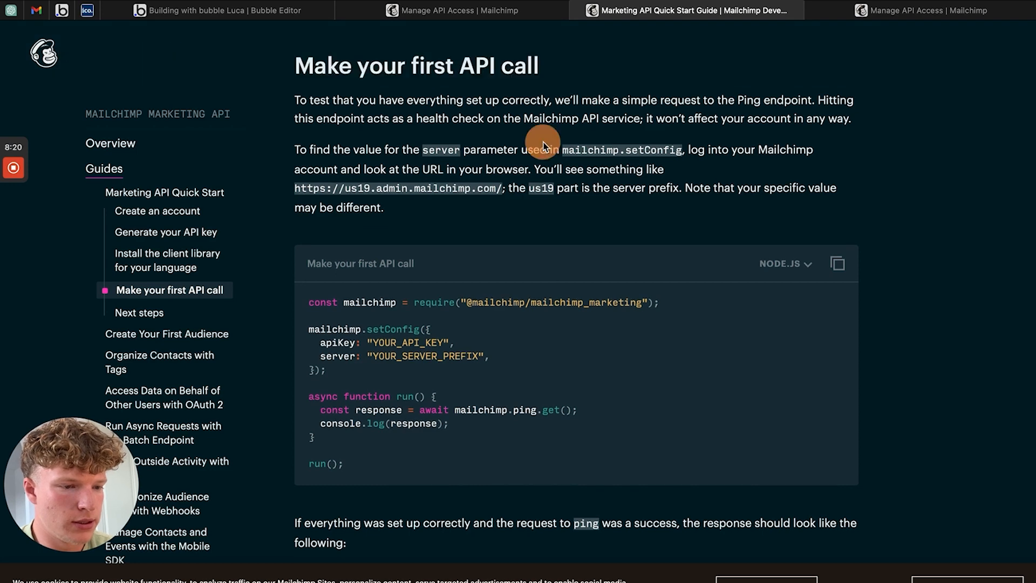
{"action": "mouse_move", "coordinate": [557, 153]}
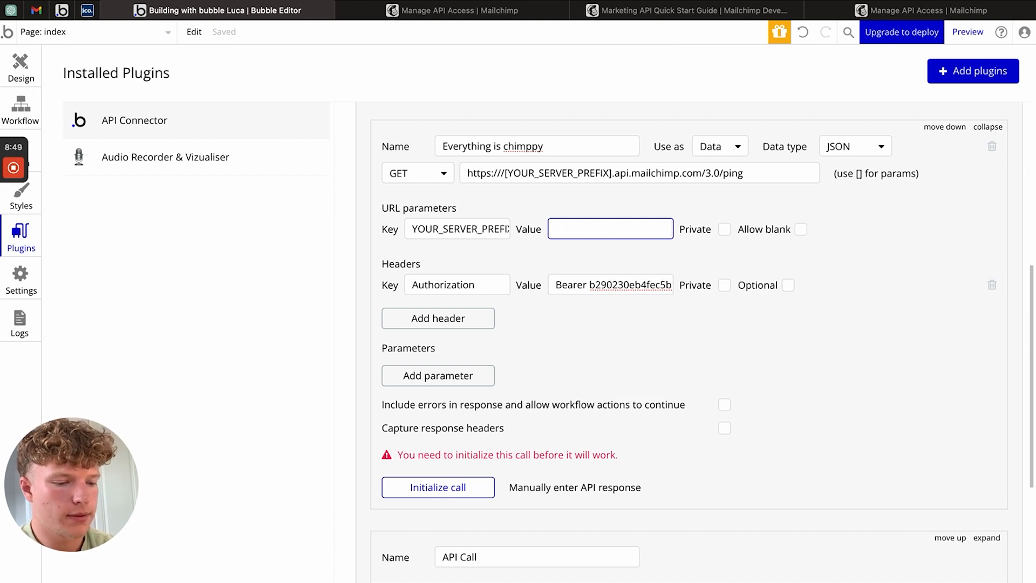
Give the server prefix URL parameter the value us8.
{"action": "type", "text": "us8"}
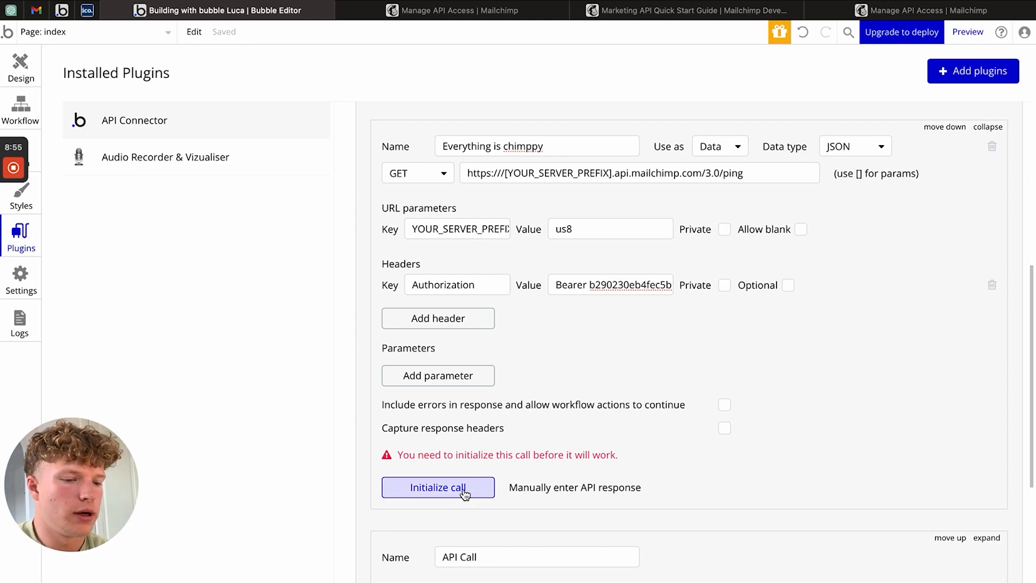
Initialize the Everything is chimppy call and save the returned health_status text value.
{"action": "left_click", "coordinate": [437, 487]}
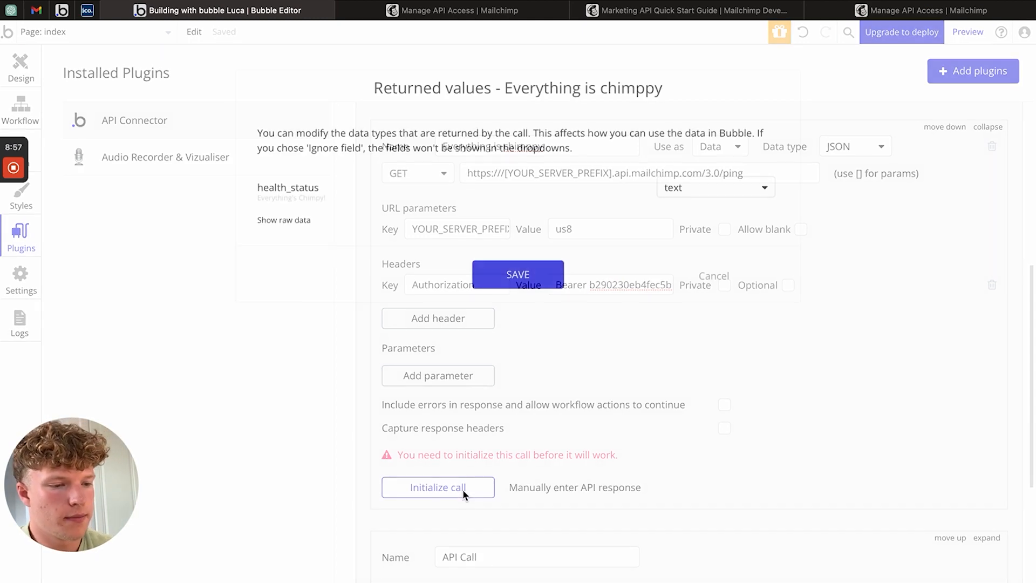
{"action": "left_click", "coordinate": [437, 487]}
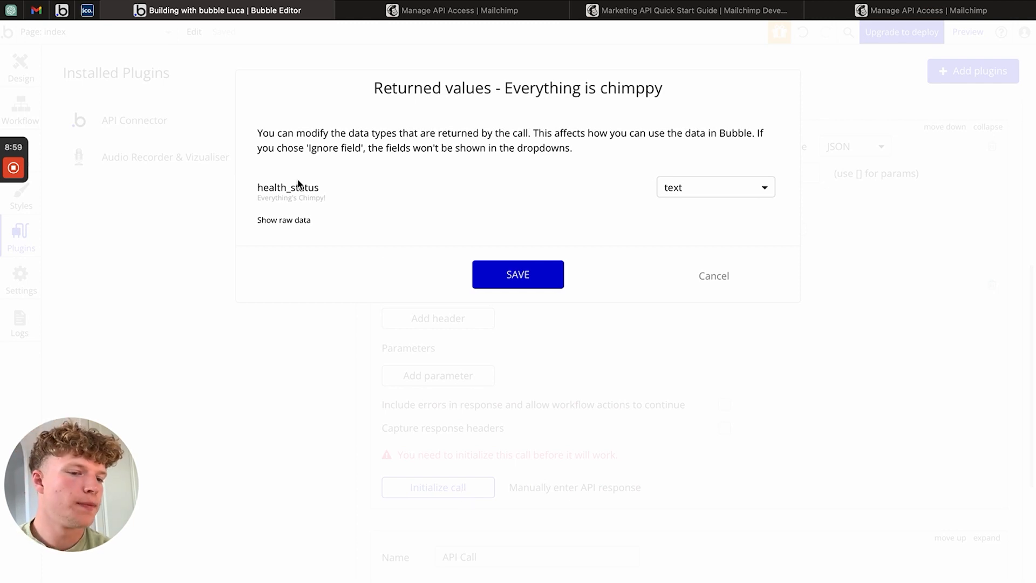
{"action": "left_click", "coordinate": [517, 274]}
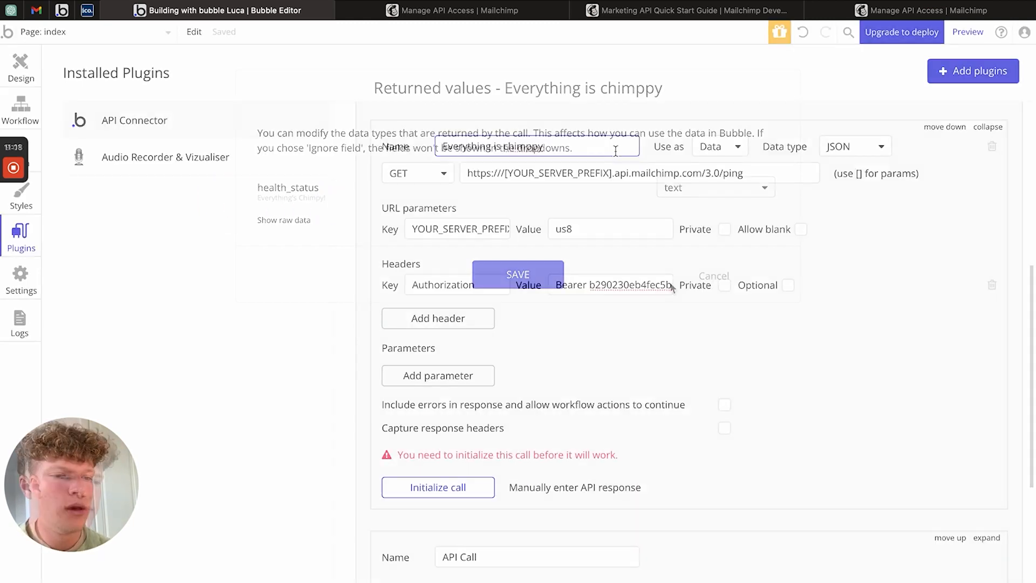
{"action": "left_click", "coordinate": [516, 274]}
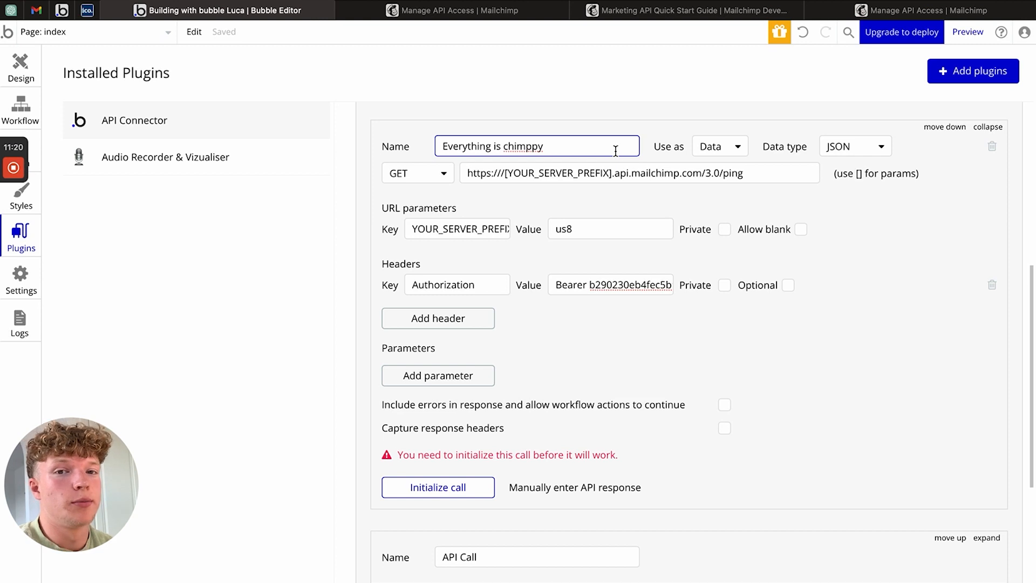